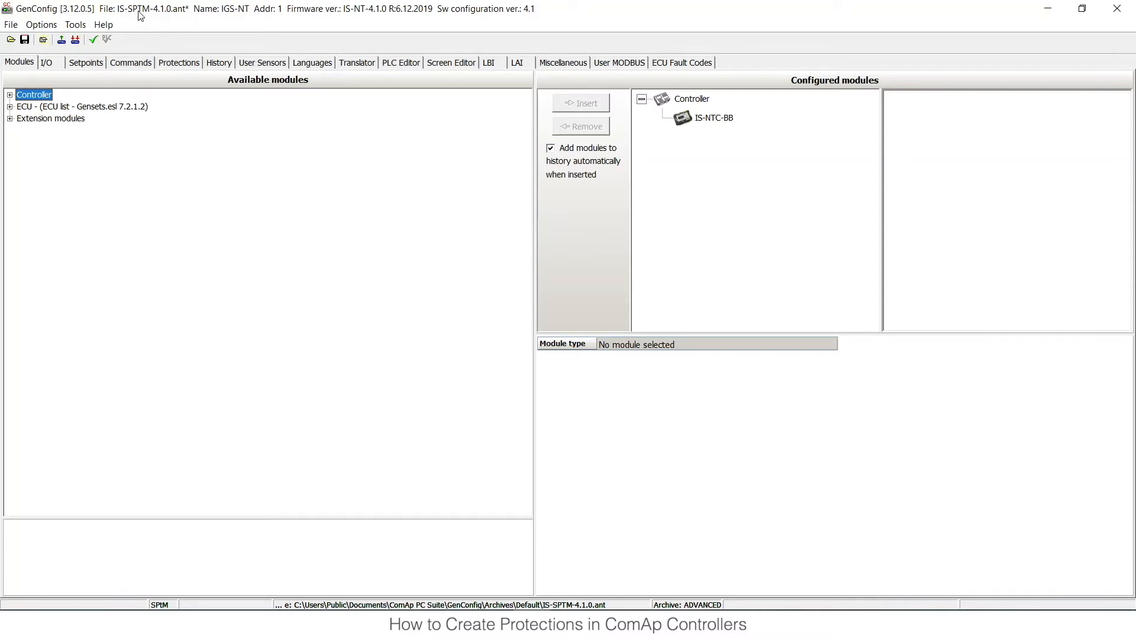
mouse_move(232, 333)
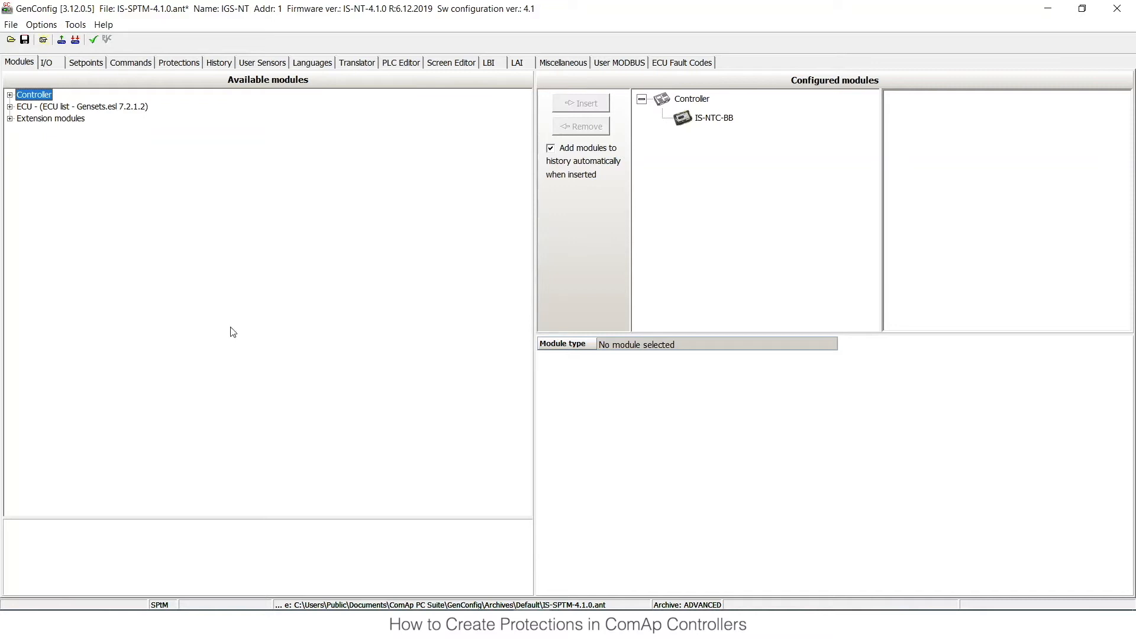
mouse_move(124, 175)
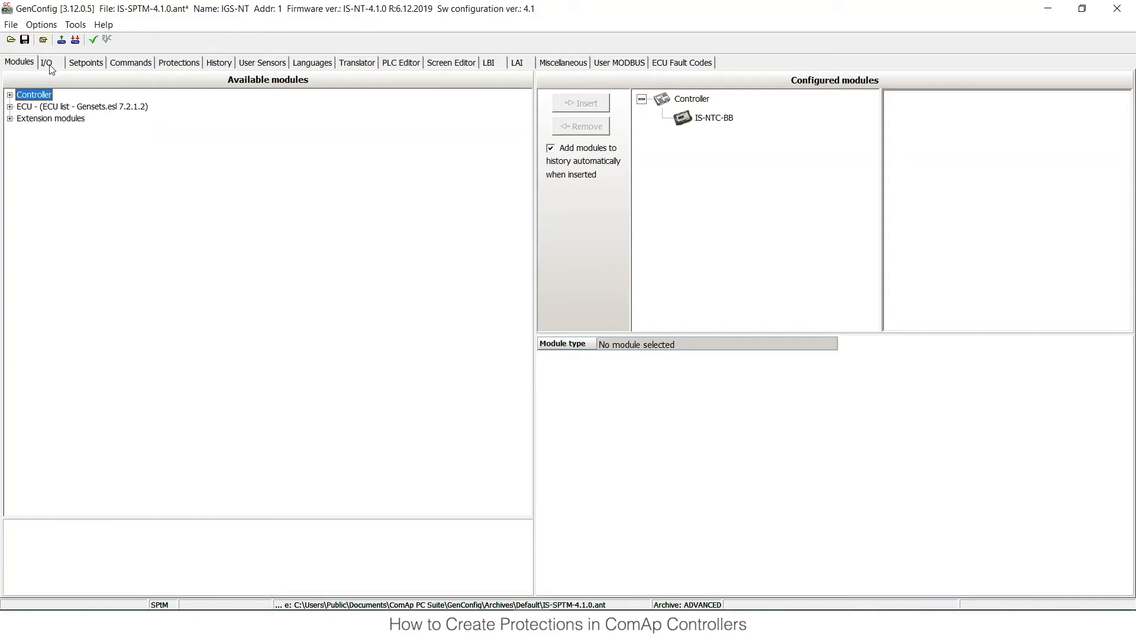
mouse_move(165, 55)
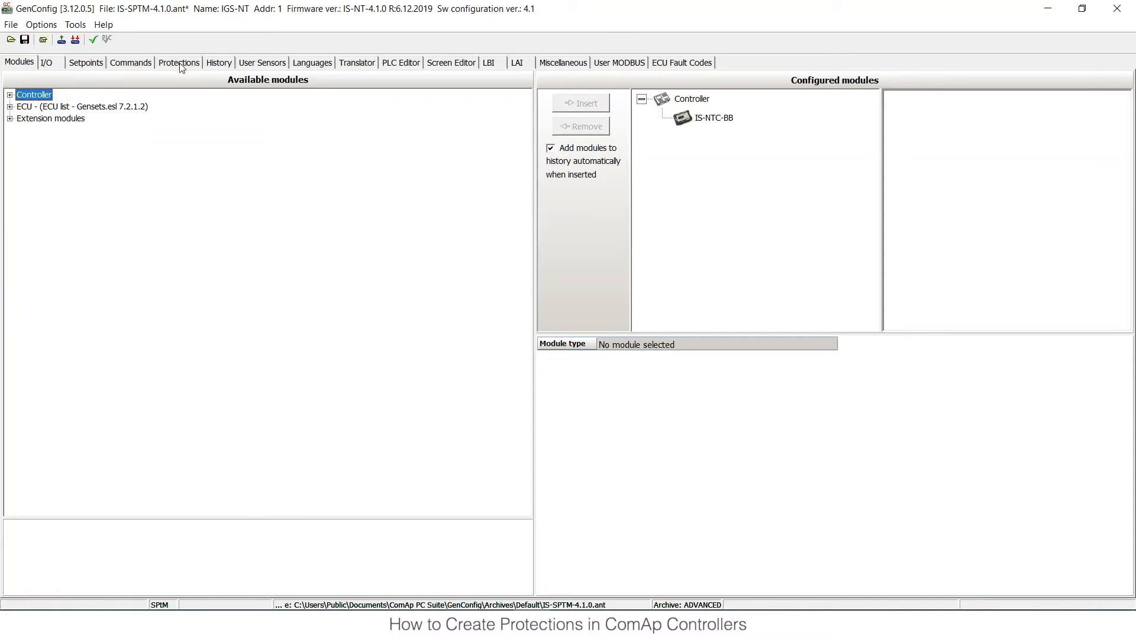
mouse_move(168, 57)
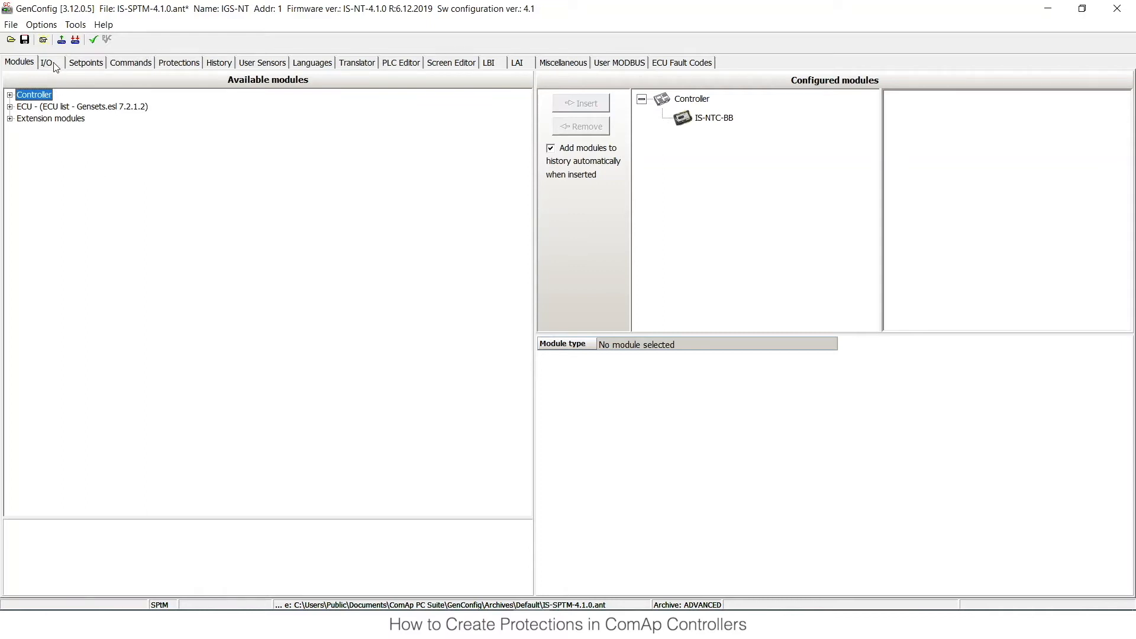
- Give binary input SD 16 a Warning protection, active Closed, blocked All the time
click(46, 62)
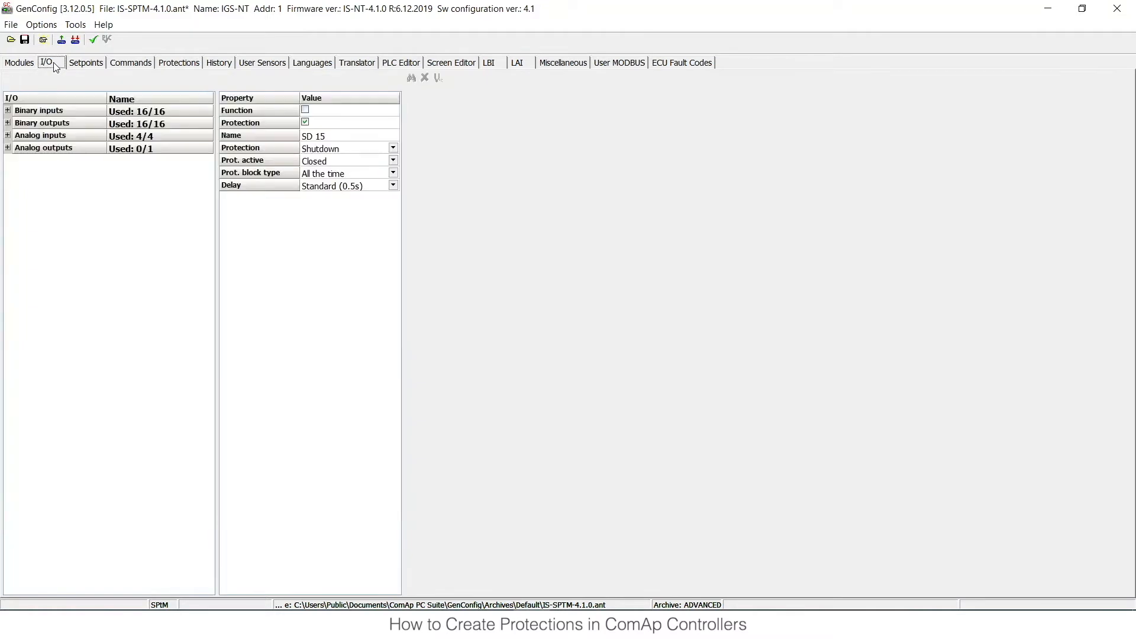
mouse_move(51, 67)
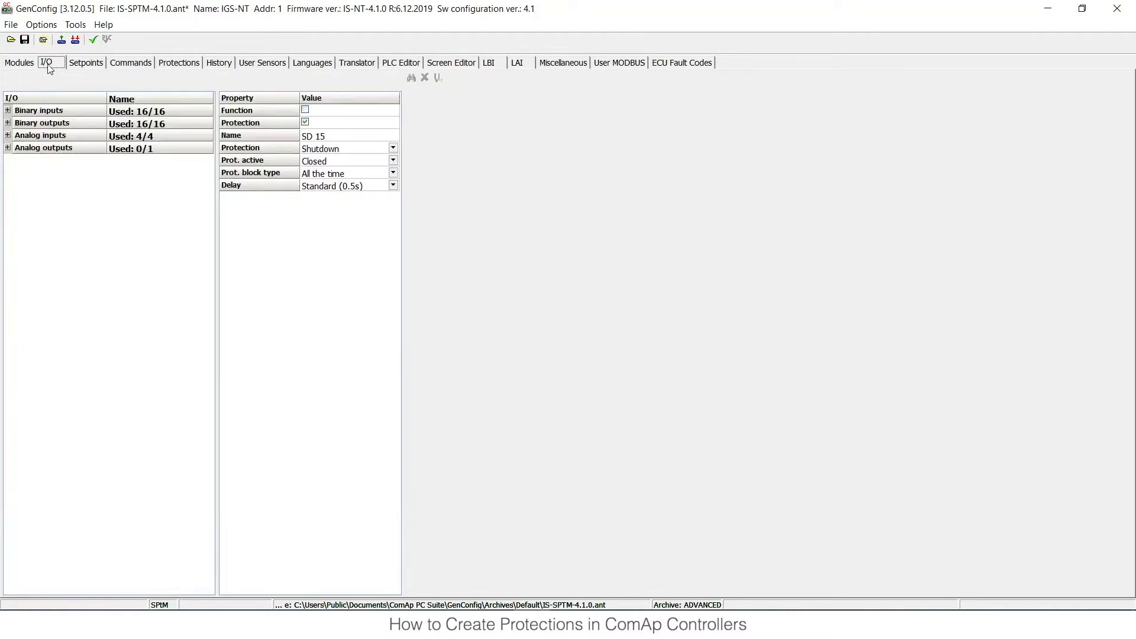
mouse_move(38, 110)
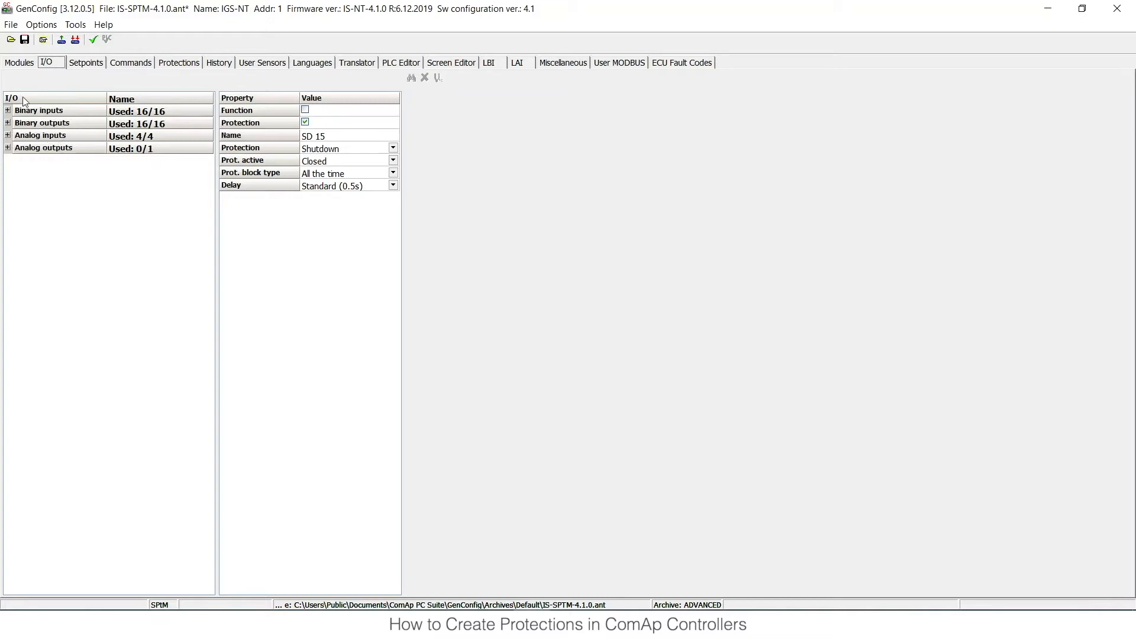
click(7, 110)
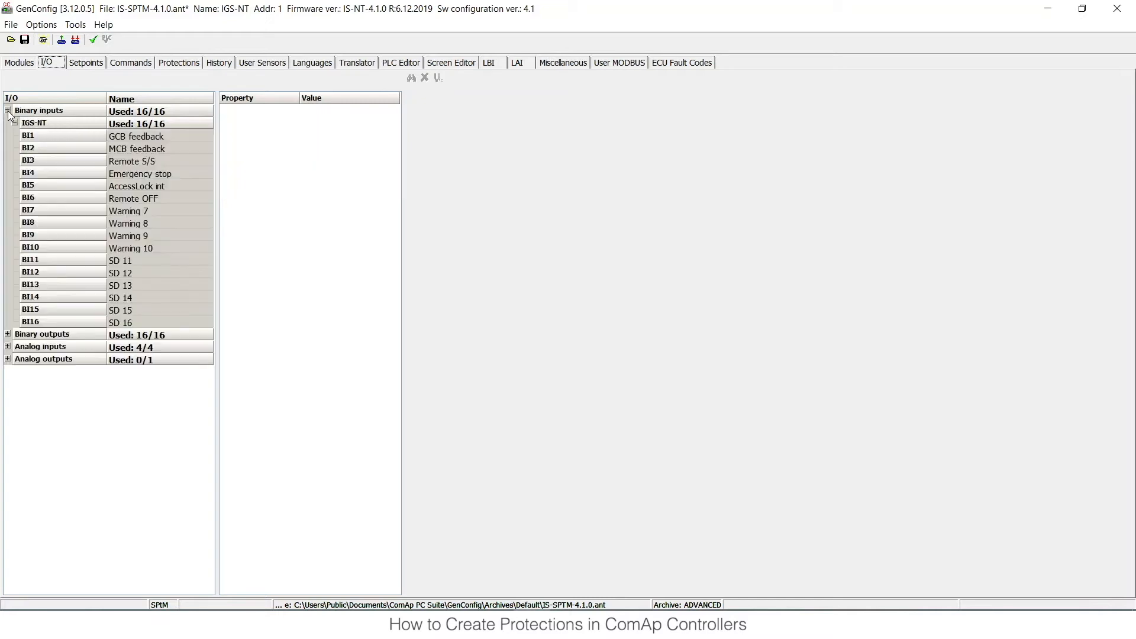
click(120, 320)
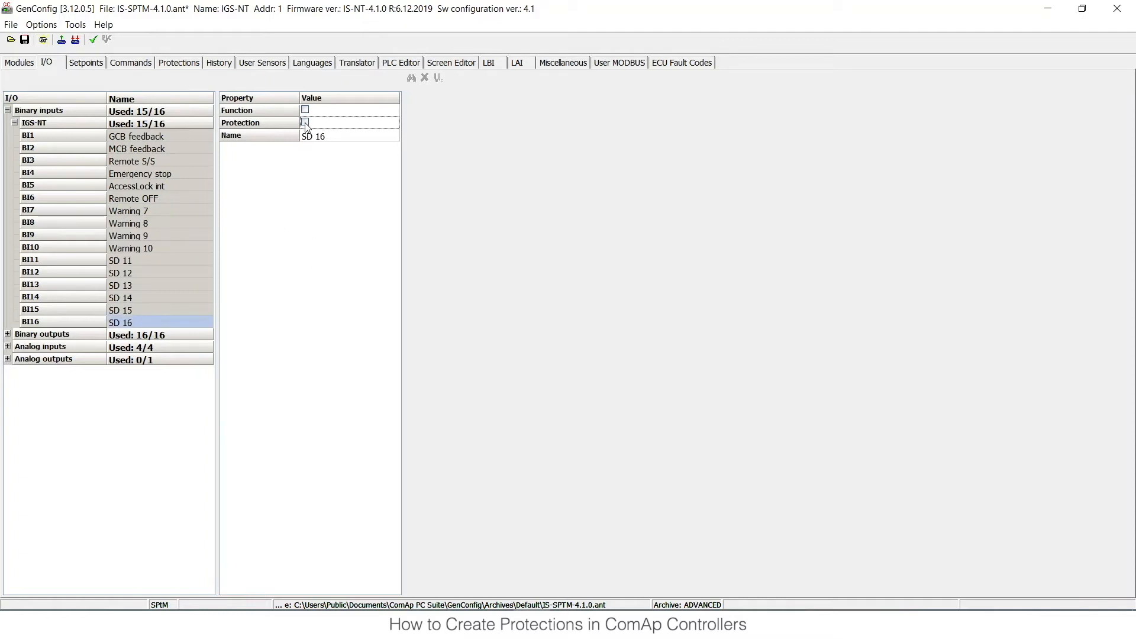
click(306, 123)
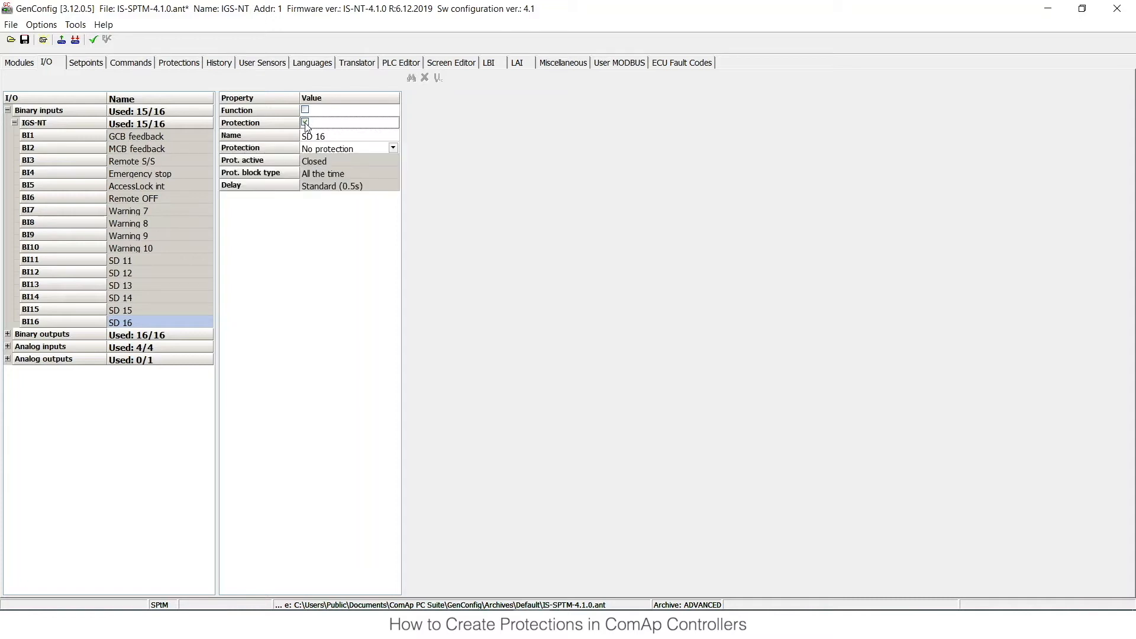
click(304, 120)
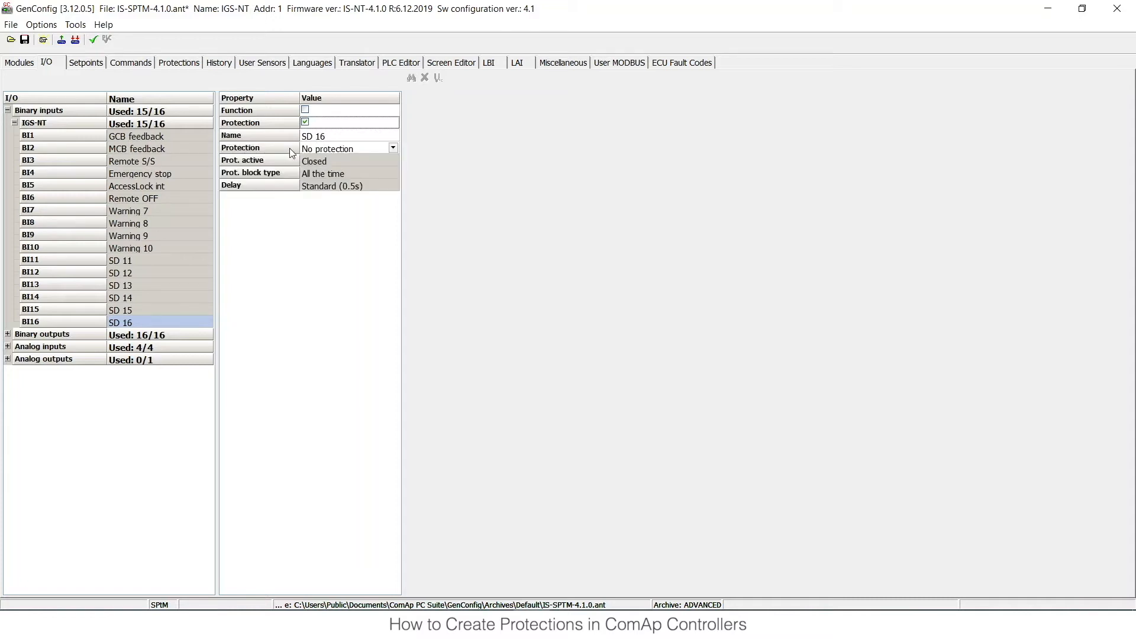
mouse_move(315, 173)
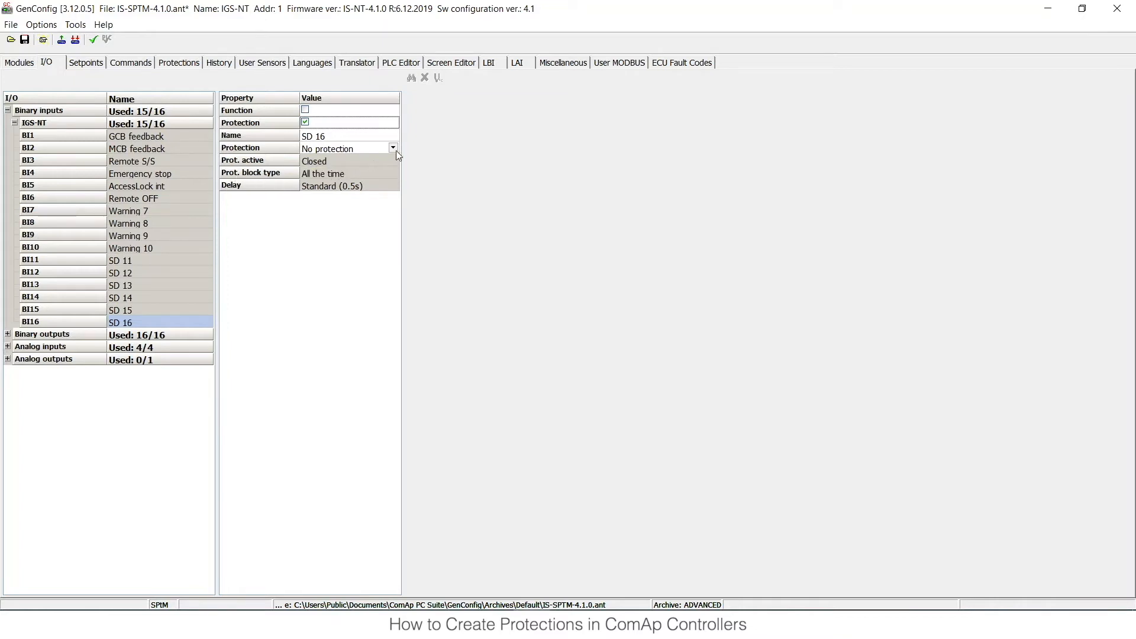
click(394, 161)
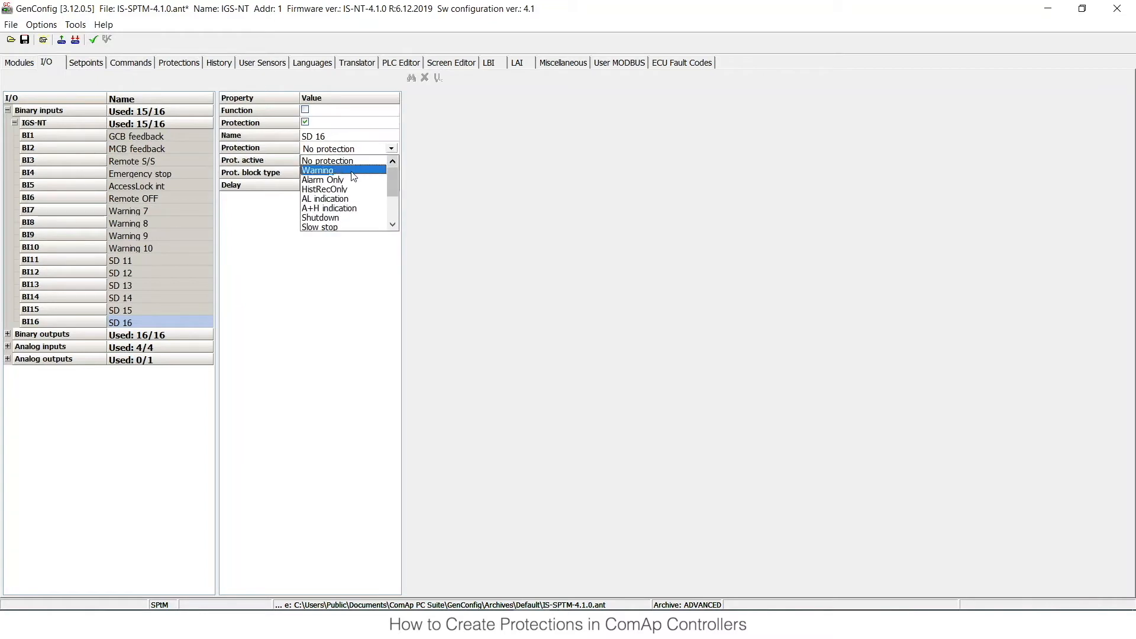
click(318, 171)
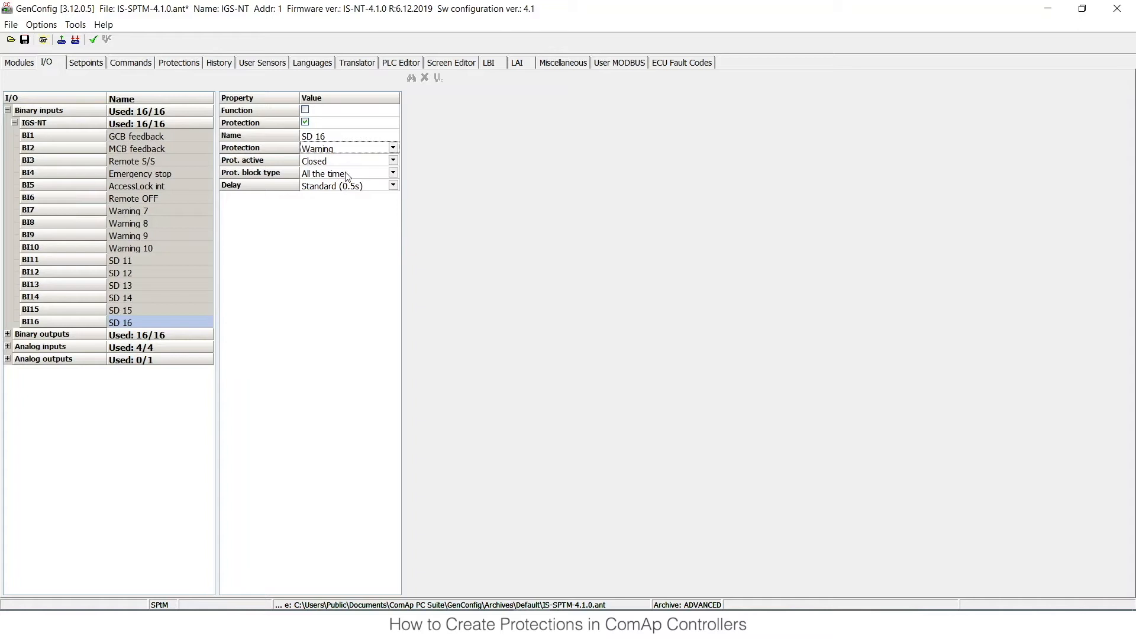
click(393, 161)
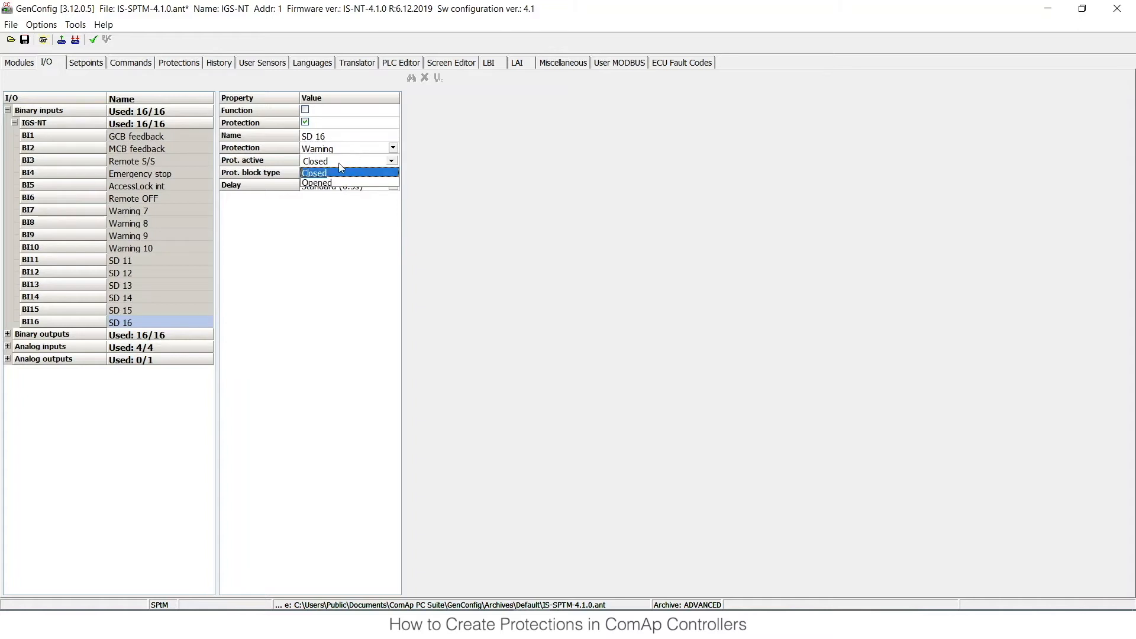
mouse_move(317, 182)
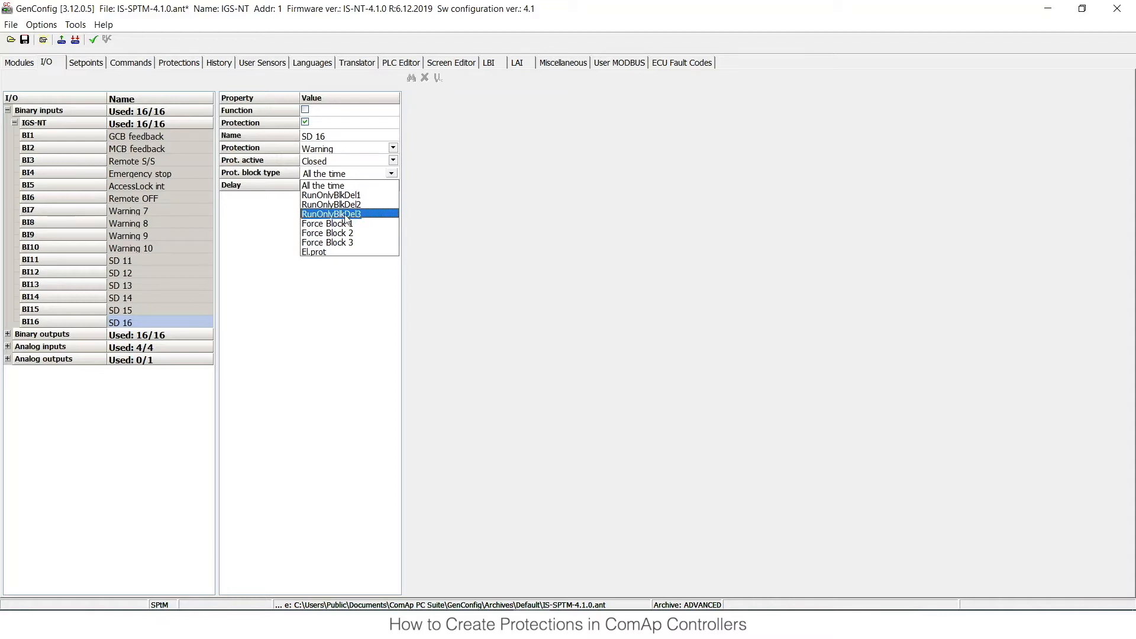
mouse_move(328, 233)
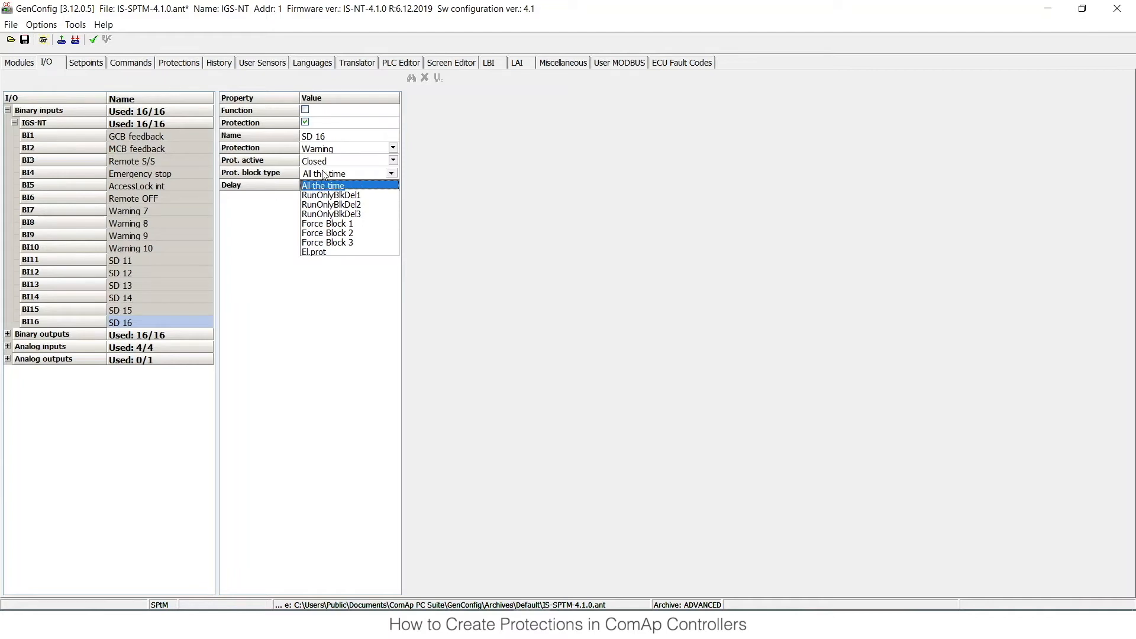
click(322, 185)
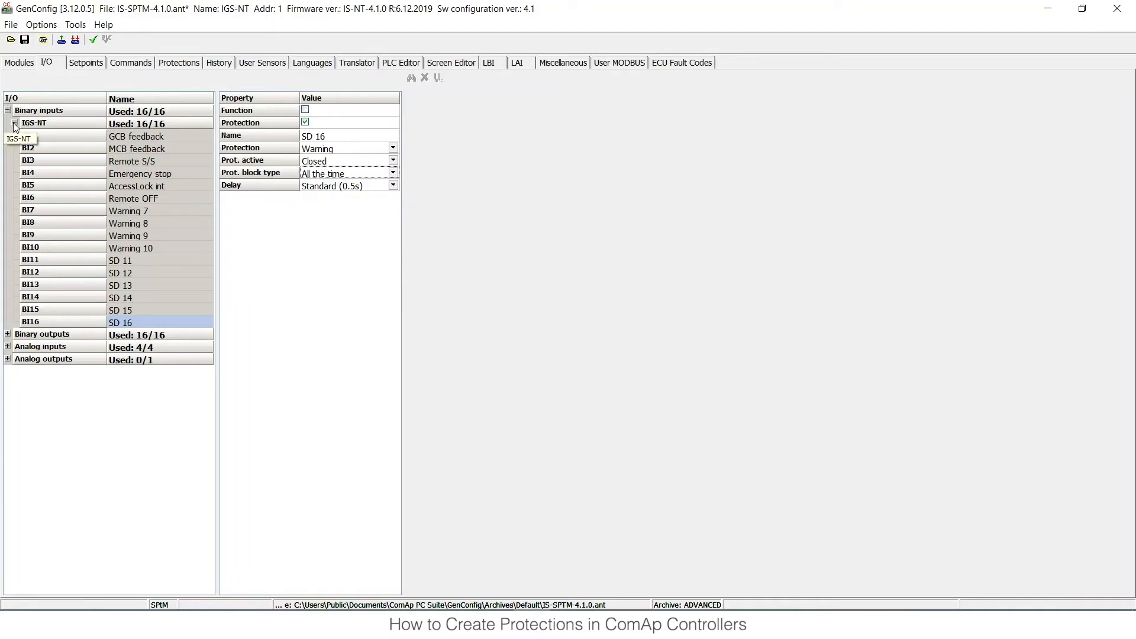
- Select analog input AIN4 Sec Wtemp and tick its Protection checkbox
click(6, 110)
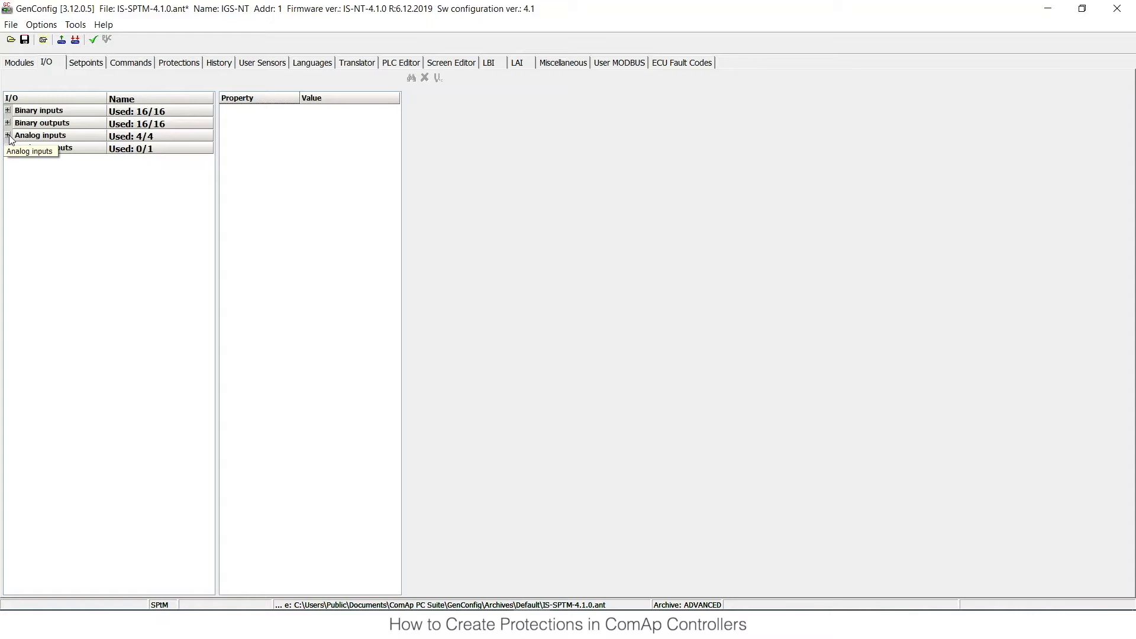
click(7, 136)
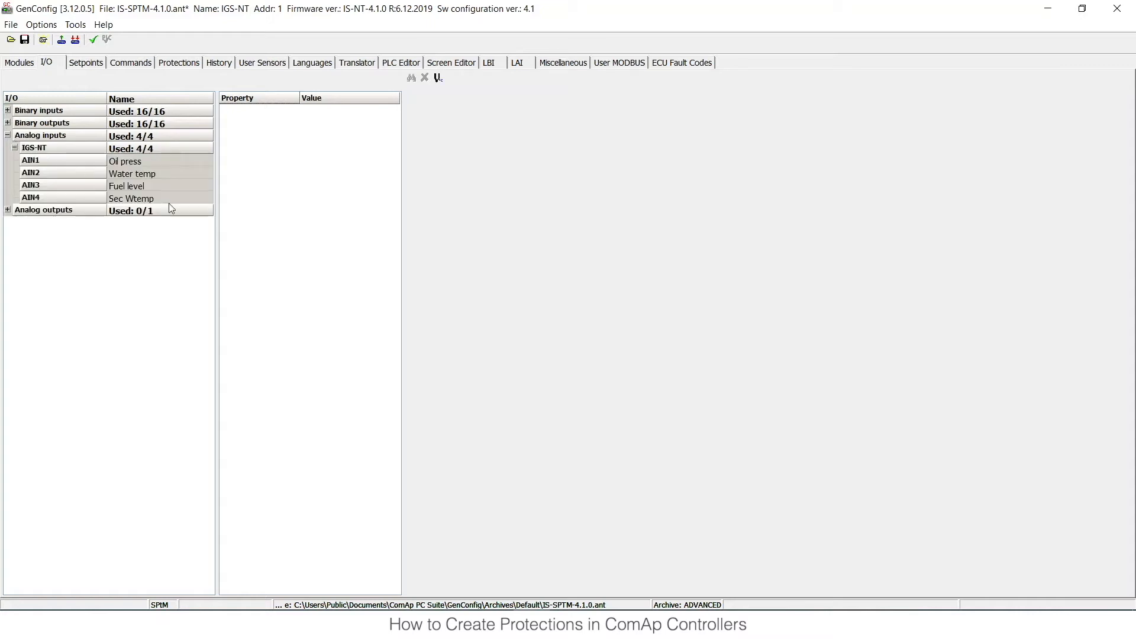
click(130, 197)
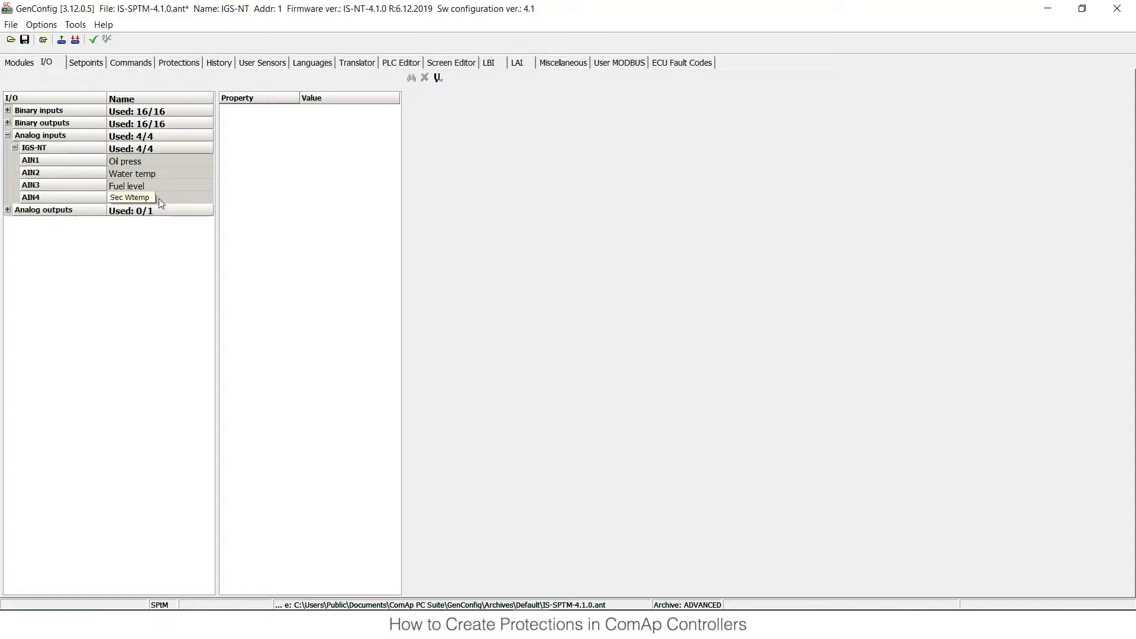
click(131, 197)
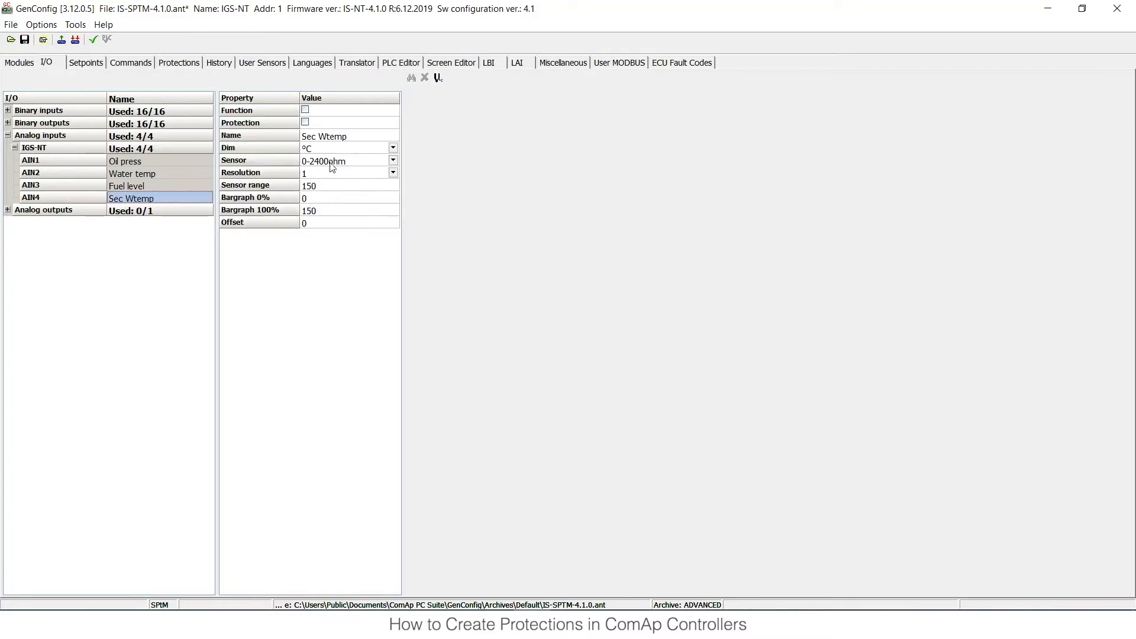
mouse_move(330, 187)
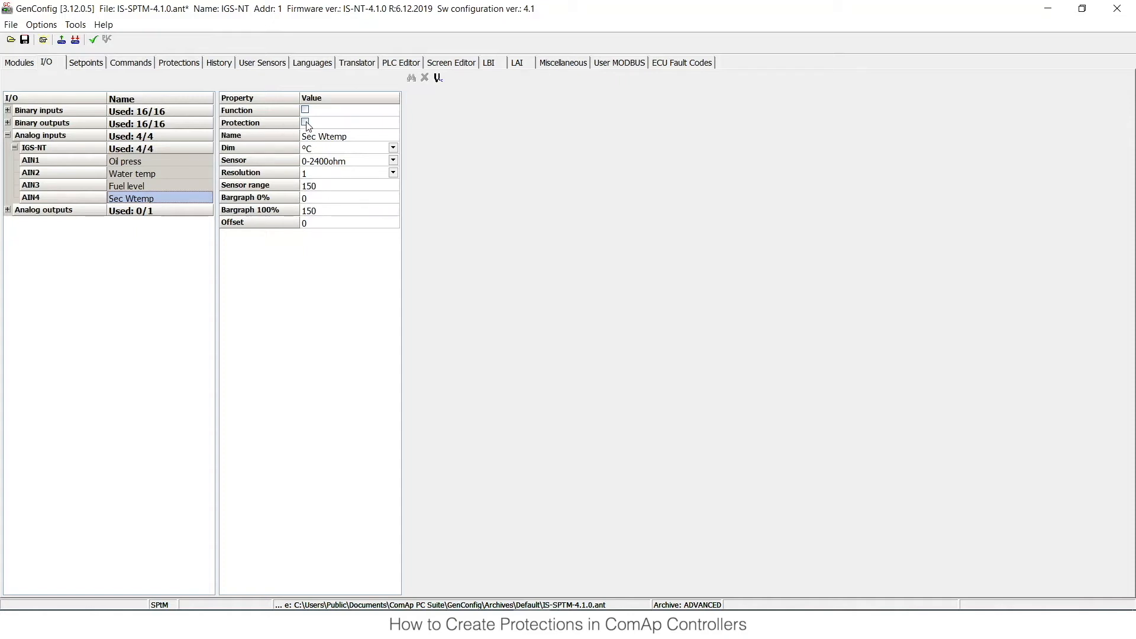
click(306, 122)
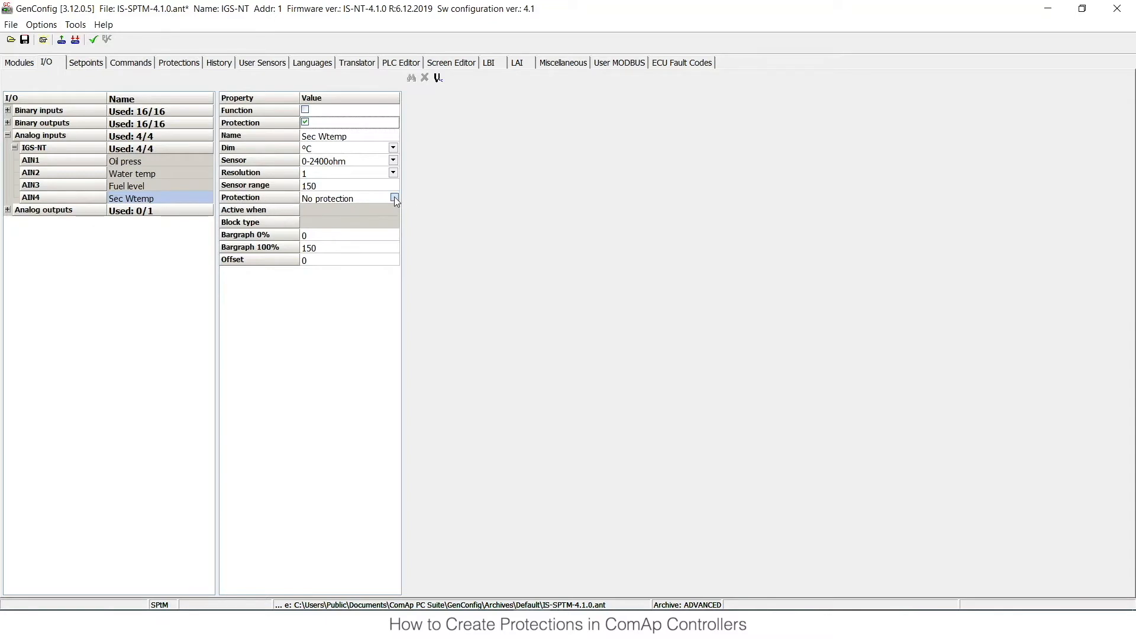
click(395, 197)
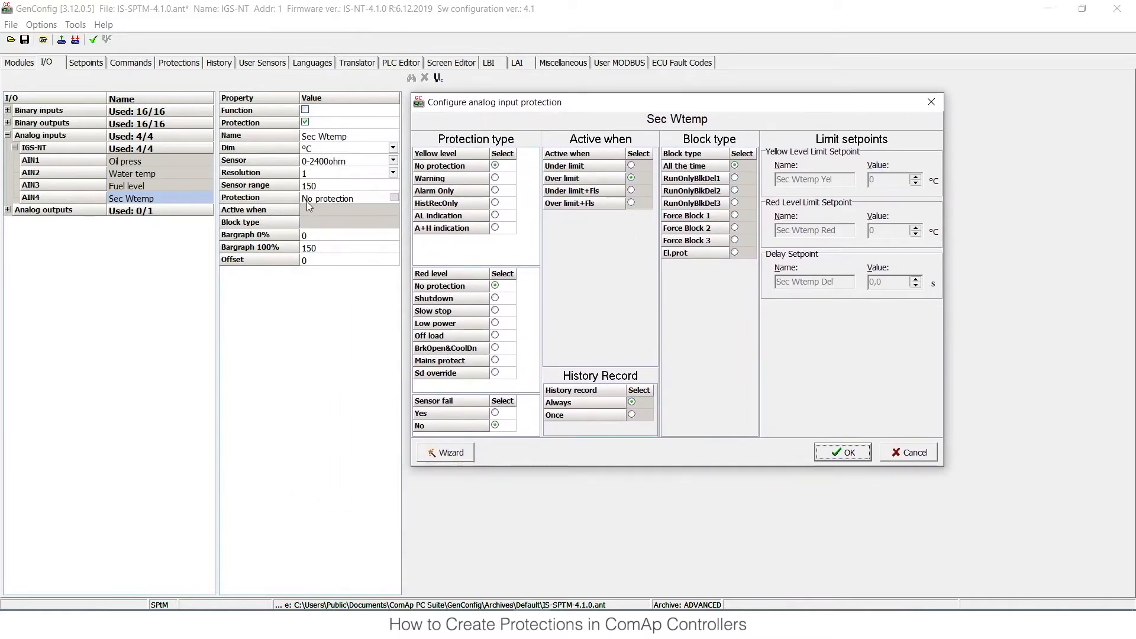
mouse_move(616, 265)
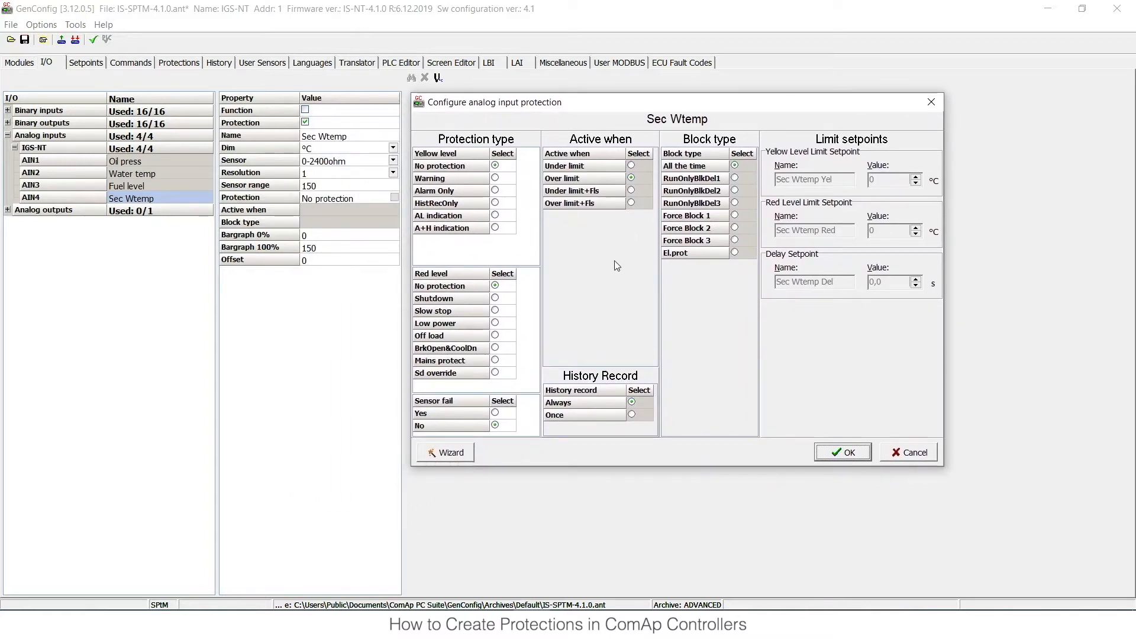
mouse_move(633, 265)
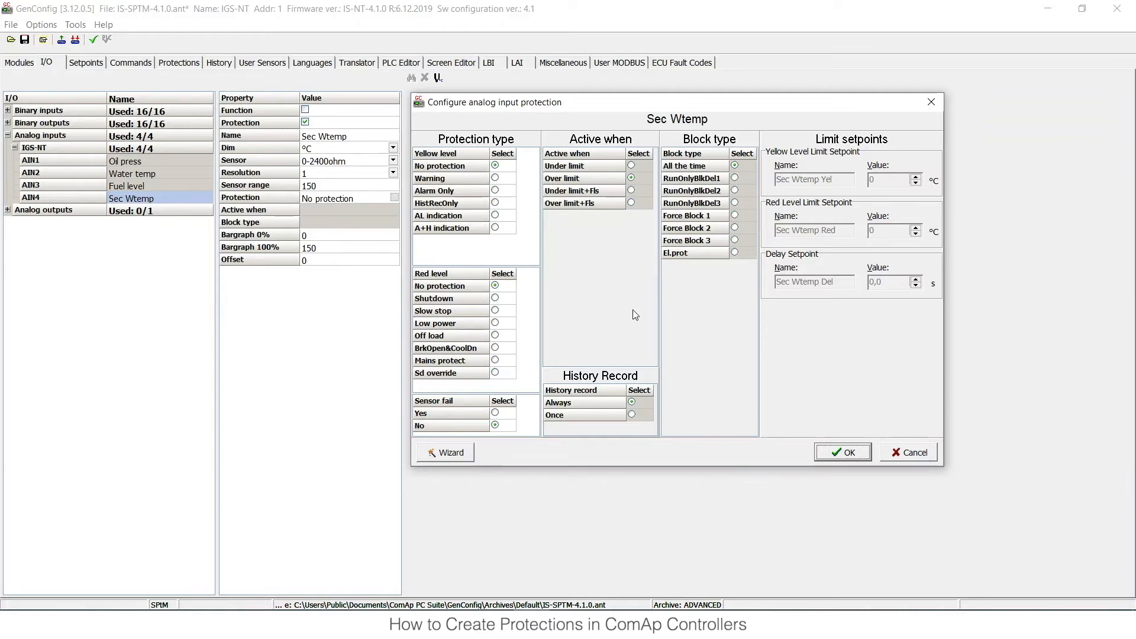
mouse_move(471, 145)
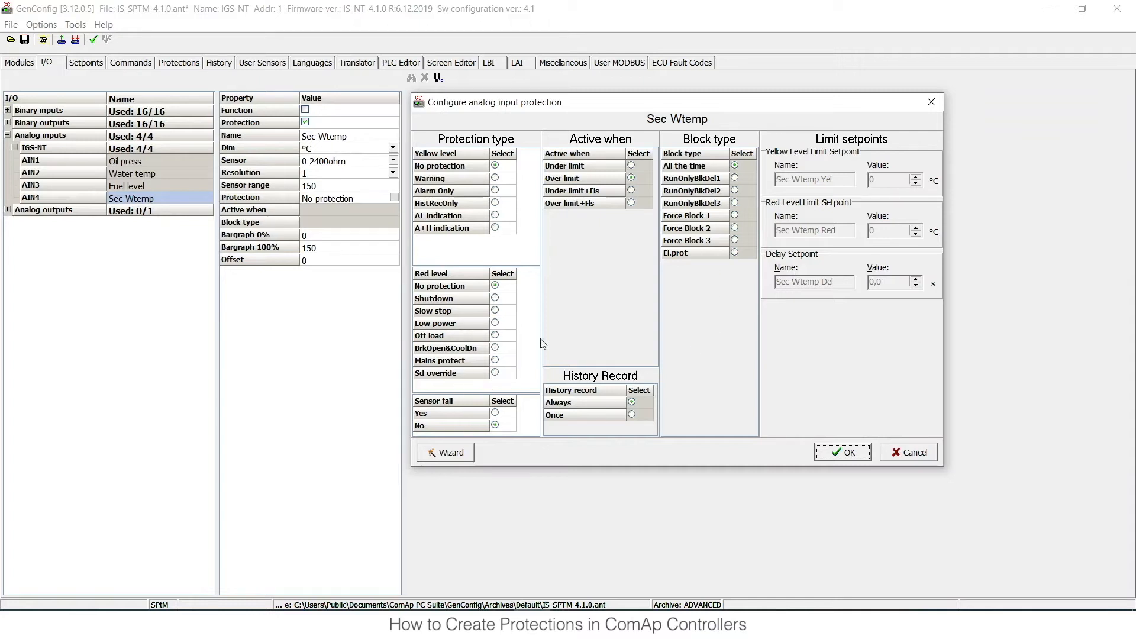
mouse_move(930, 471)
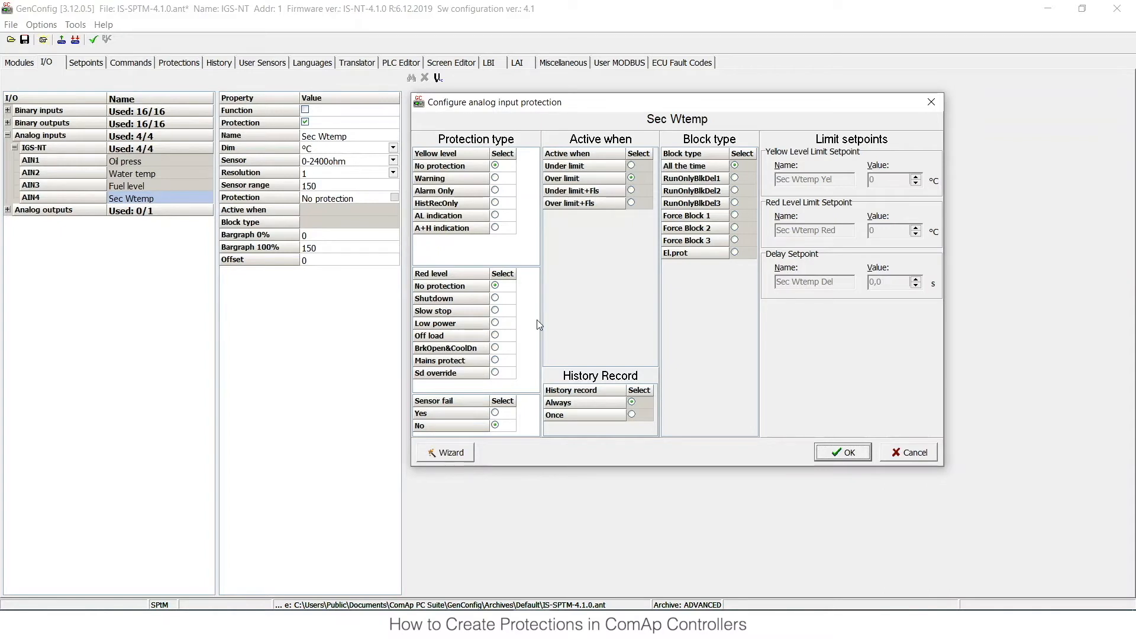
mouse_move(903, 448)
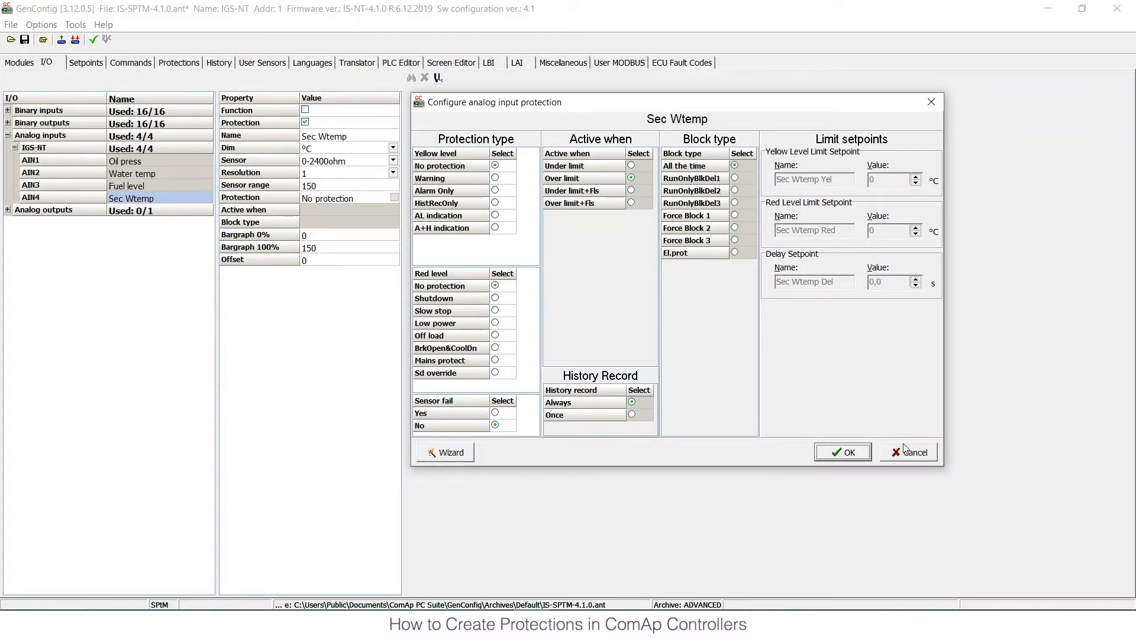
- Cancel the Sec Wtemp protection dialog and show the Protections list
click(908, 452)
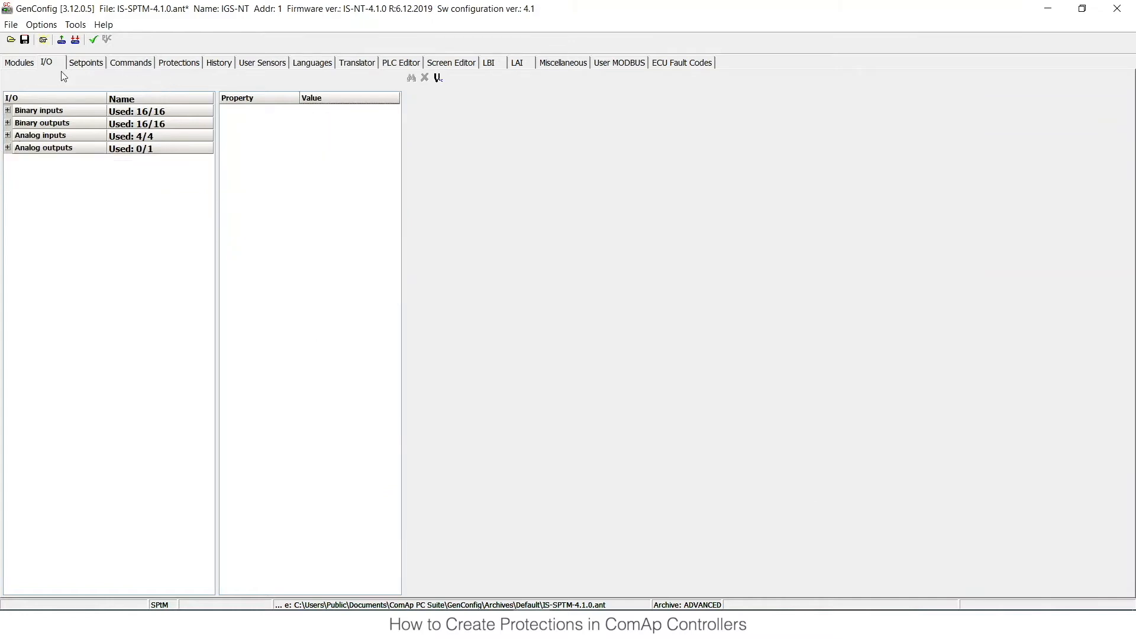
mouse_move(72, 117)
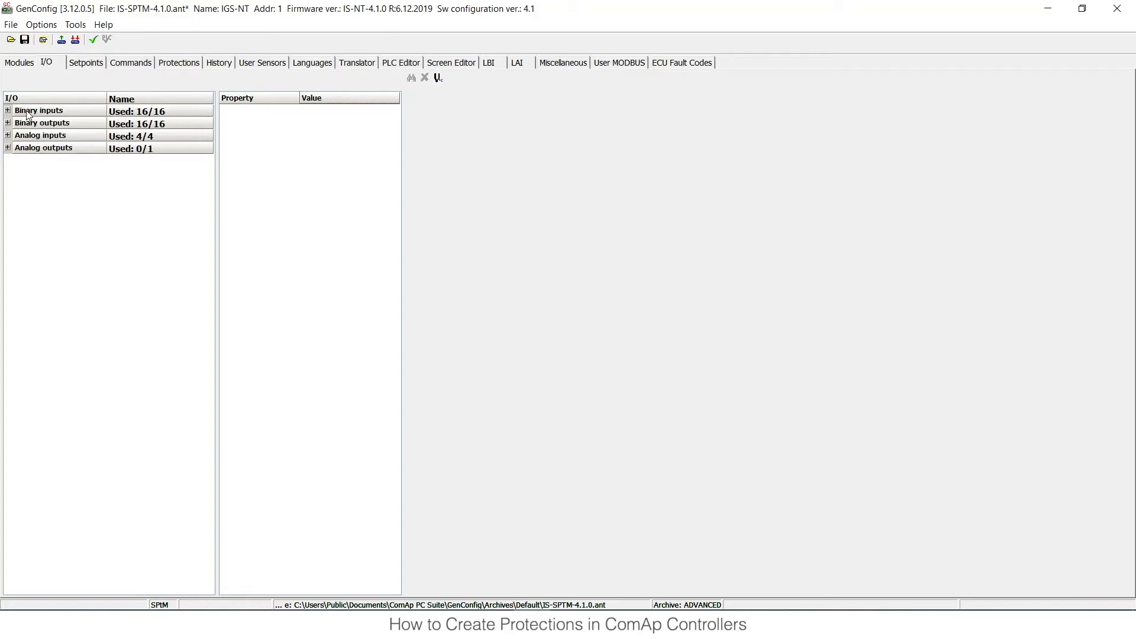
mouse_move(40, 110)
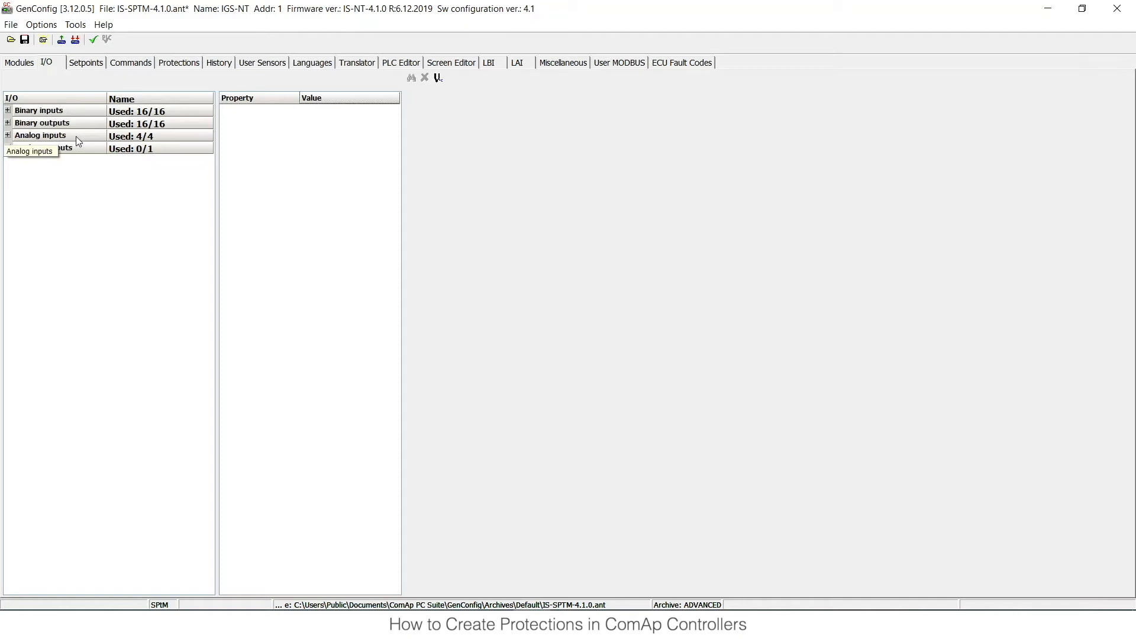
click(178, 62)
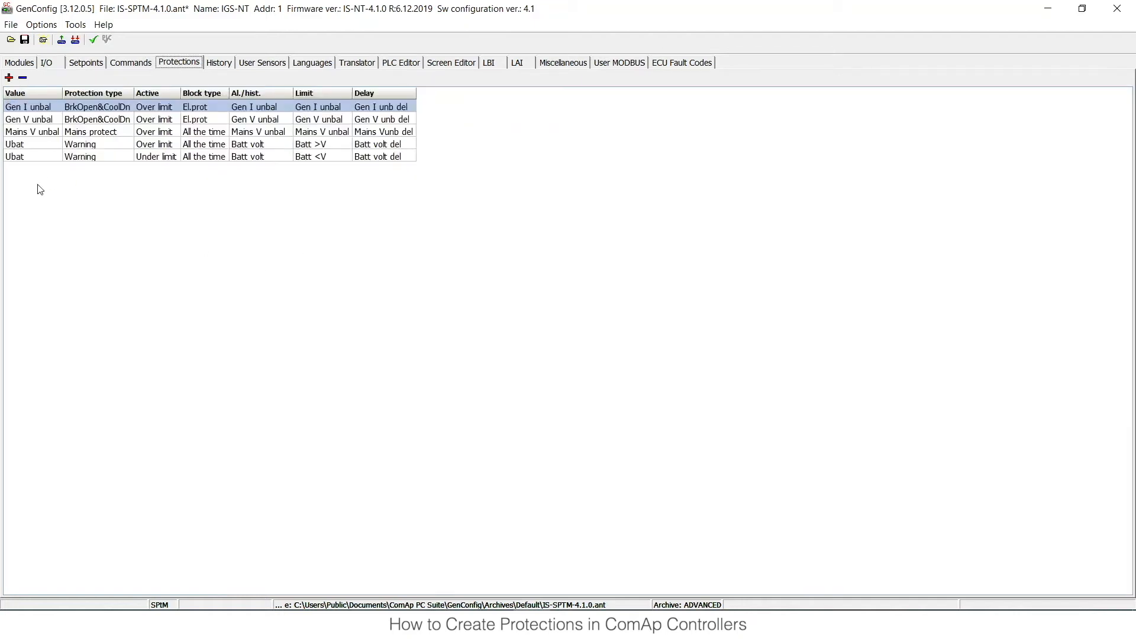
mouse_move(57, 201)
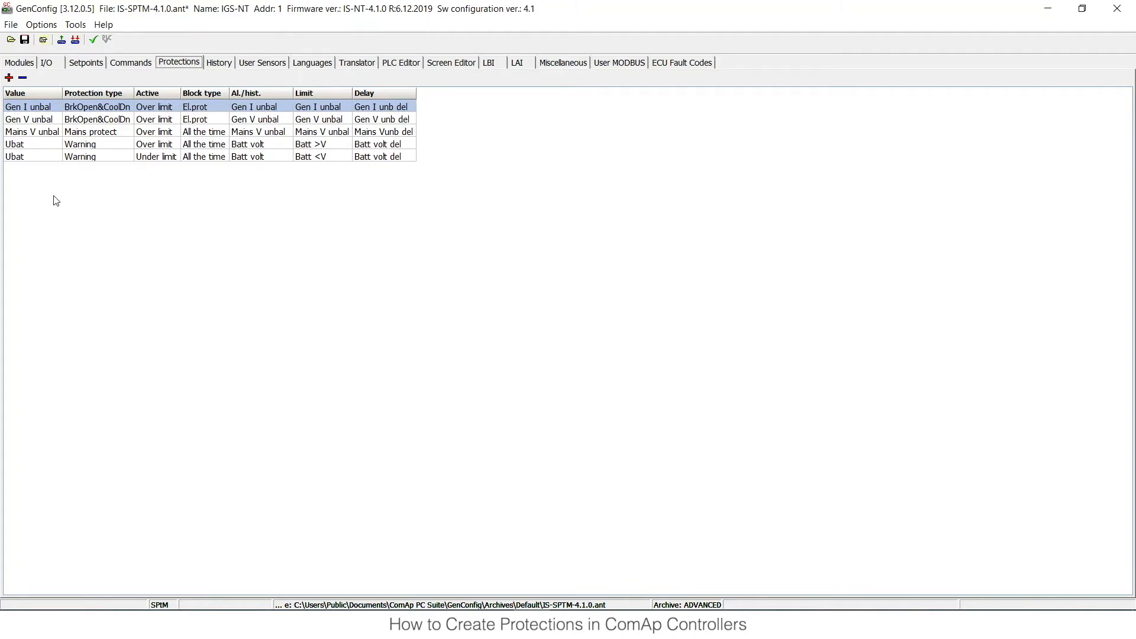
mouse_move(58, 198)
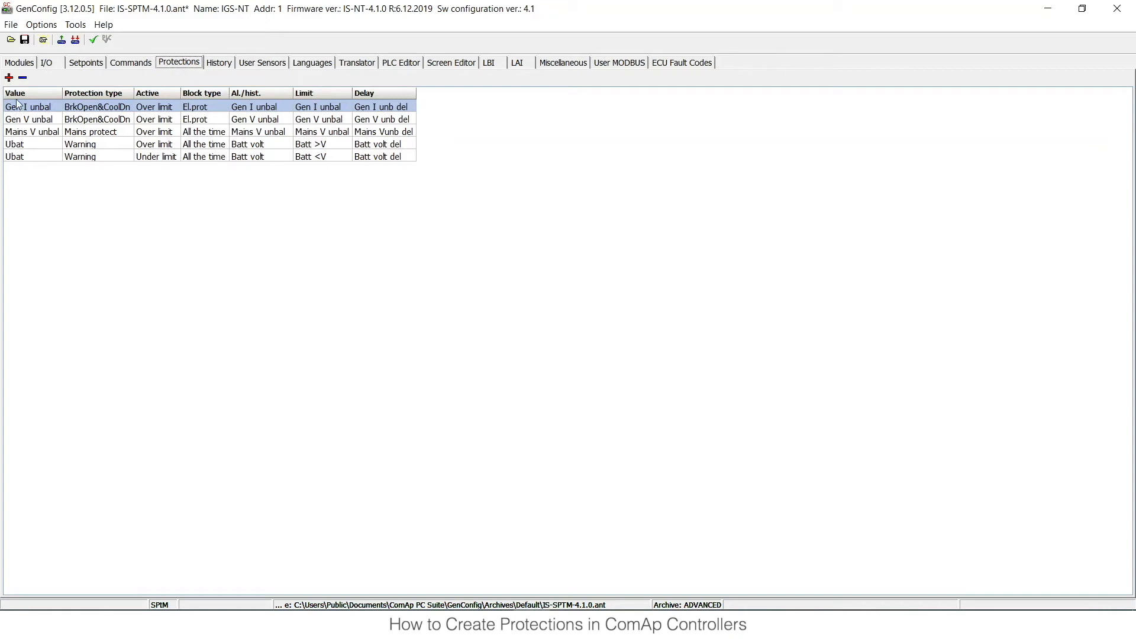
mouse_move(9, 78)
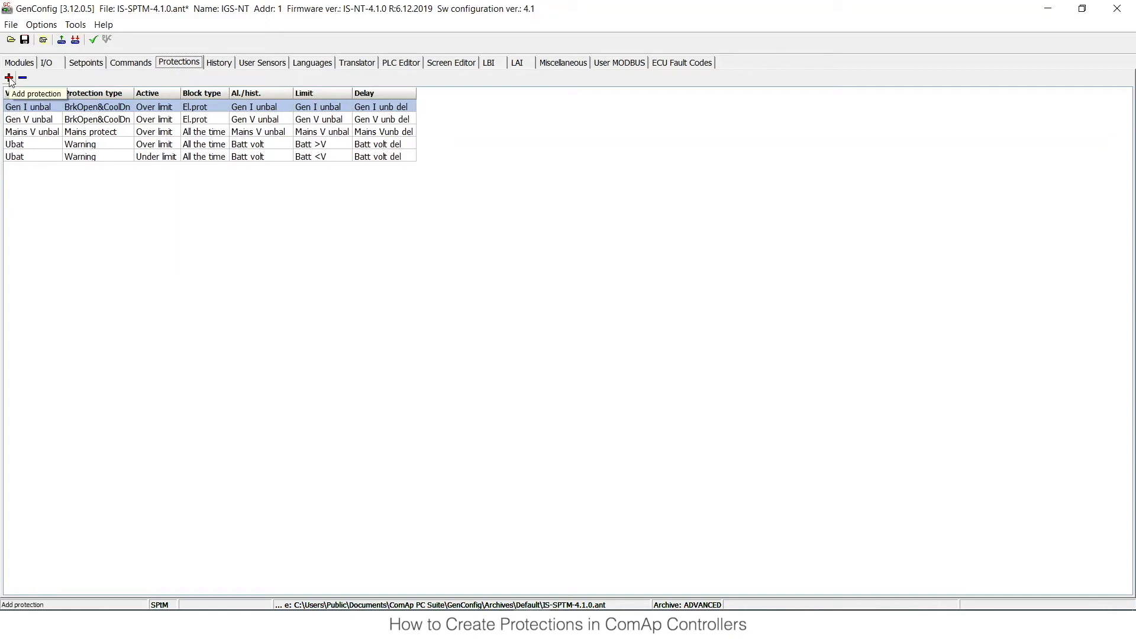
- Add a new protection, opening the Configure universal analog protection dialog
click(8, 78)
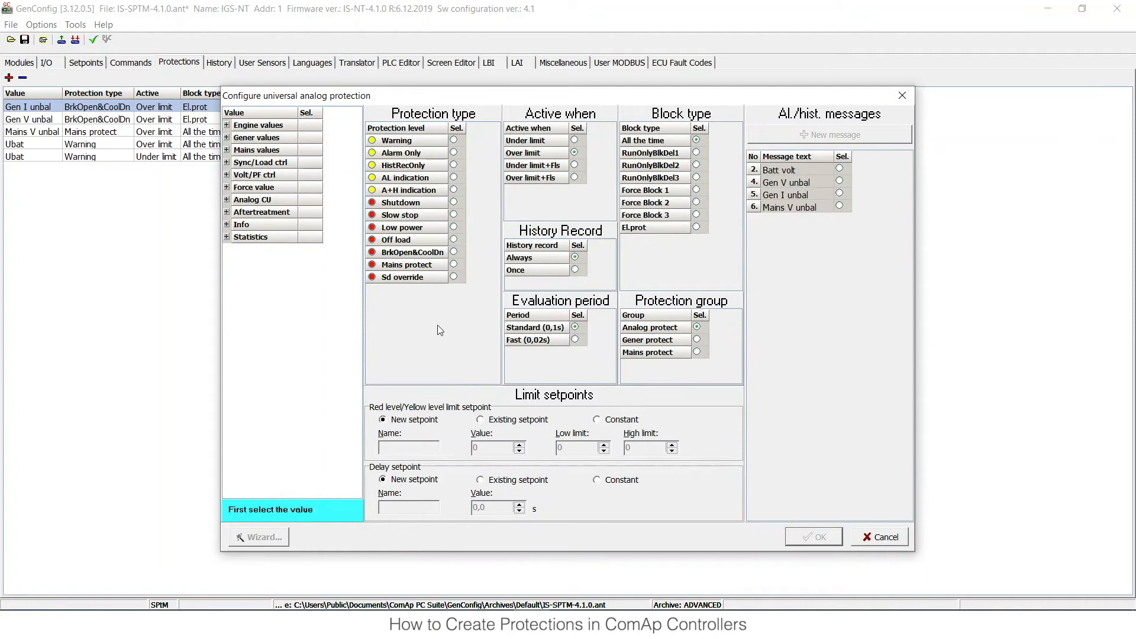
mouse_move(306, 274)
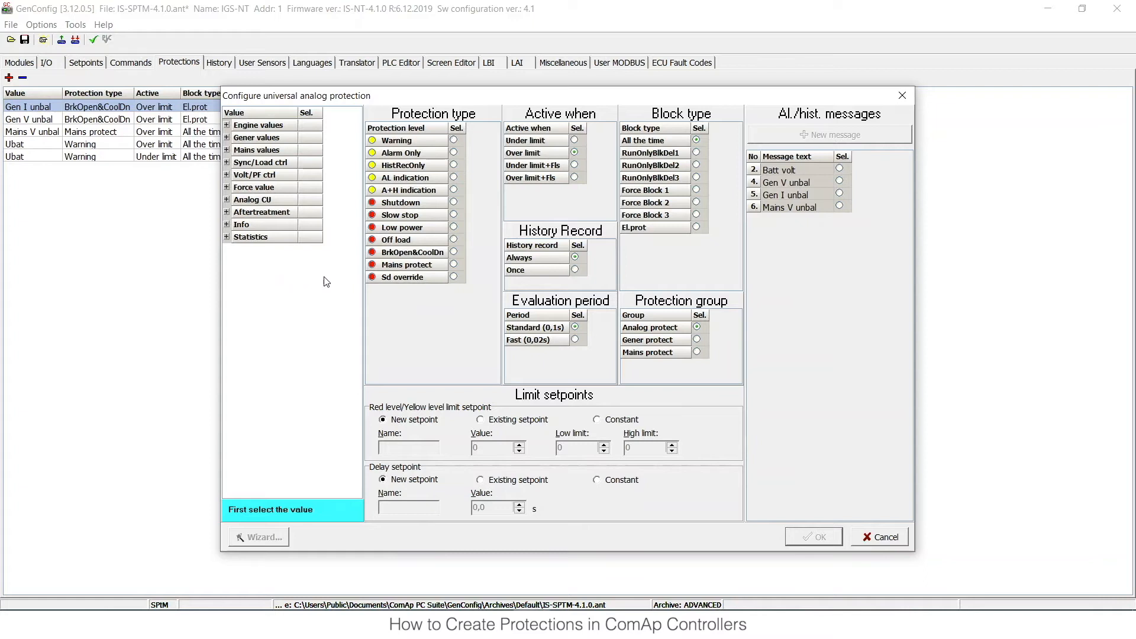
mouse_move(286, 303)
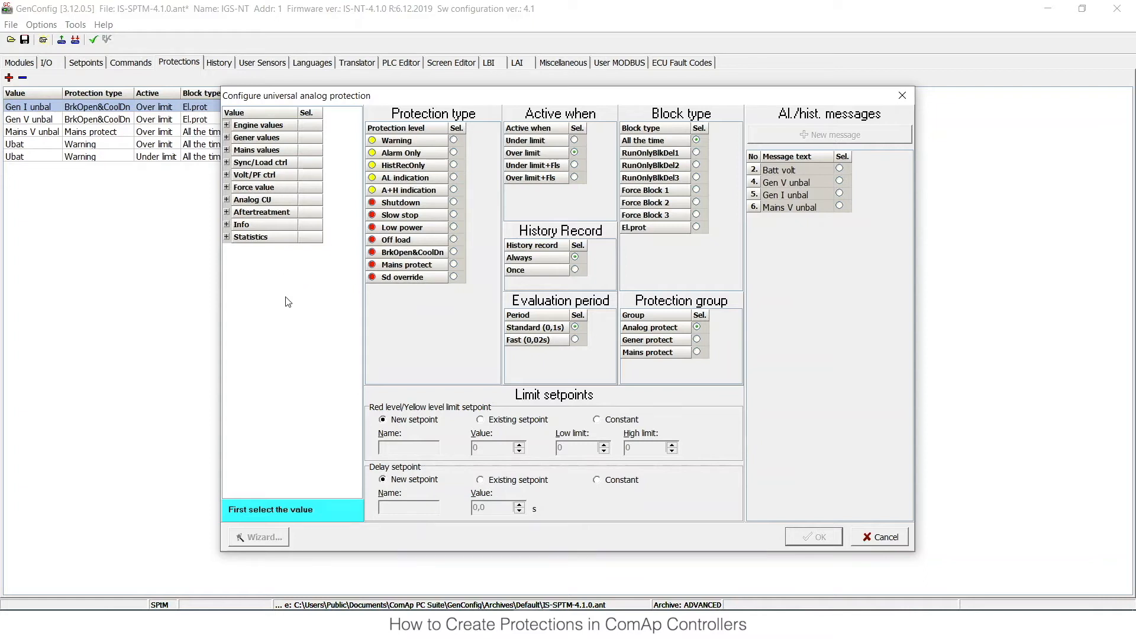
mouse_move(283, 297)
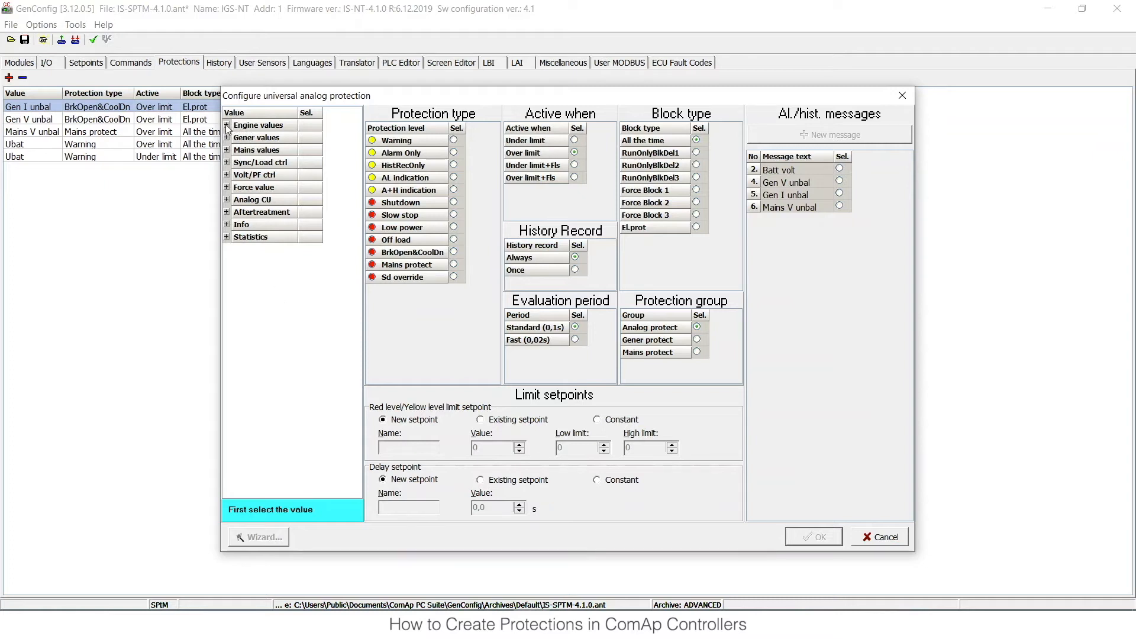
- Expand the Engine values list to reach RPM for the new protection
click(227, 125)
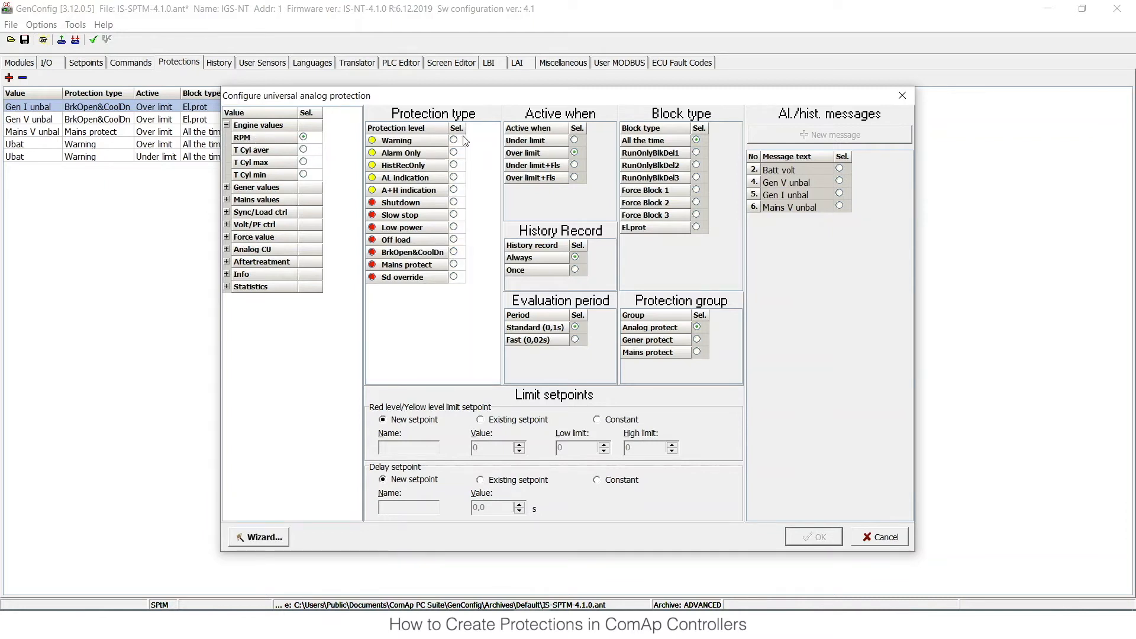
mouse_move(491, 156)
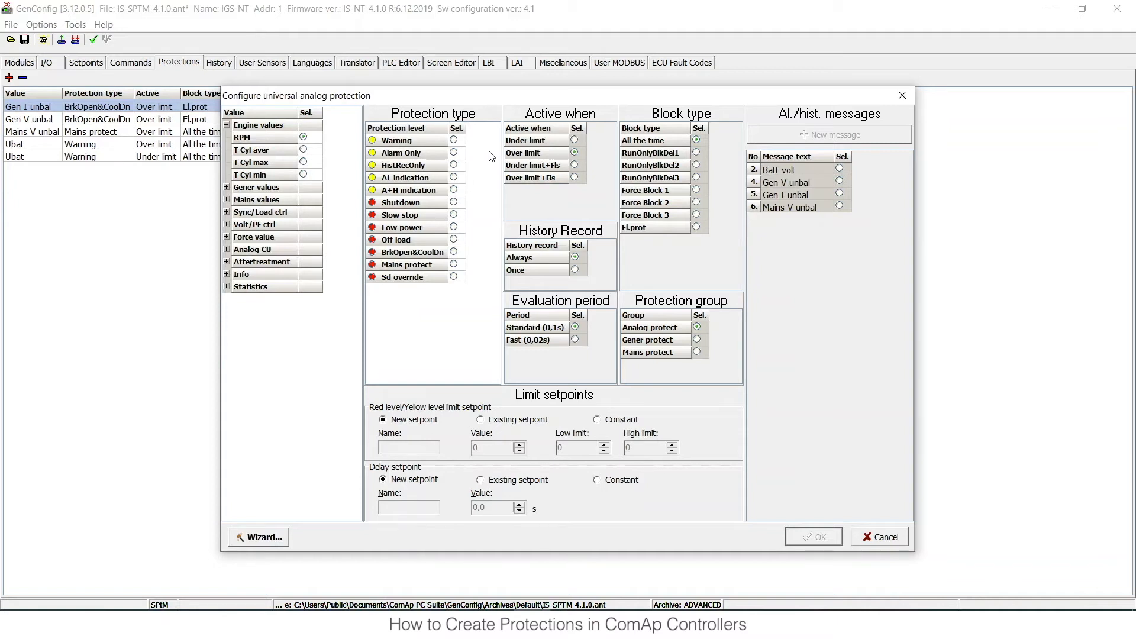
mouse_move(458, 174)
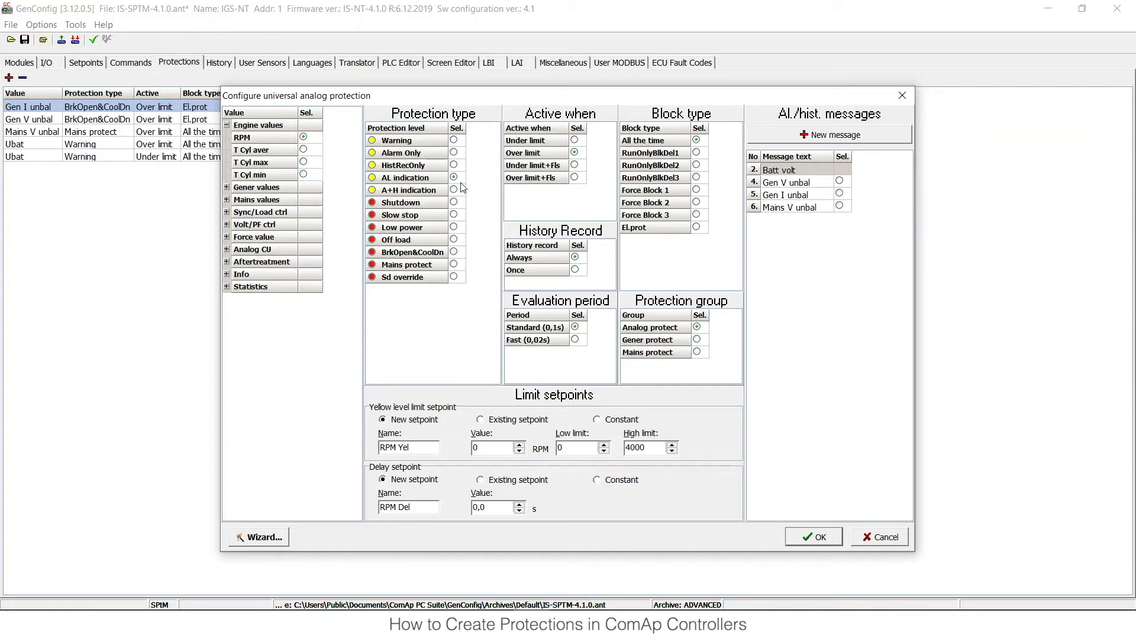
mouse_move(457, 179)
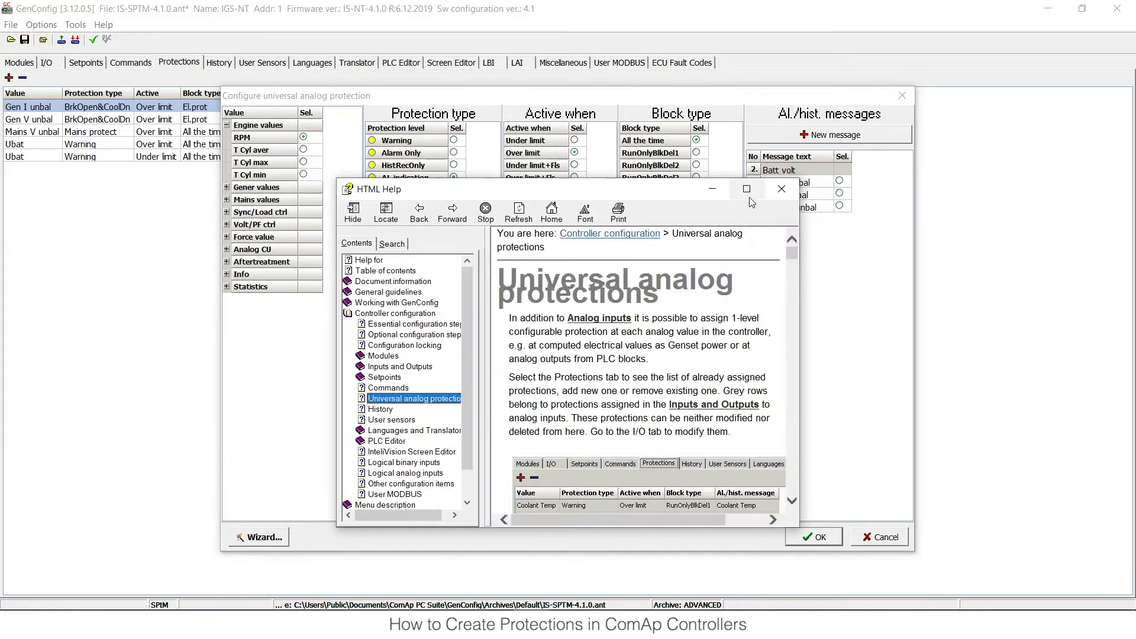
- Maximize the Universal analog protections help topic and scroll to the protection type table
click(746, 189)
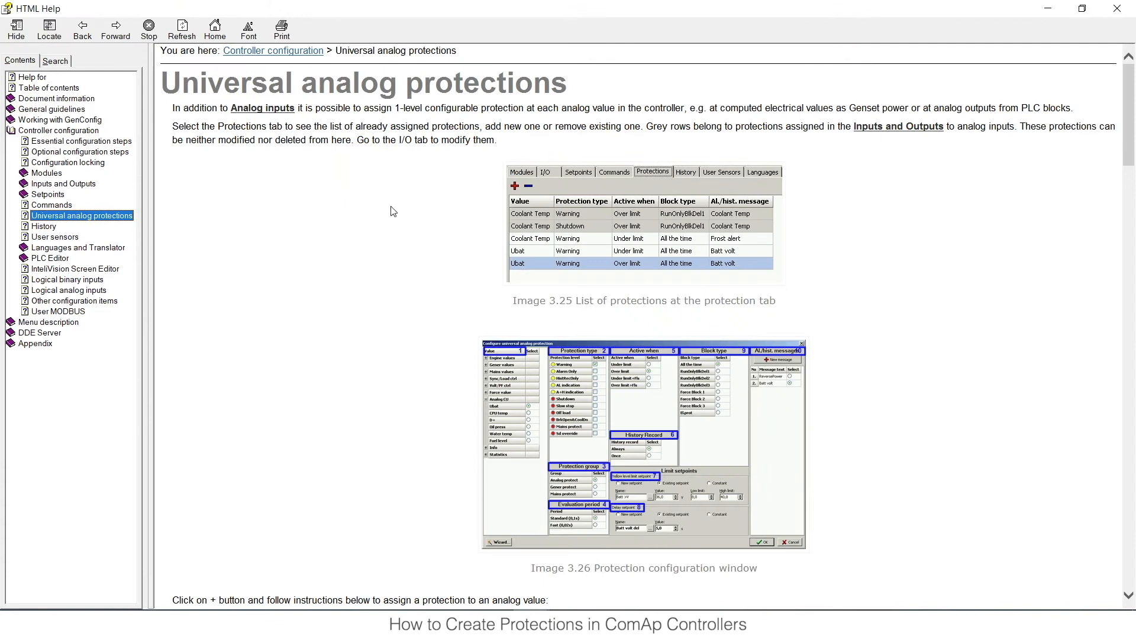
mouse_move(356, 211)
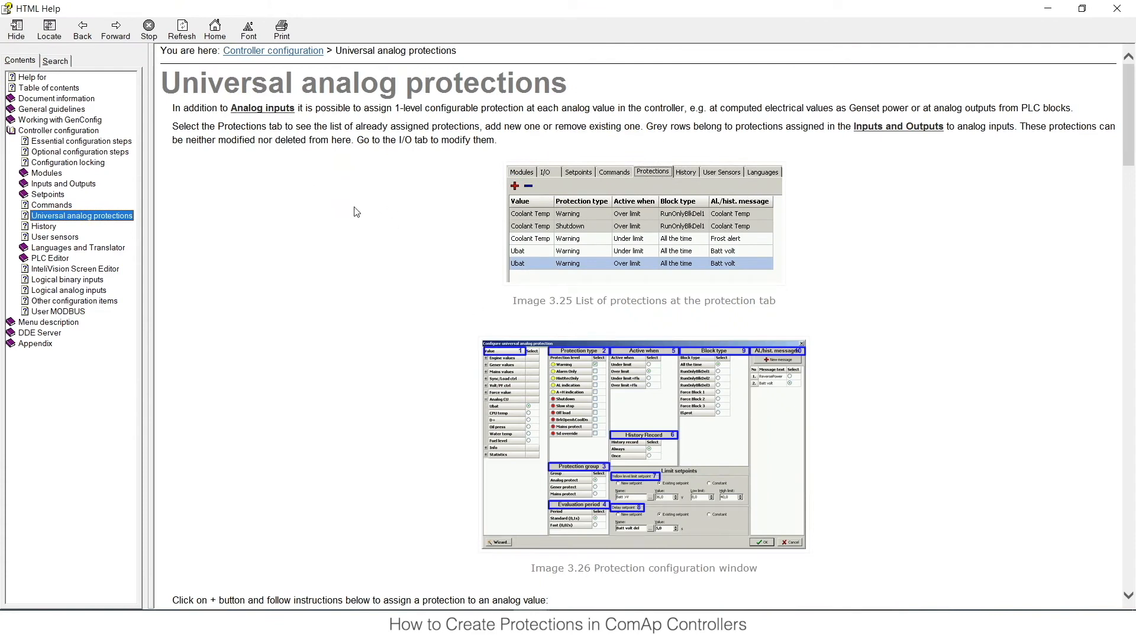
mouse_move(375, 197)
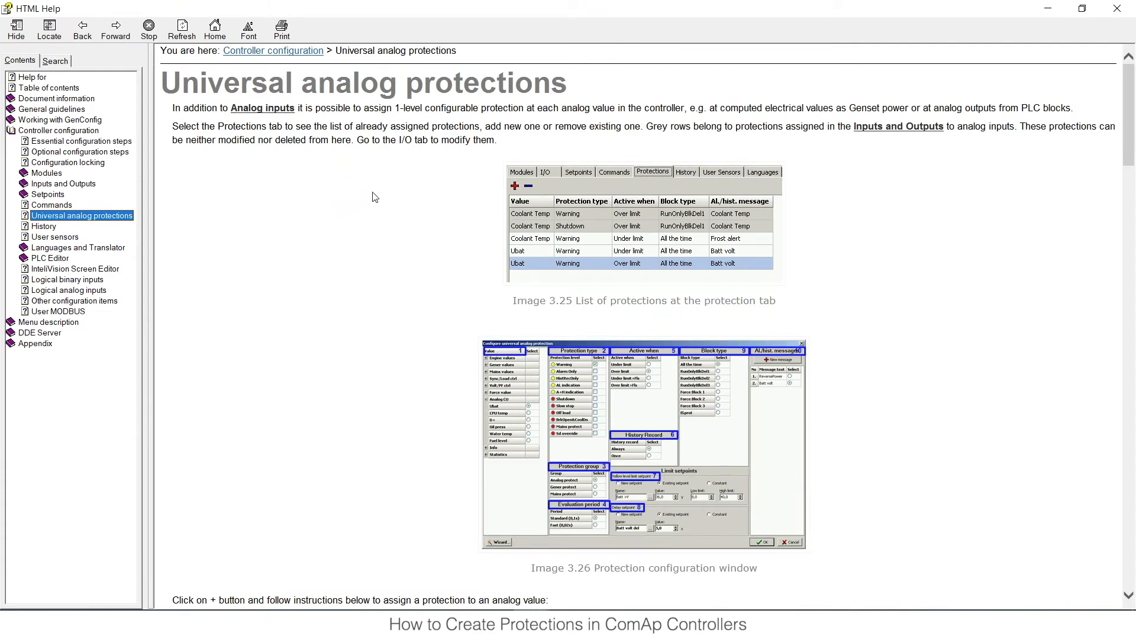
scroll(down, 3)
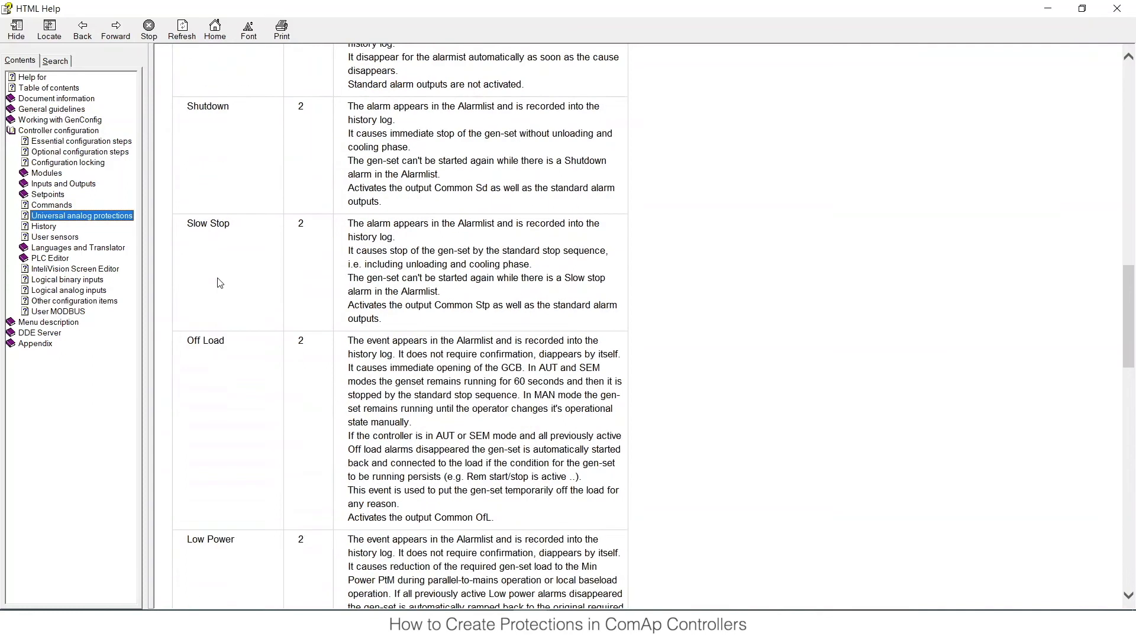
scroll(down, 3)
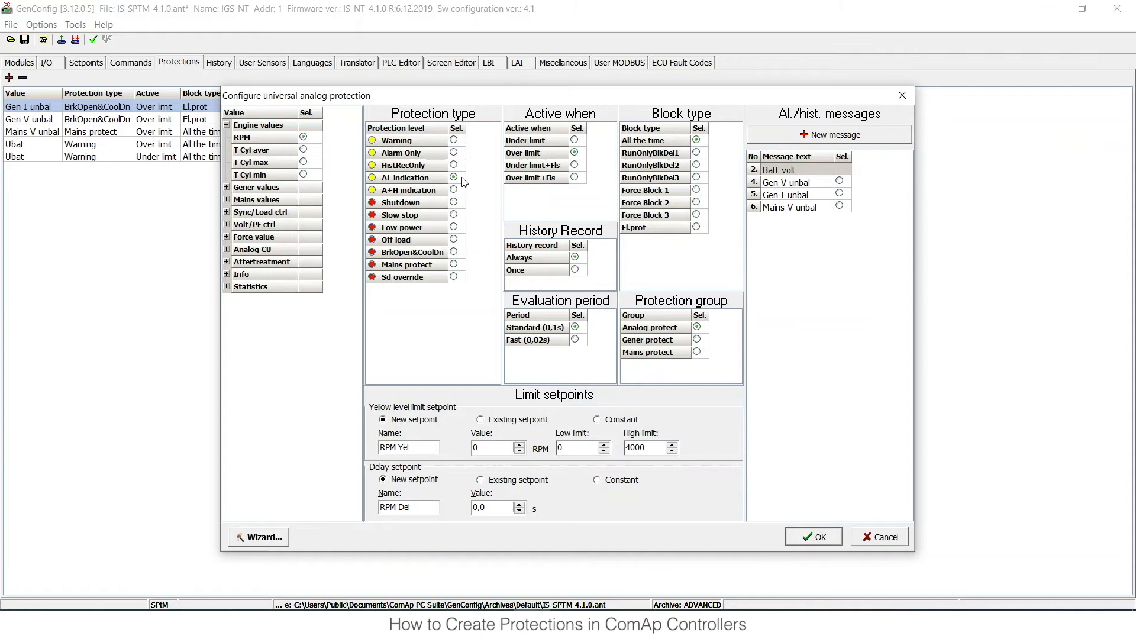
mouse_move(371, 177)
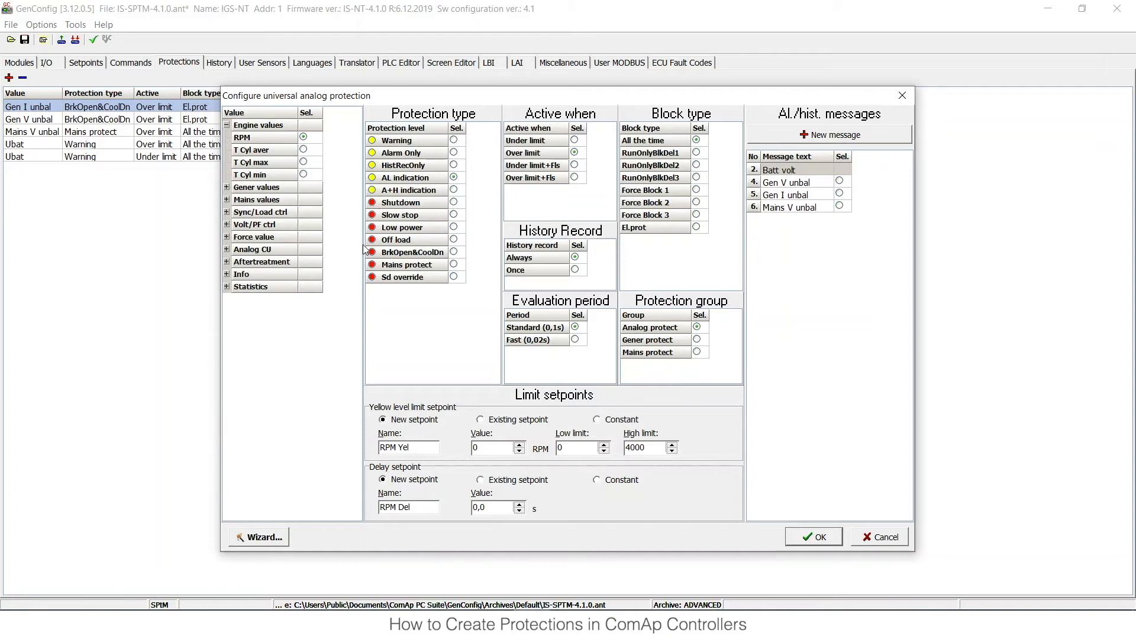
mouse_move(429, 207)
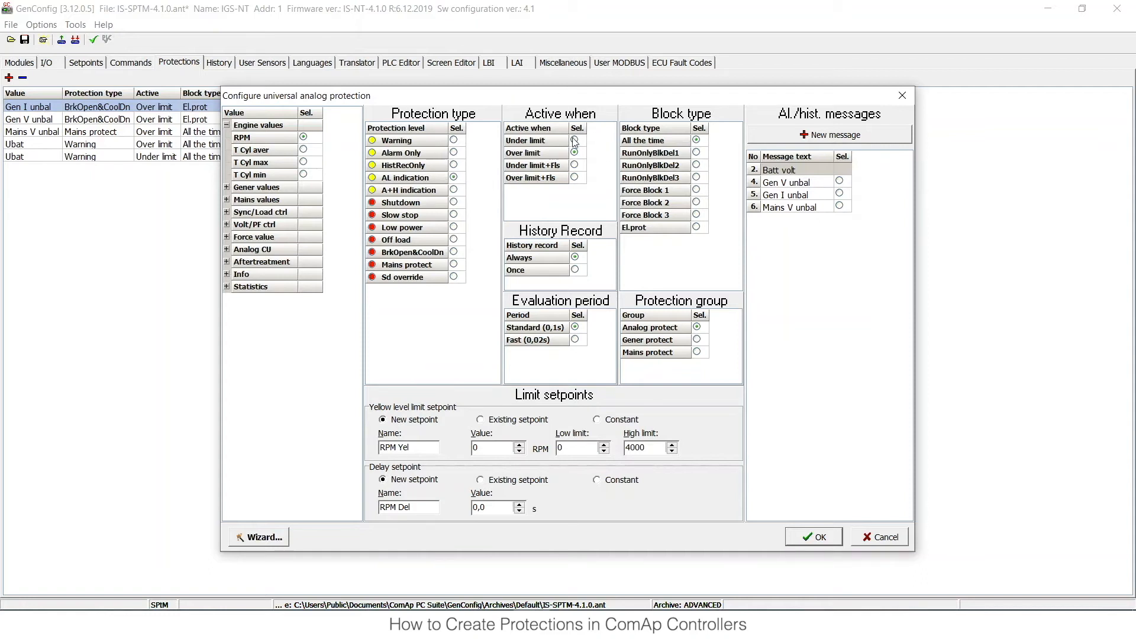
mouse_move(576, 141)
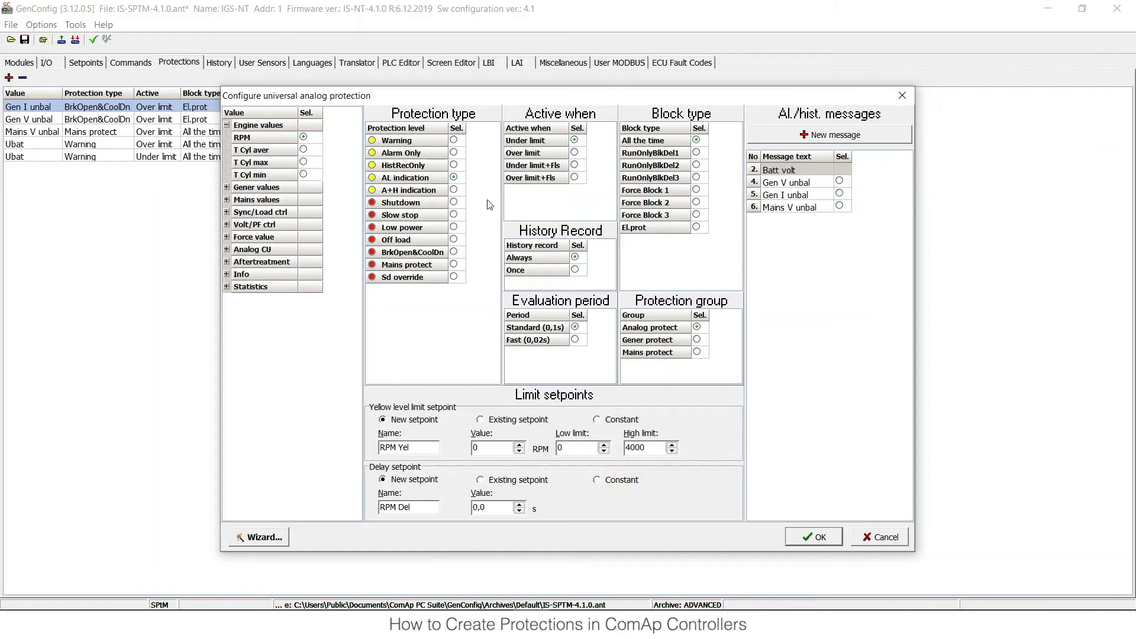
mouse_move(609, 238)
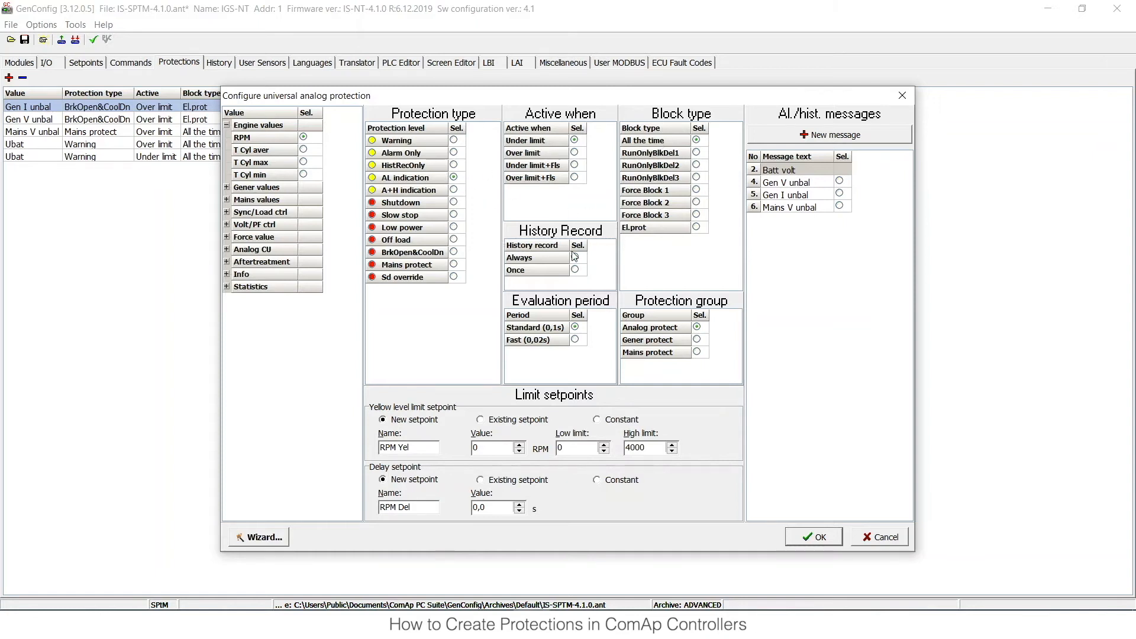
mouse_move(558, 378)
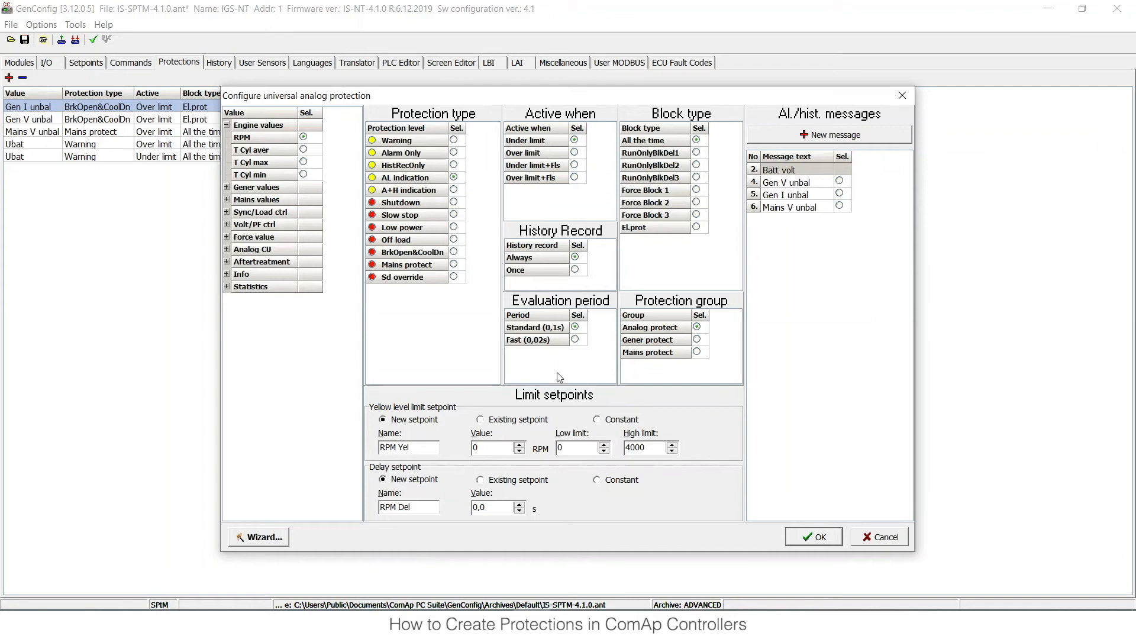
mouse_move(605, 313)
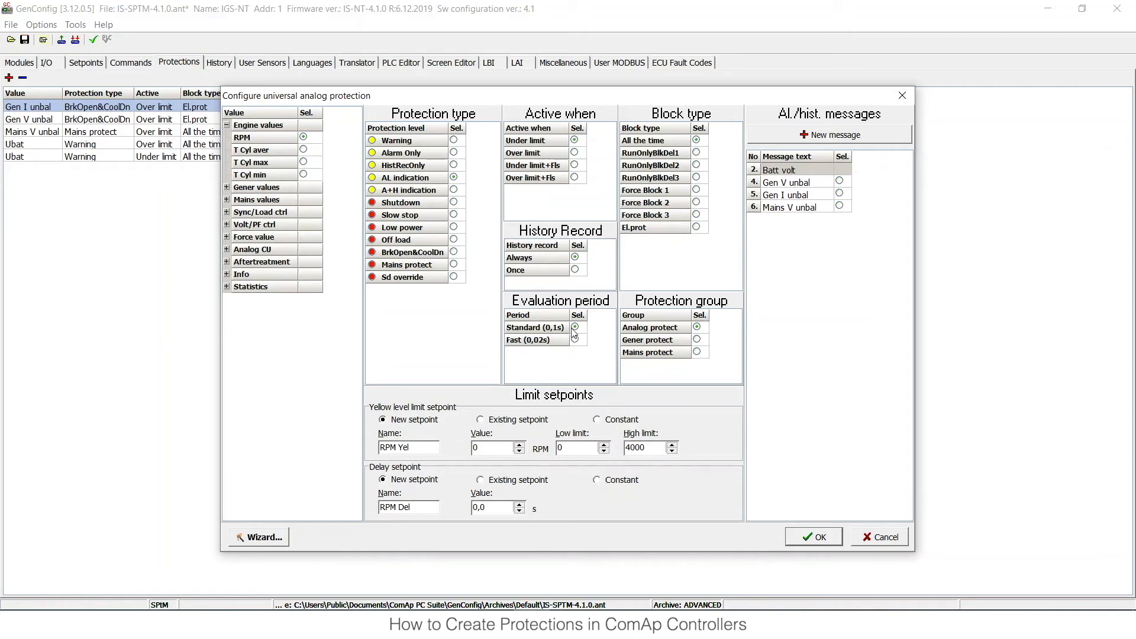
mouse_move(553, 349)
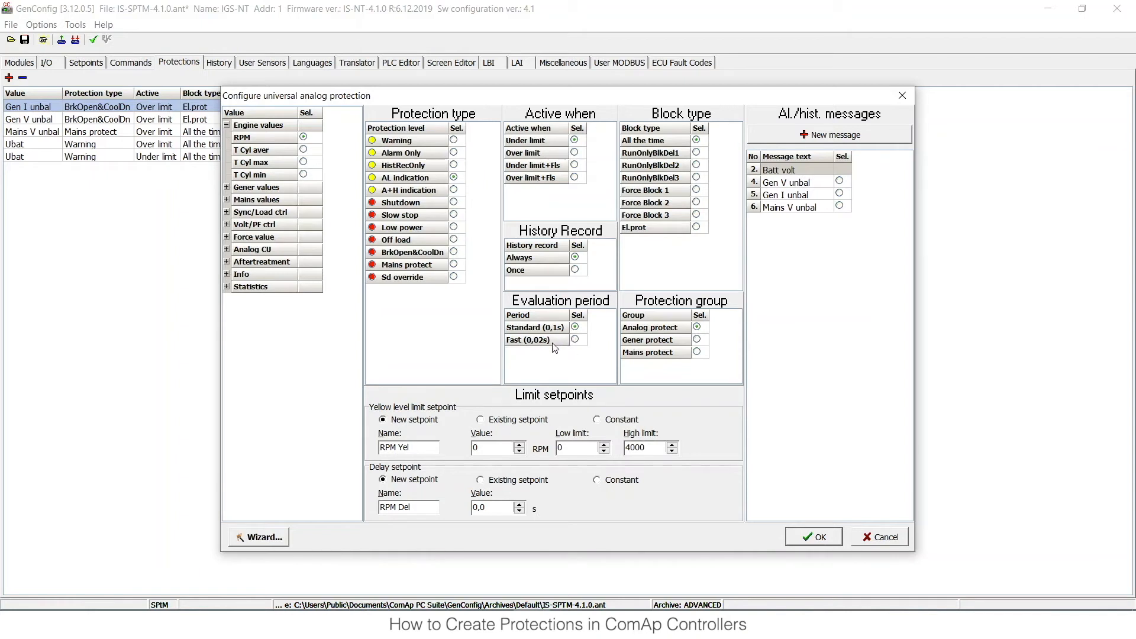
mouse_move(731, 161)
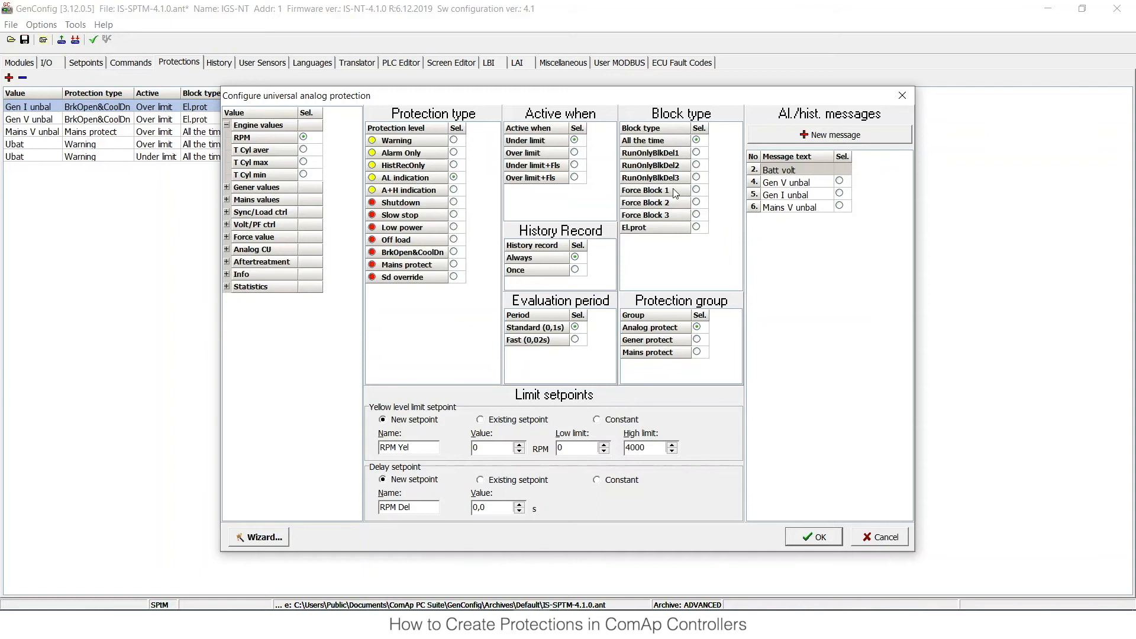
mouse_move(730, 161)
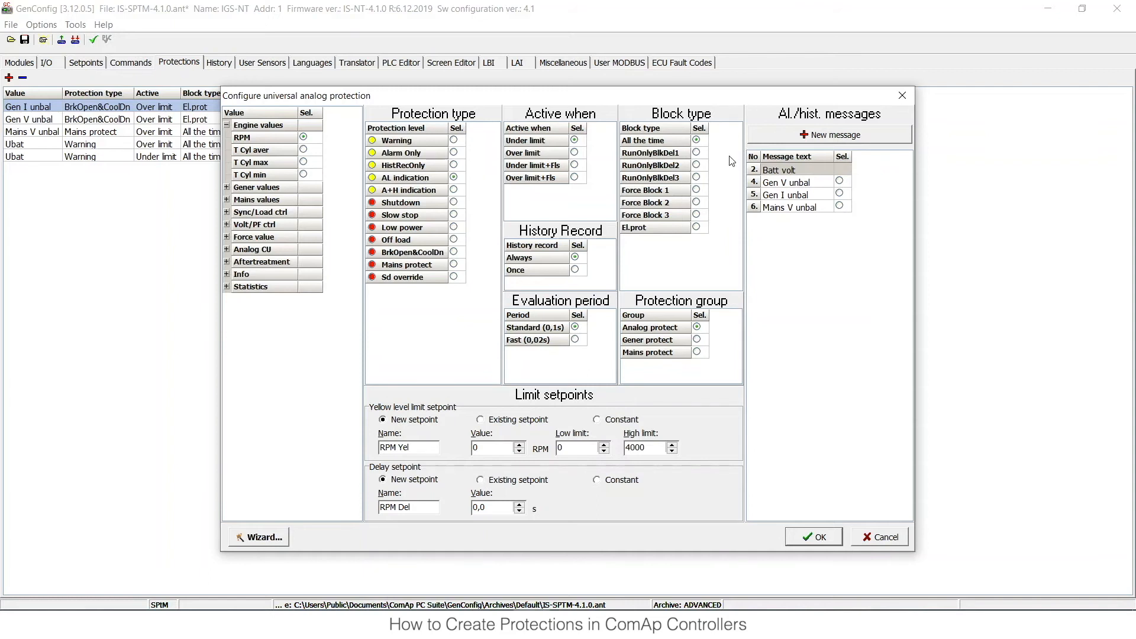
mouse_move(714, 149)
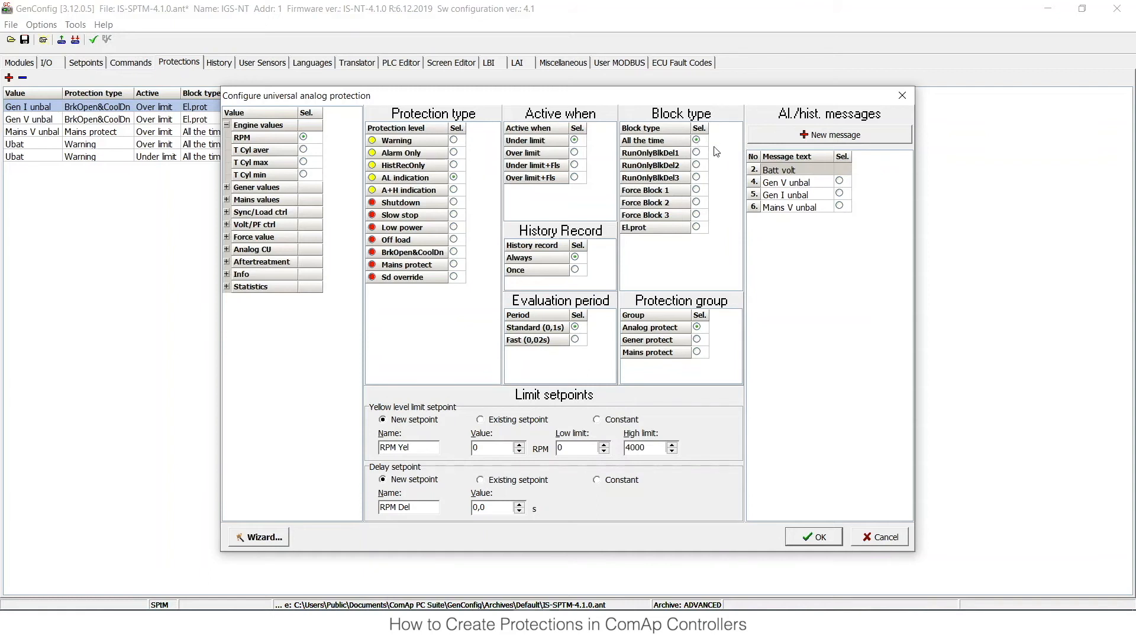
mouse_move(704, 156)
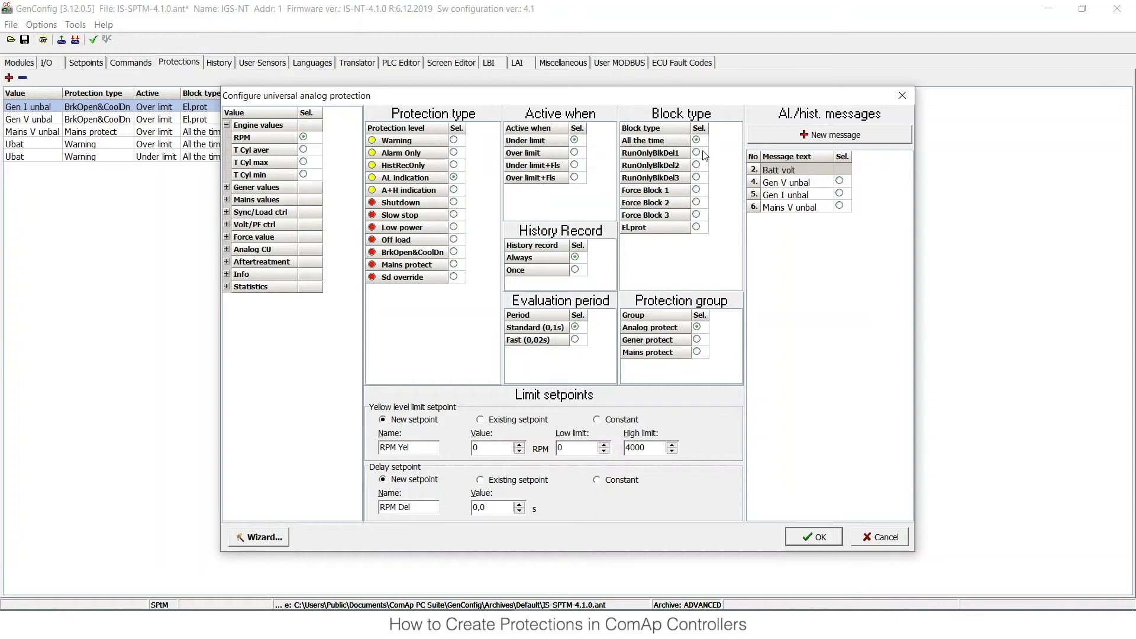
mouse_move(671, 158)
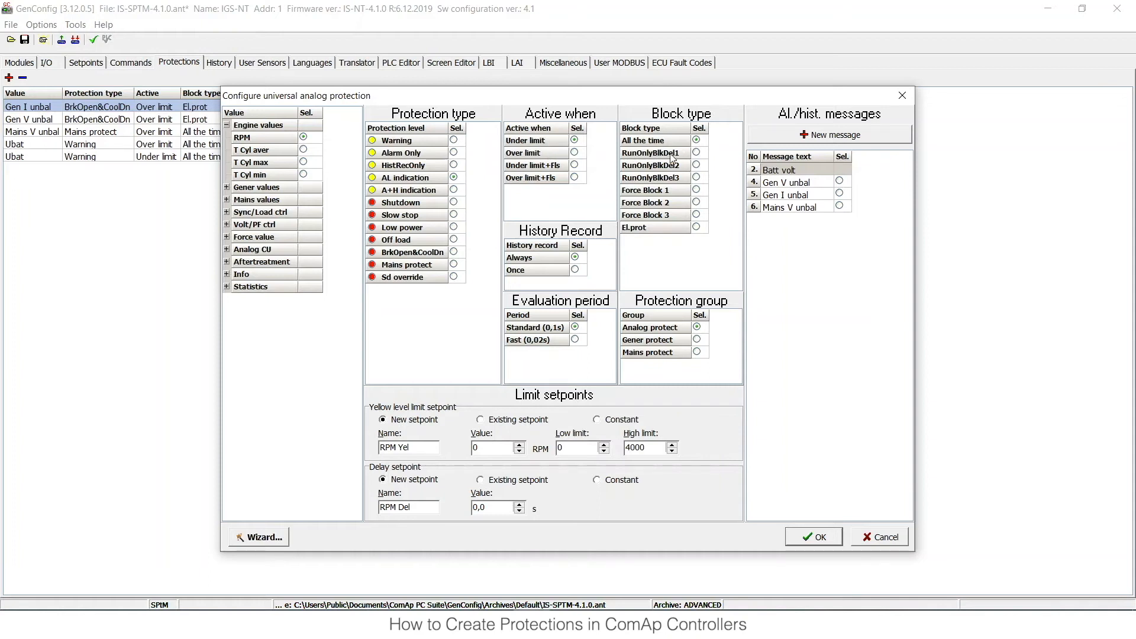
mouse_move(696, 158)
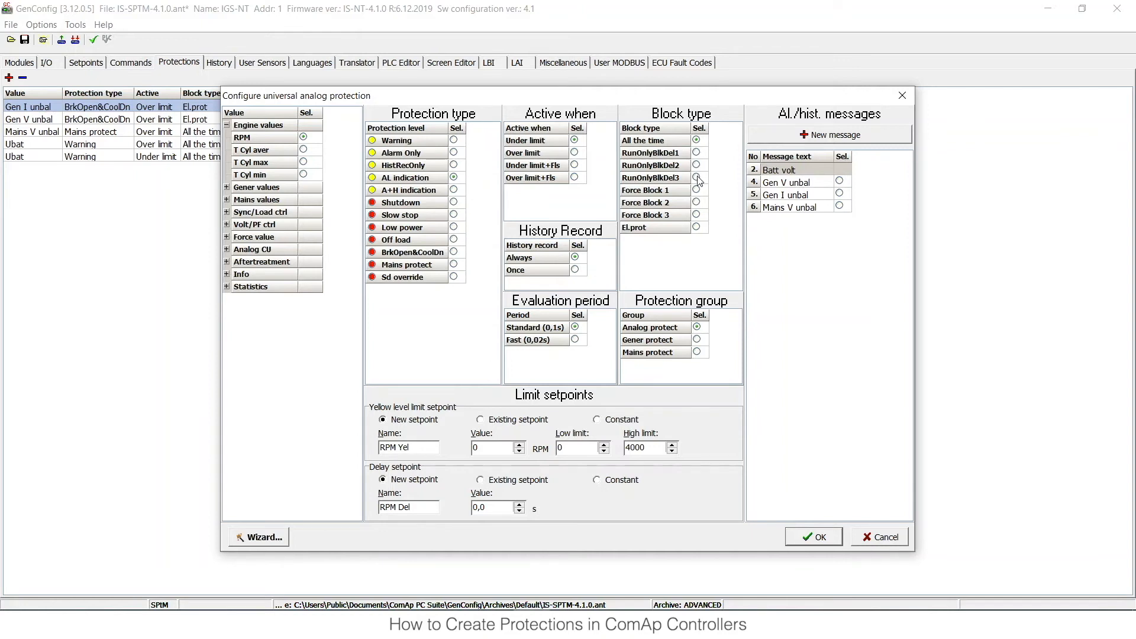
mouse_move(639, 198)
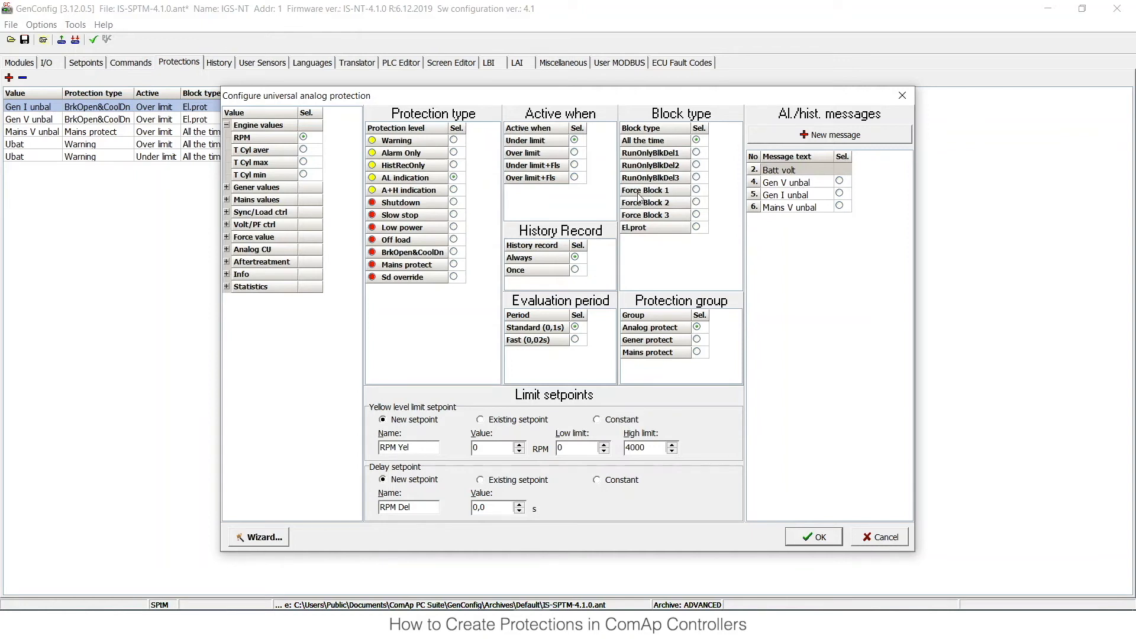
mouse_move(672, 193)
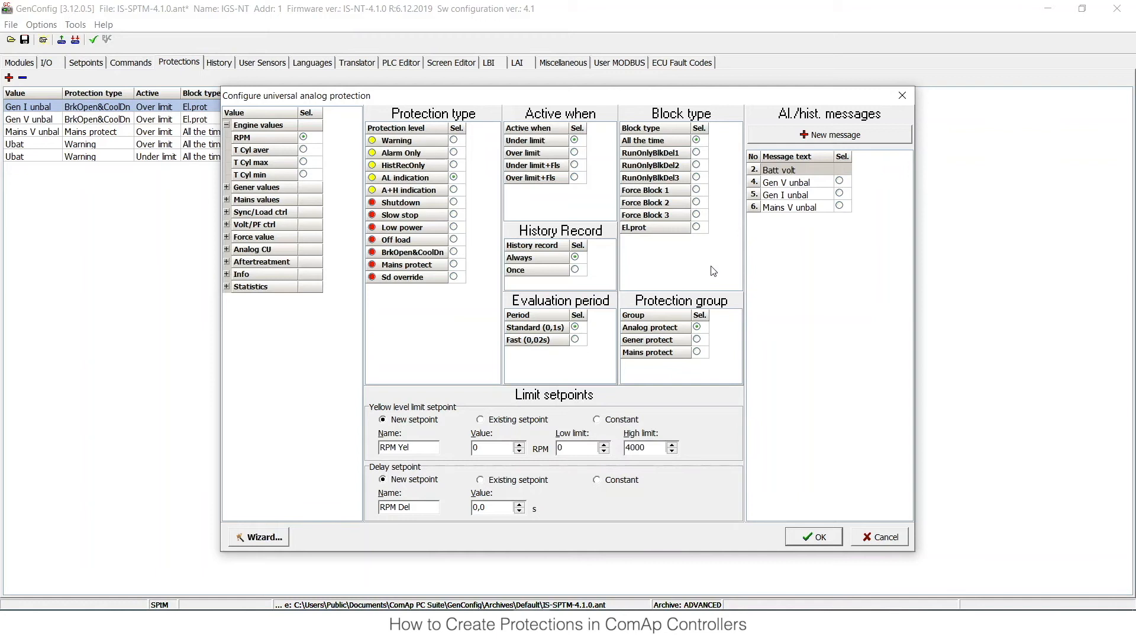
mouse_move(659, 232)
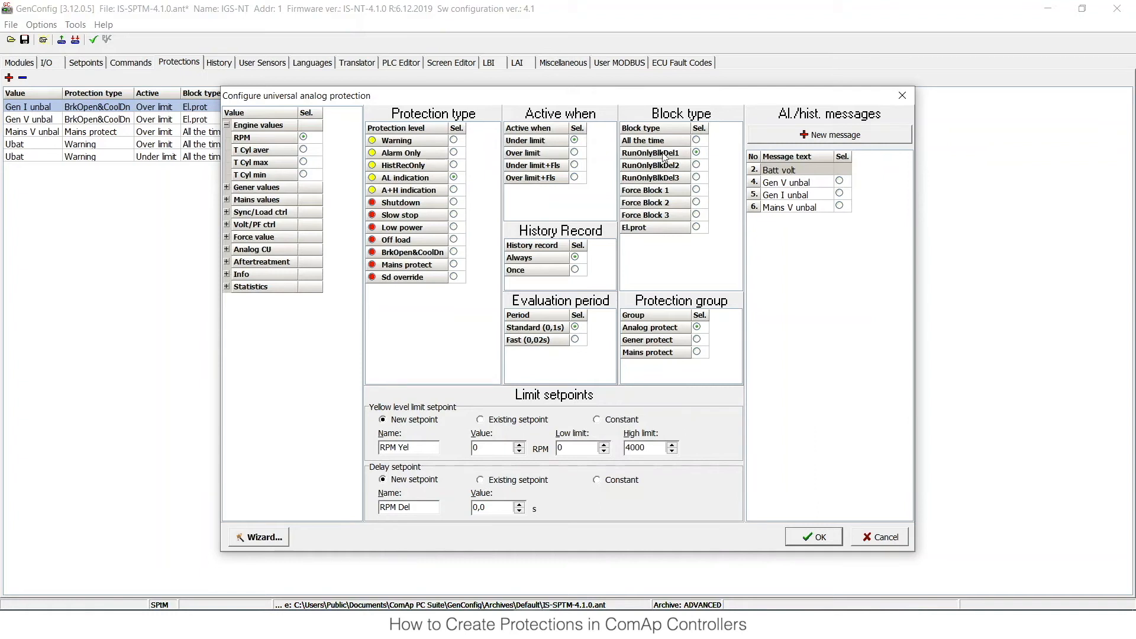
mouse_move(699, 158)
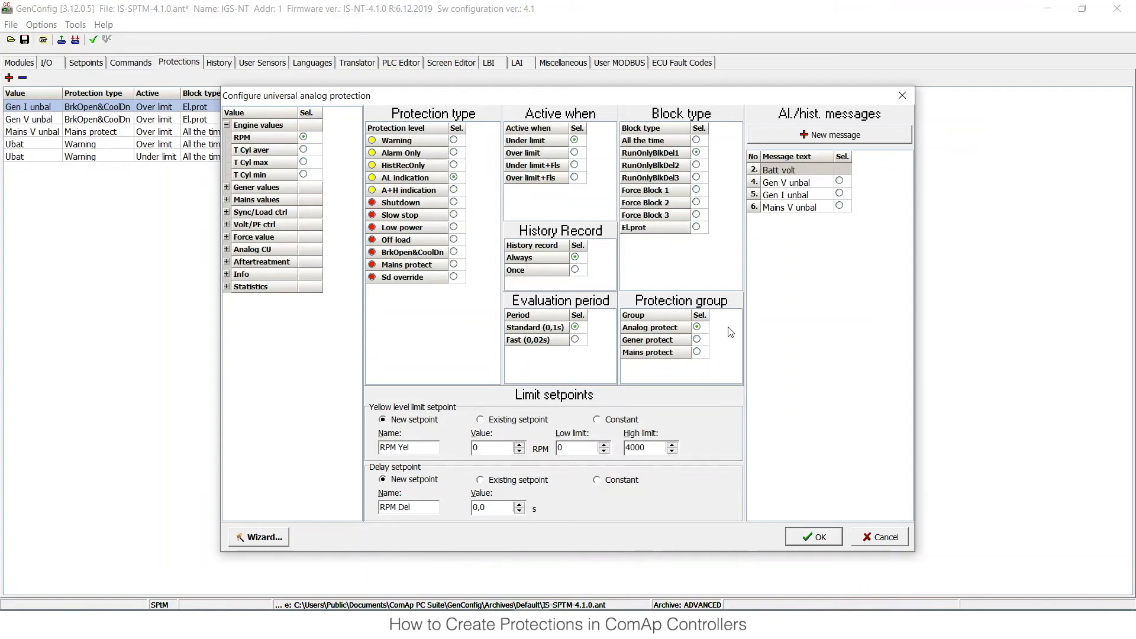
mouse_move(702, 330)
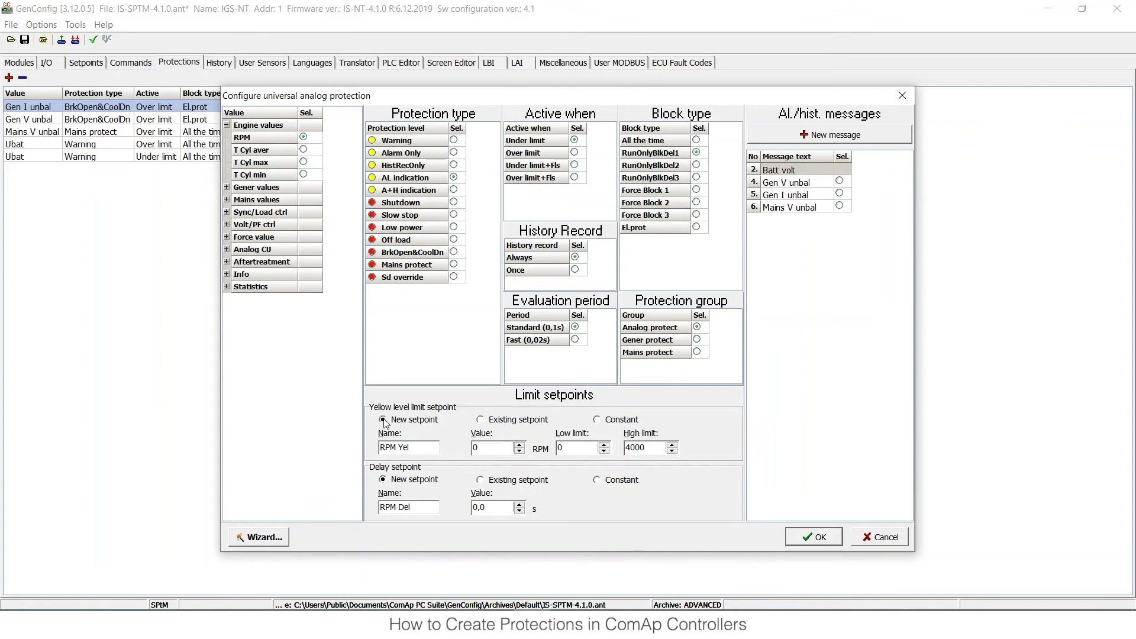
mouse_move(585, 444)
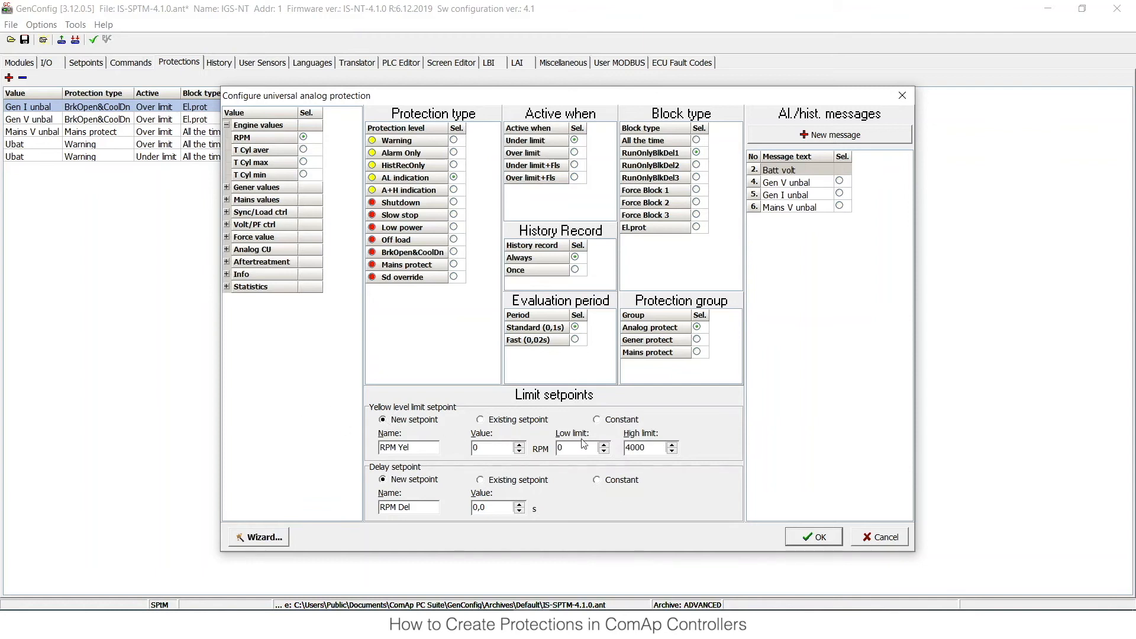
- Set RPM Yel to 1480 with a 2000 high limit, and RPM Del to 5 s
click(578, 447)
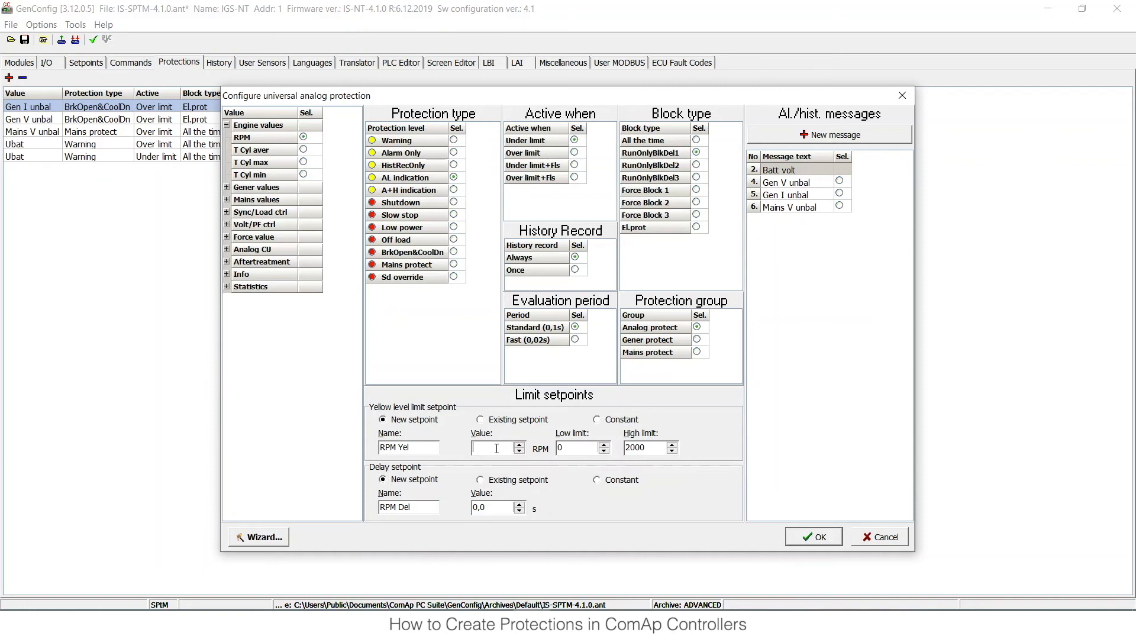
text(1480)
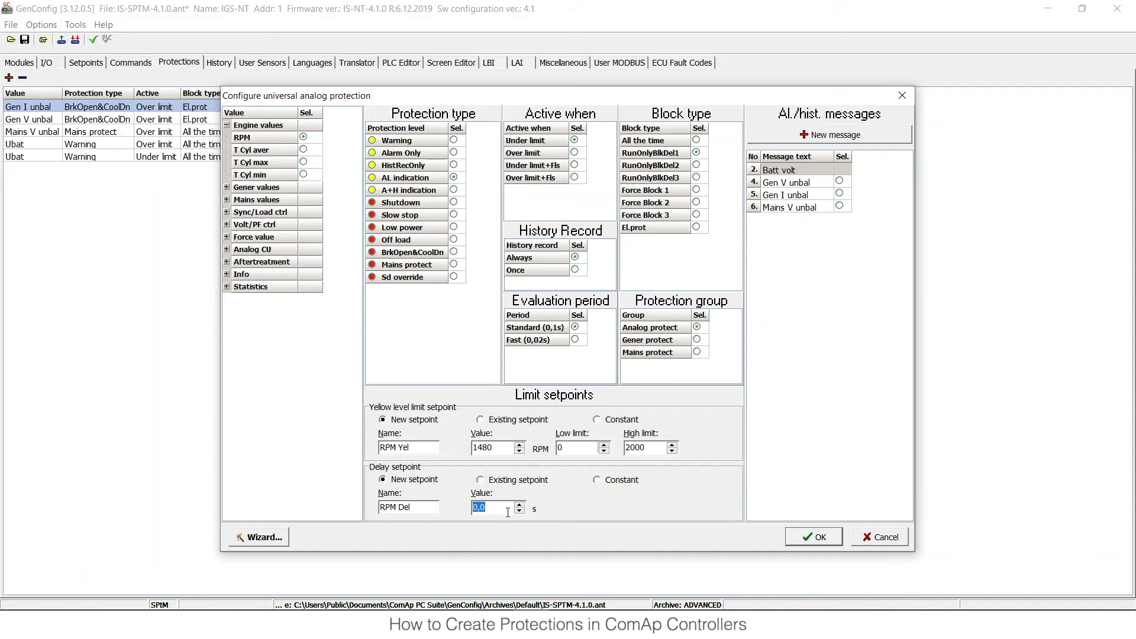
text(5)
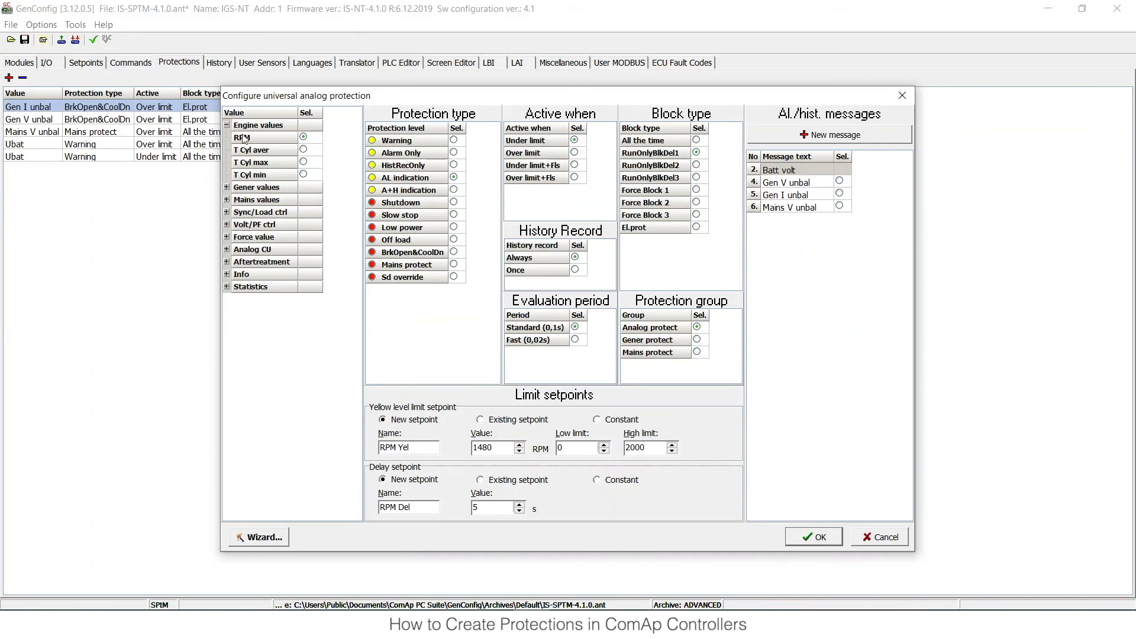
mouse_move(273, 143)
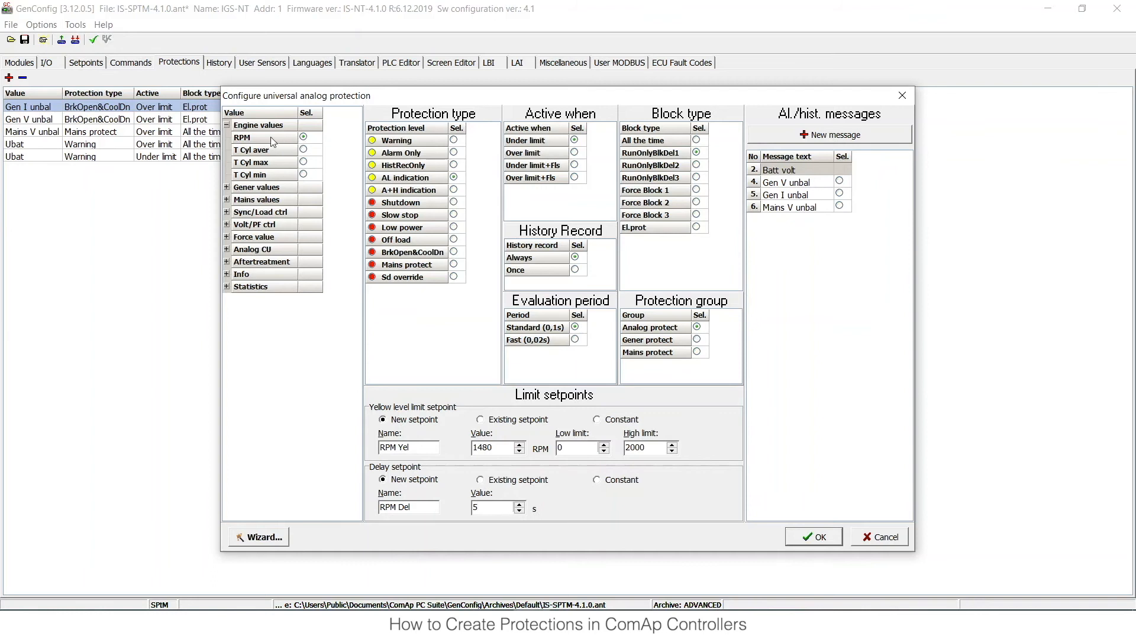
click(497, 507)
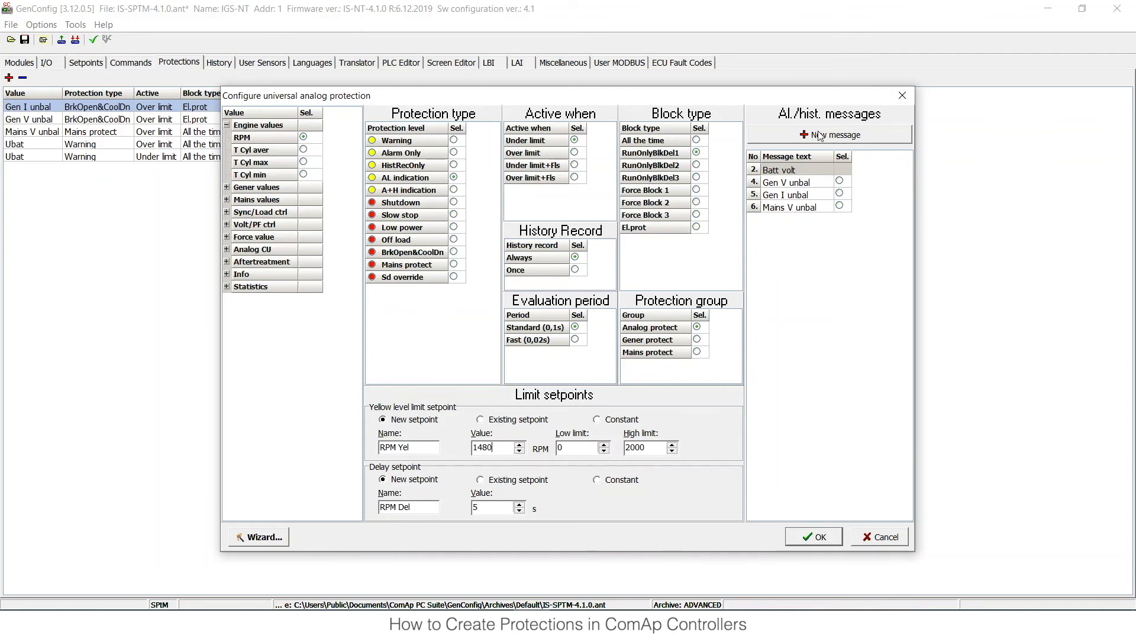
mouse_move(819, 138)
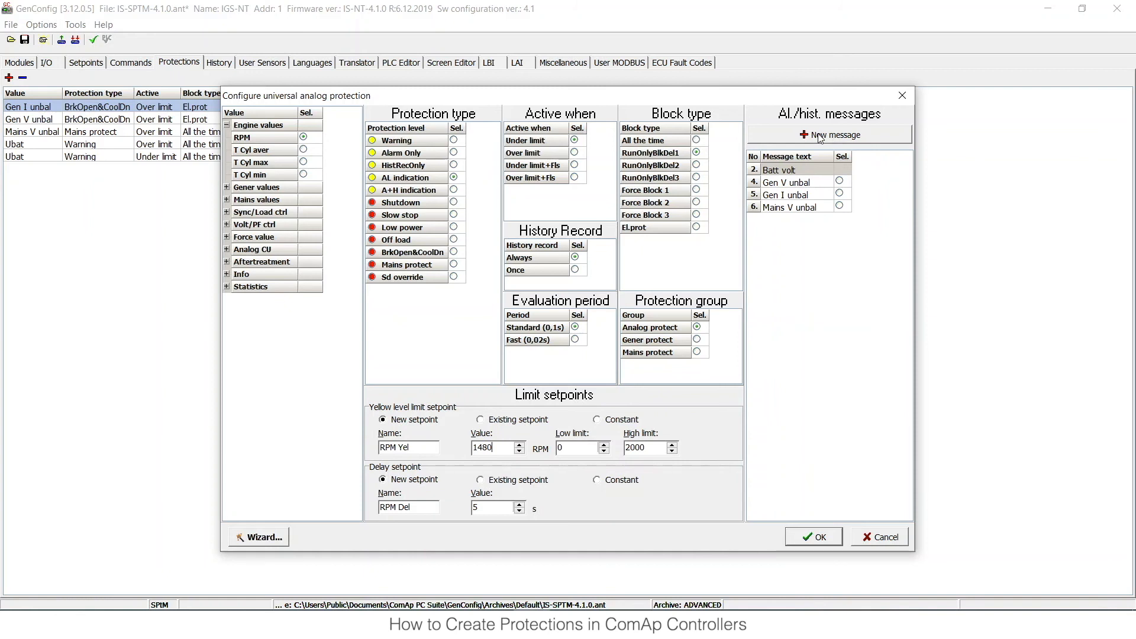
- Create the alarm message 'Too Low RPM' and save the RPM protection with it
click(829, 135)
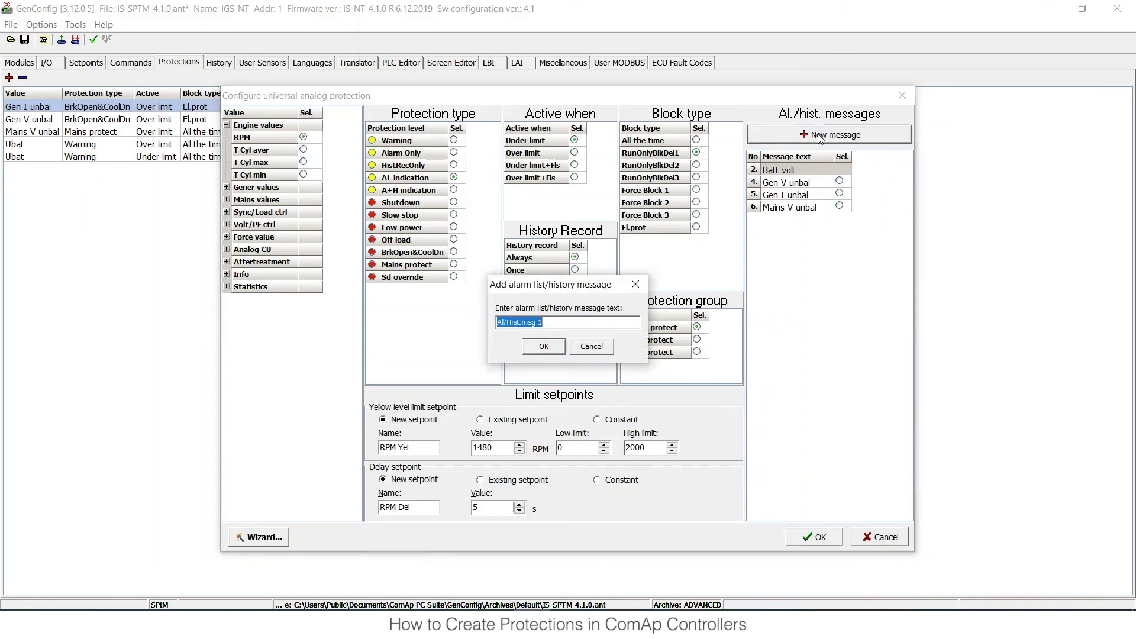
click(570, 322)
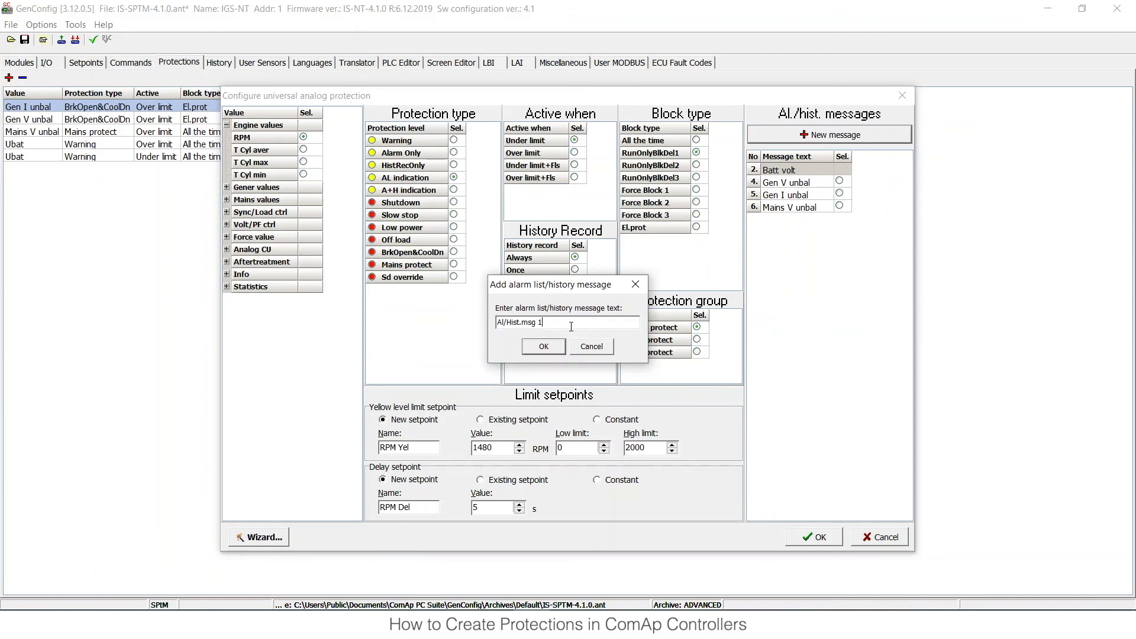
mouse_move(725, 497)
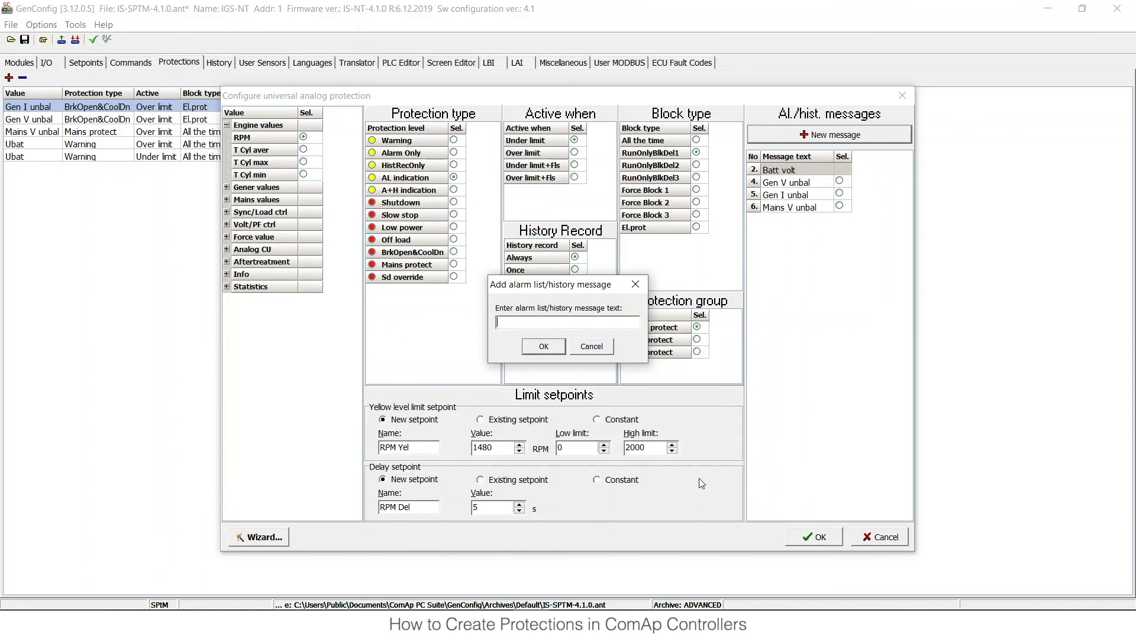
text(Too Low)
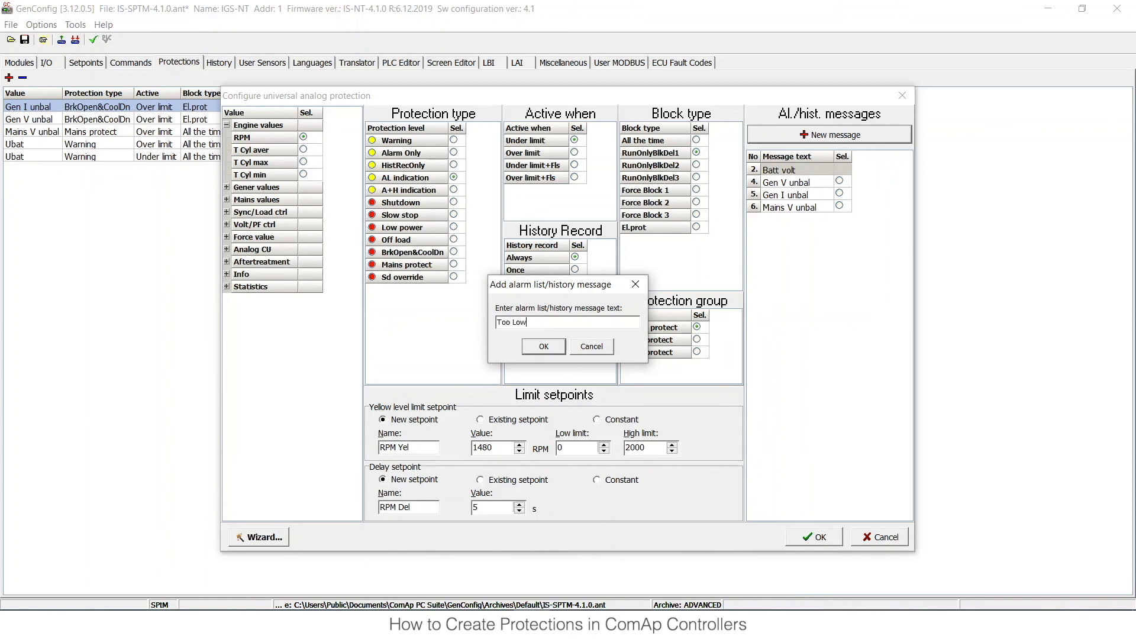
text(RPM)
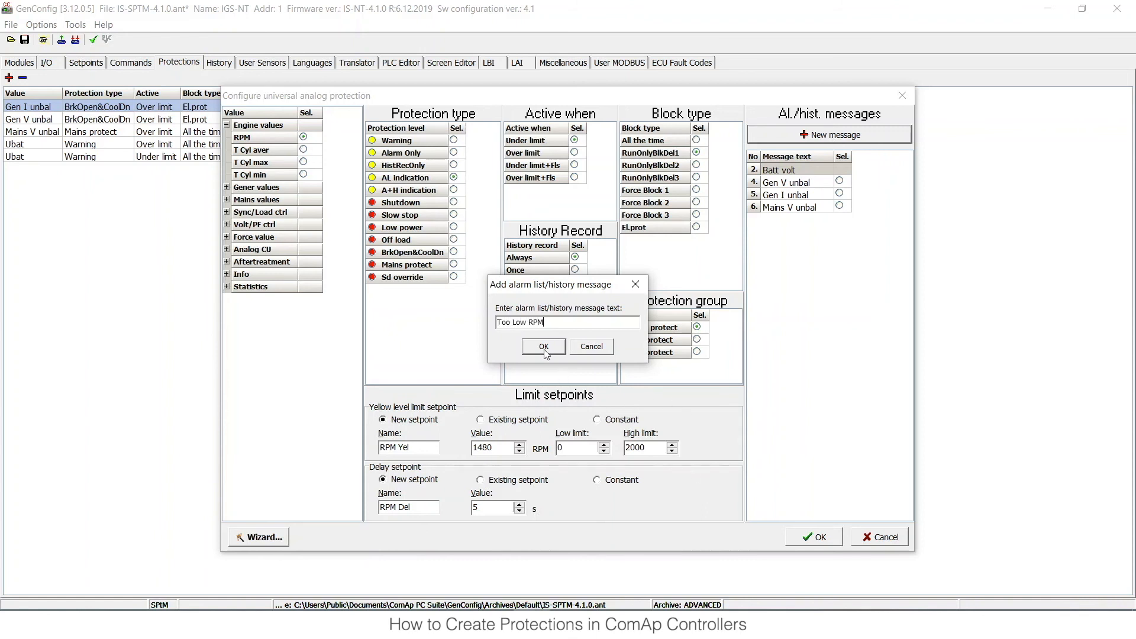
click(543, 346)
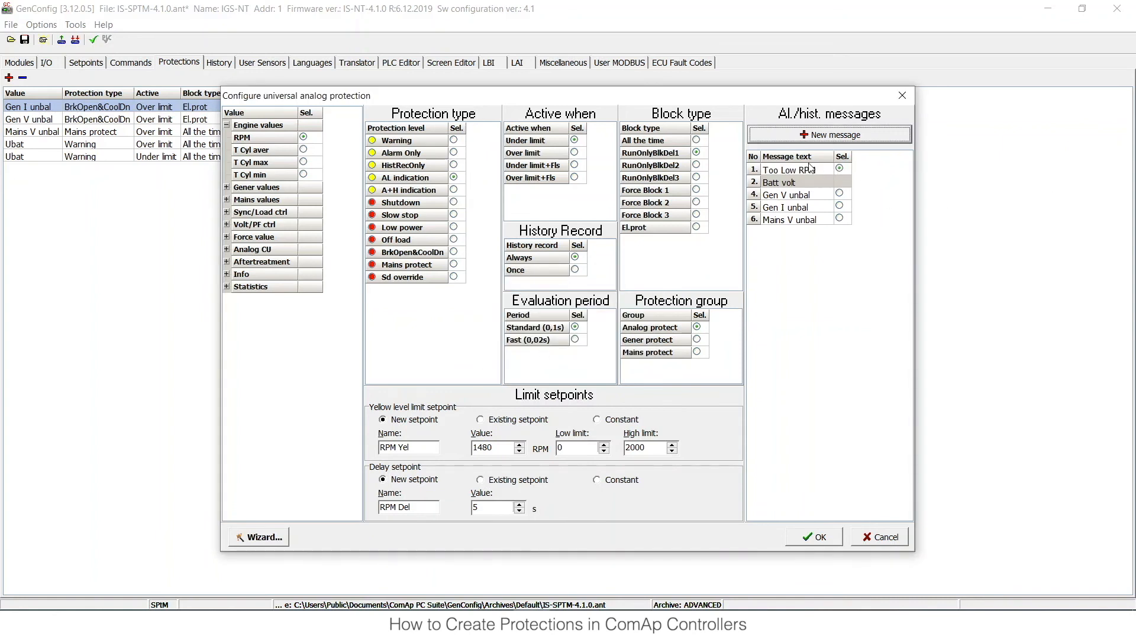
mouse_move(846, 172)
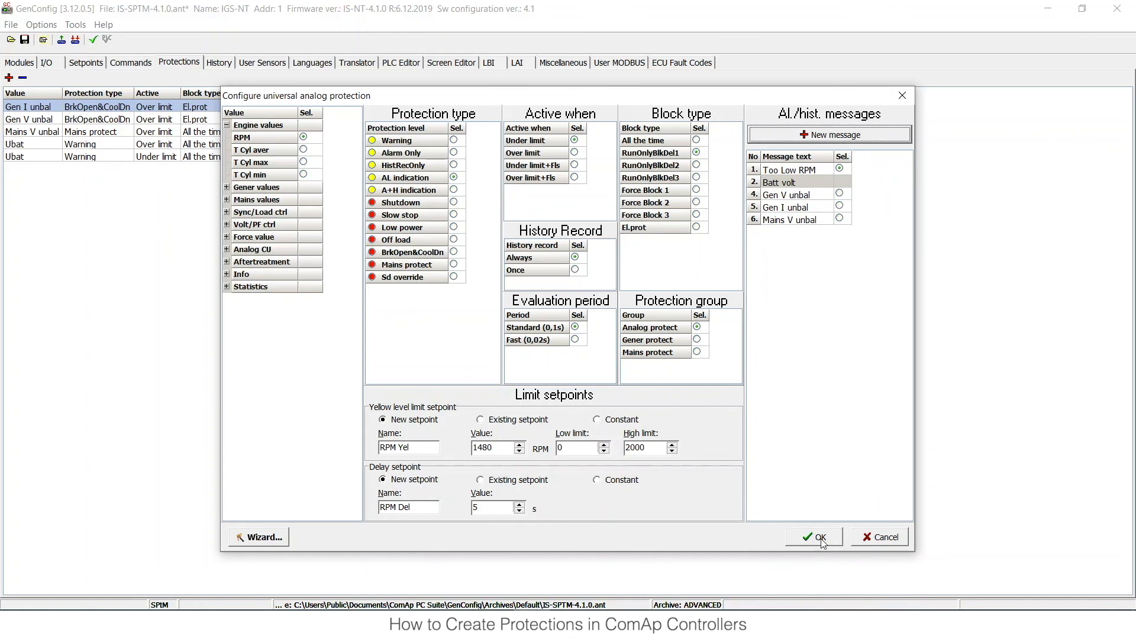
click(814, 536)
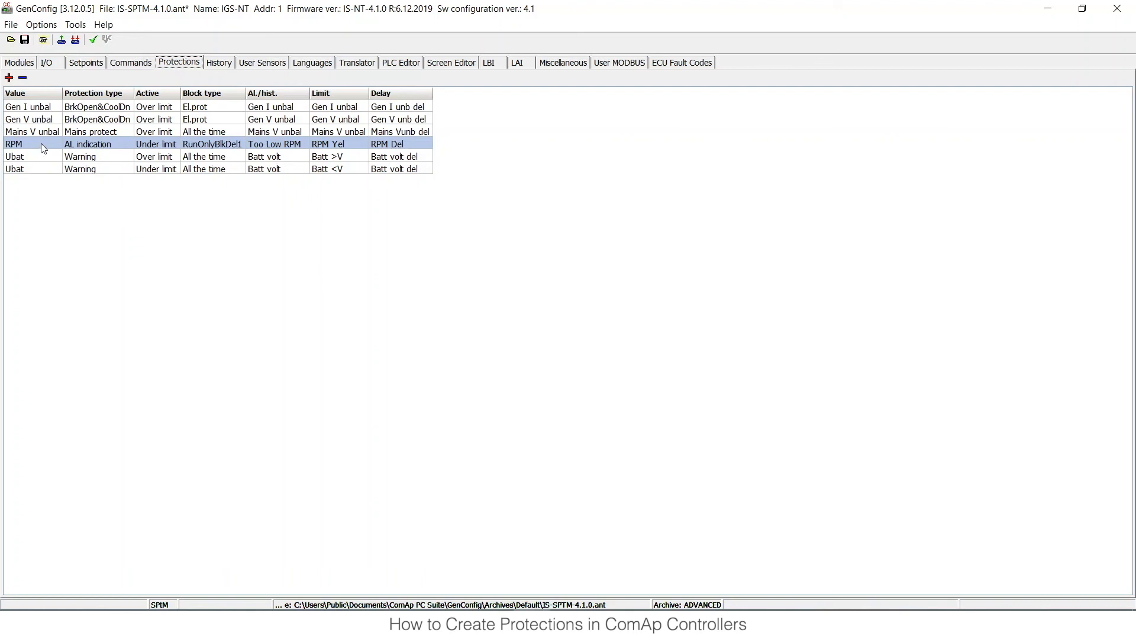
mouse_move(49, 148)
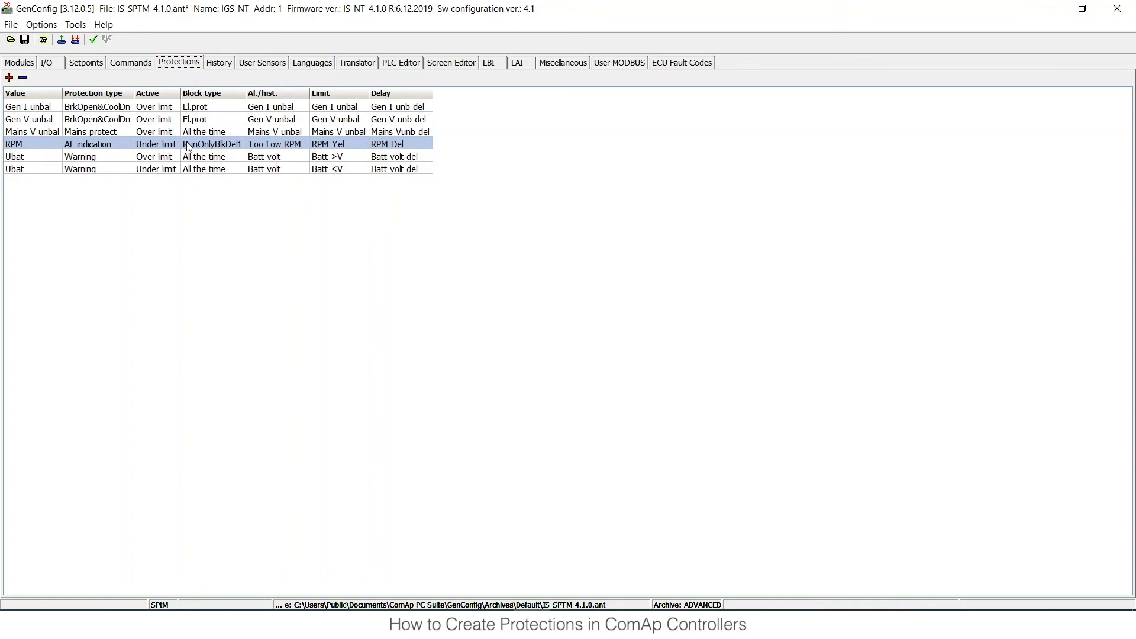
mouse_move(203, 144)
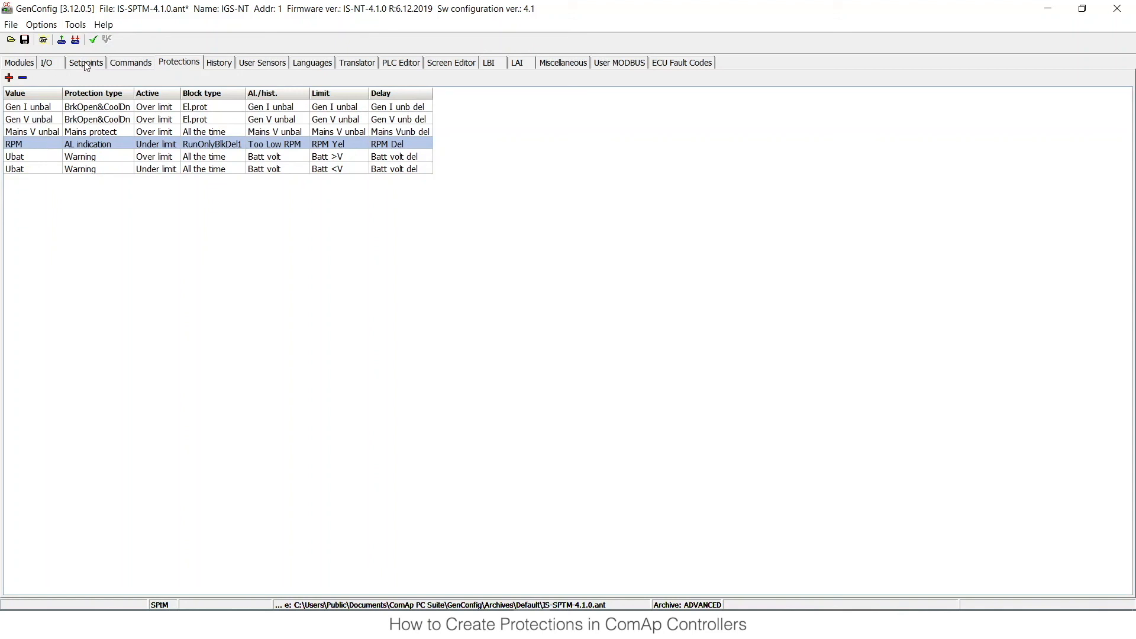
click(85, 62)
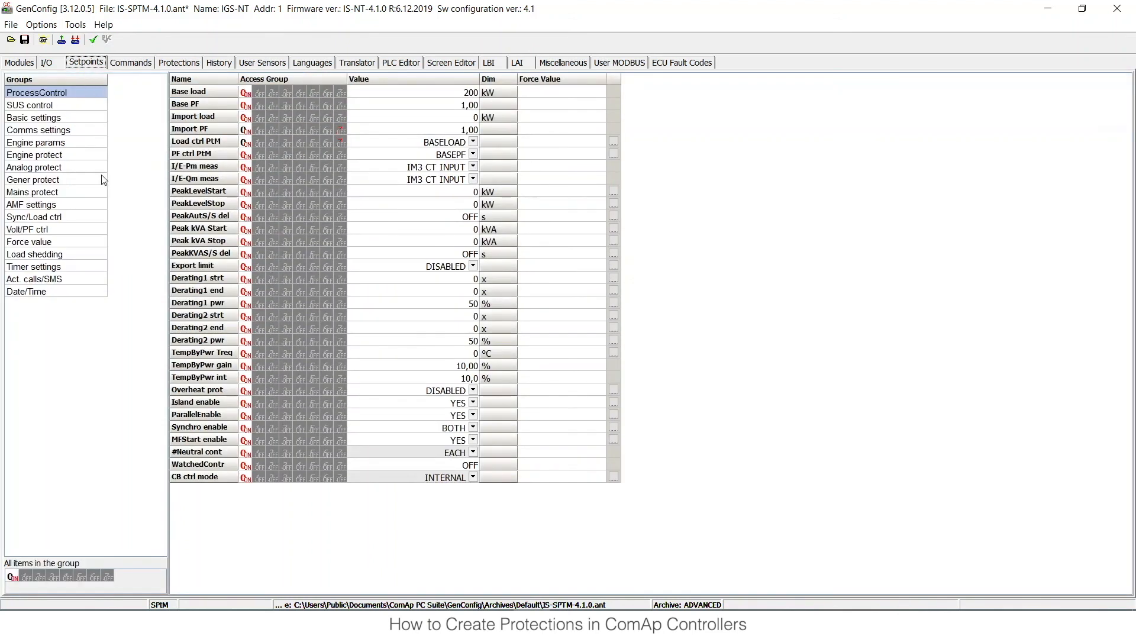
click(33, 167)
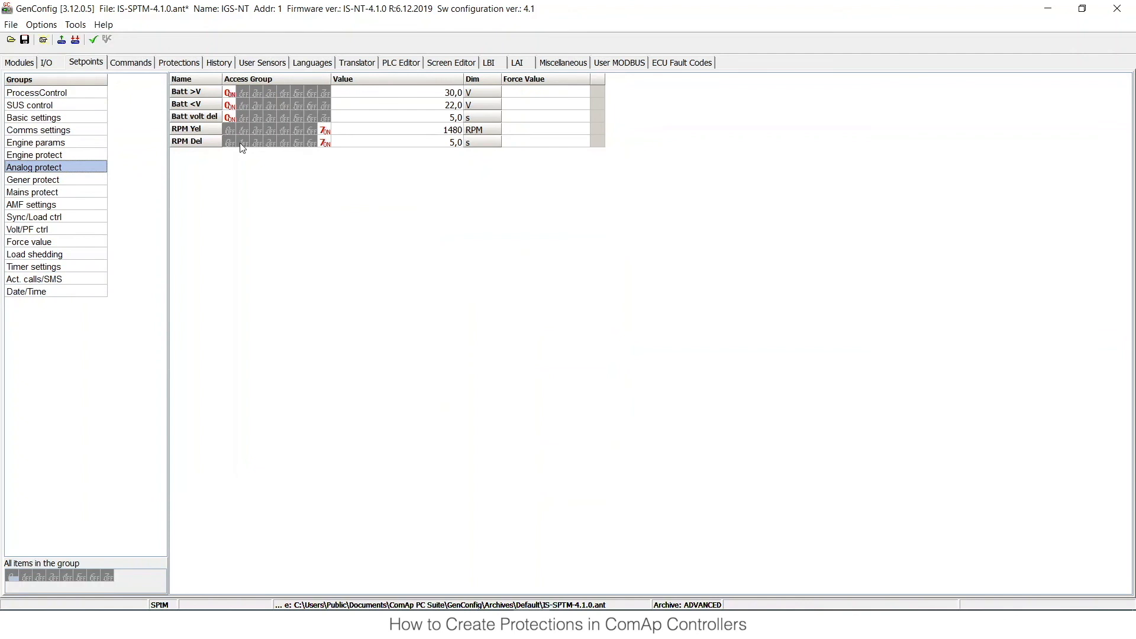
mouse_move(199, 134)
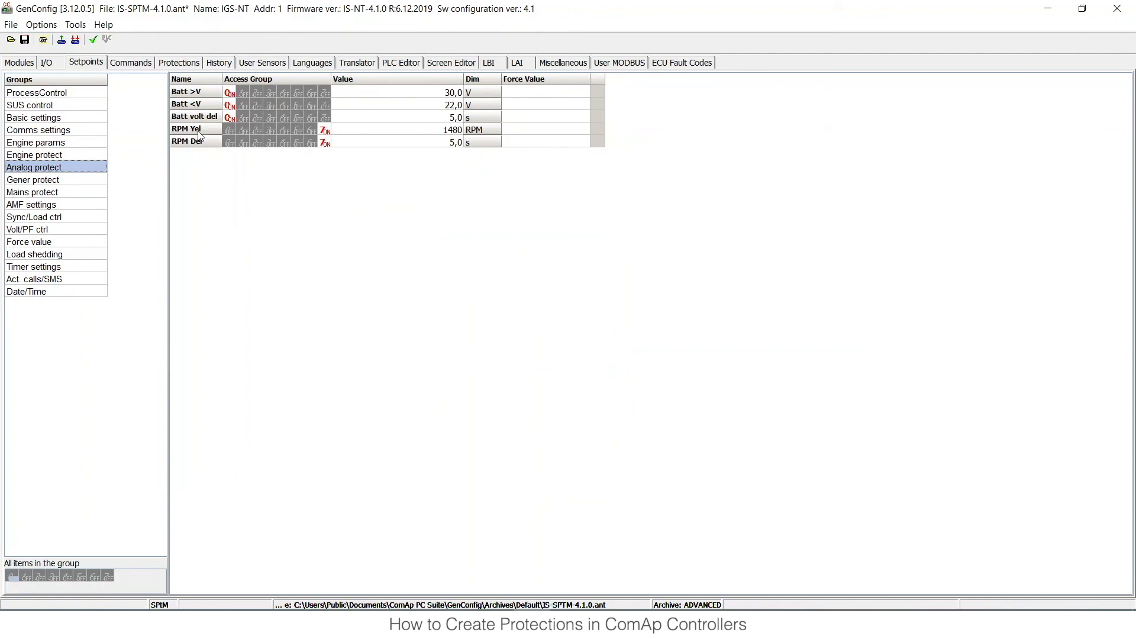
mouse_move(180, 145)
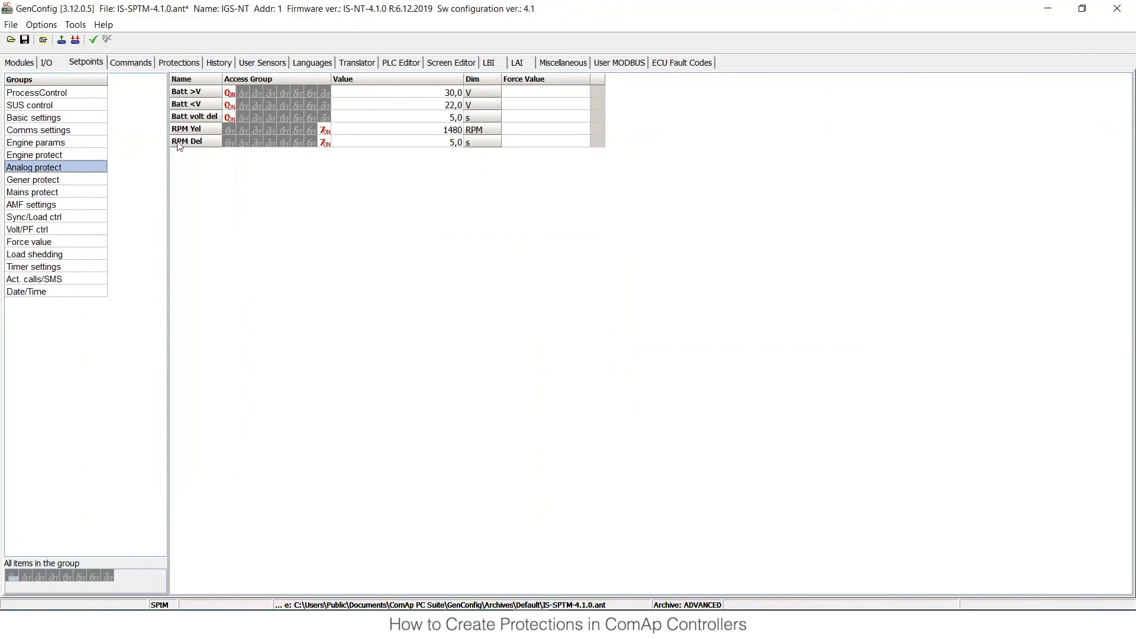
mouse_move(404, 133)
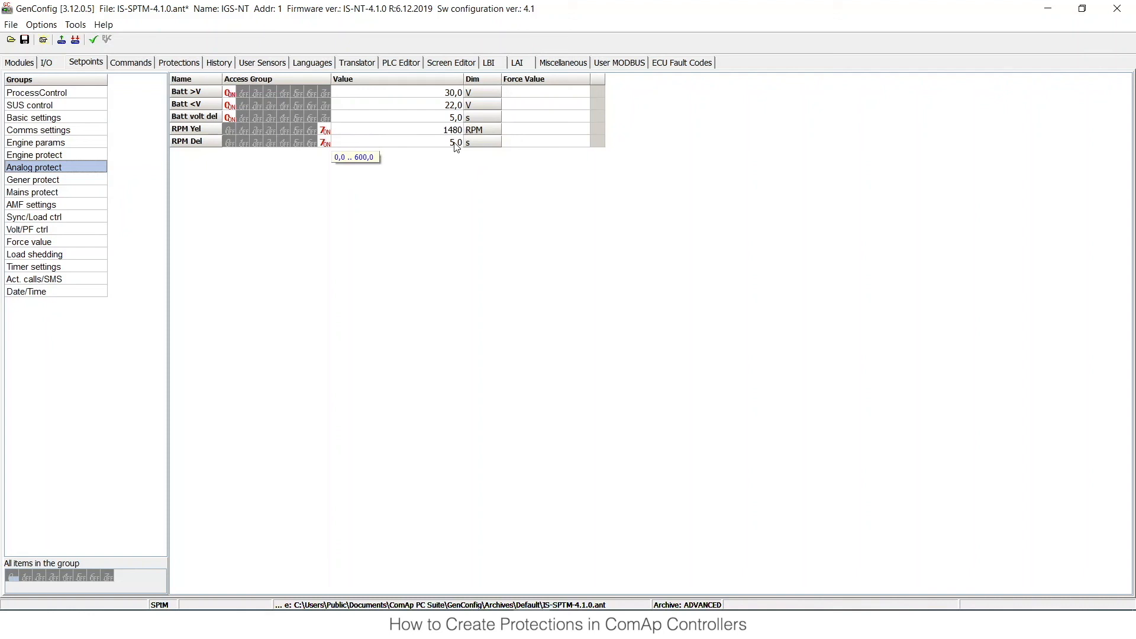
mouse_move(297, 133)
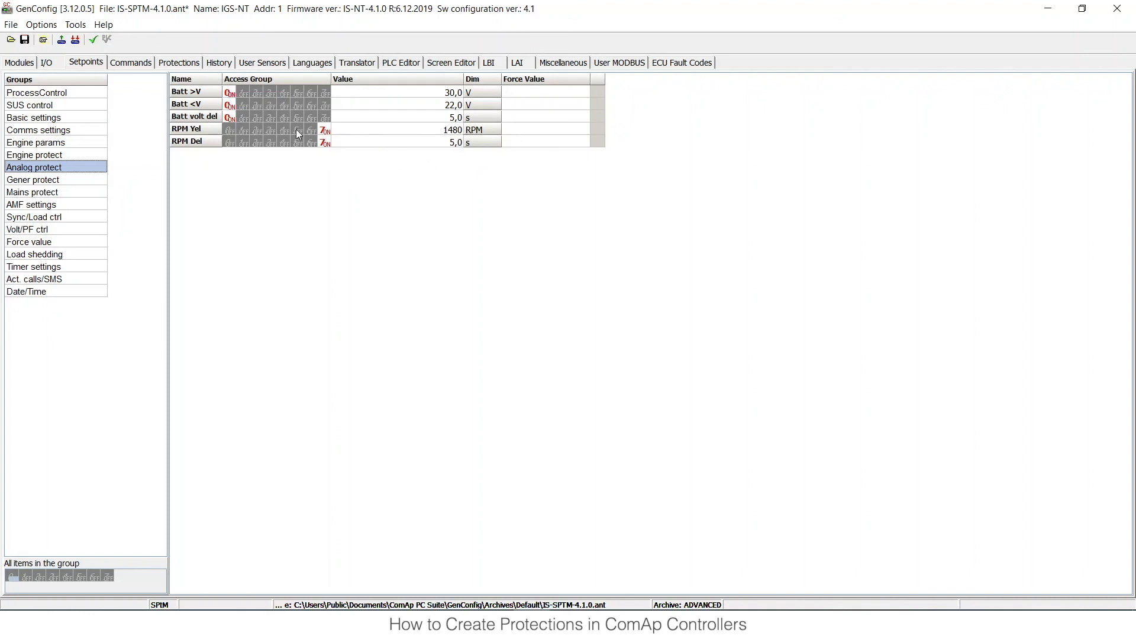
click(179, 62)
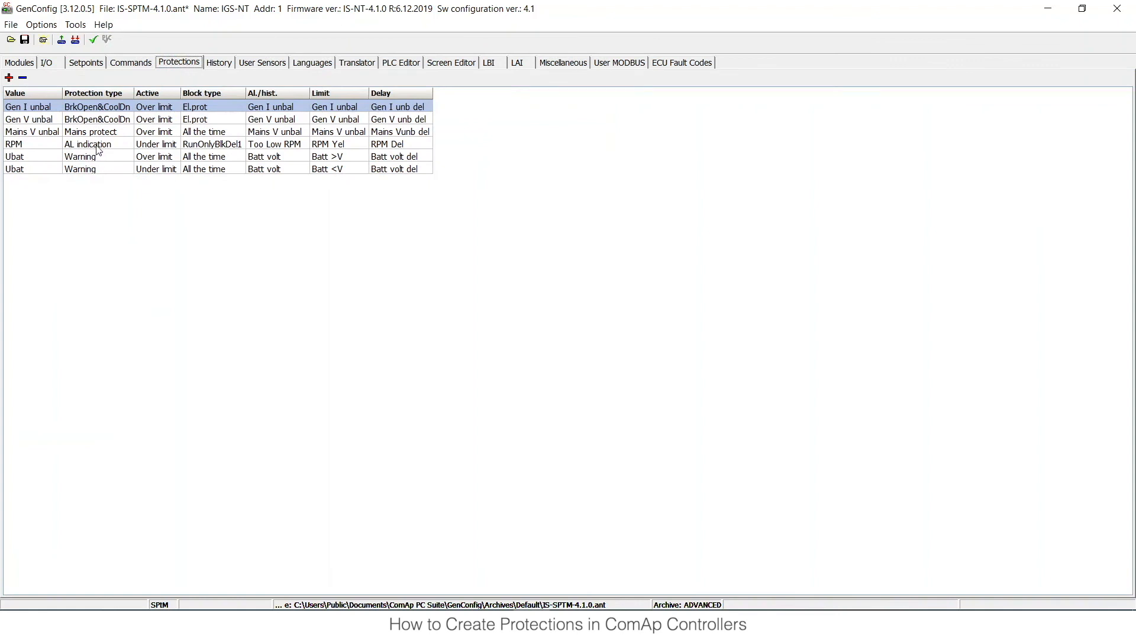
double_click(87, 143)
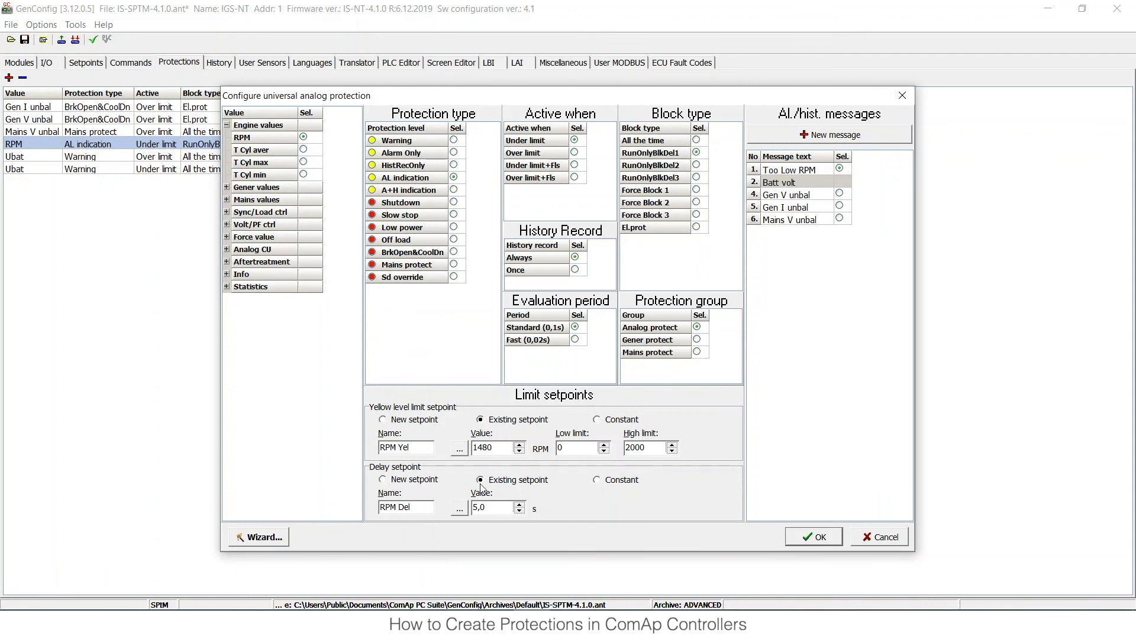
mouse_move(482, 487)
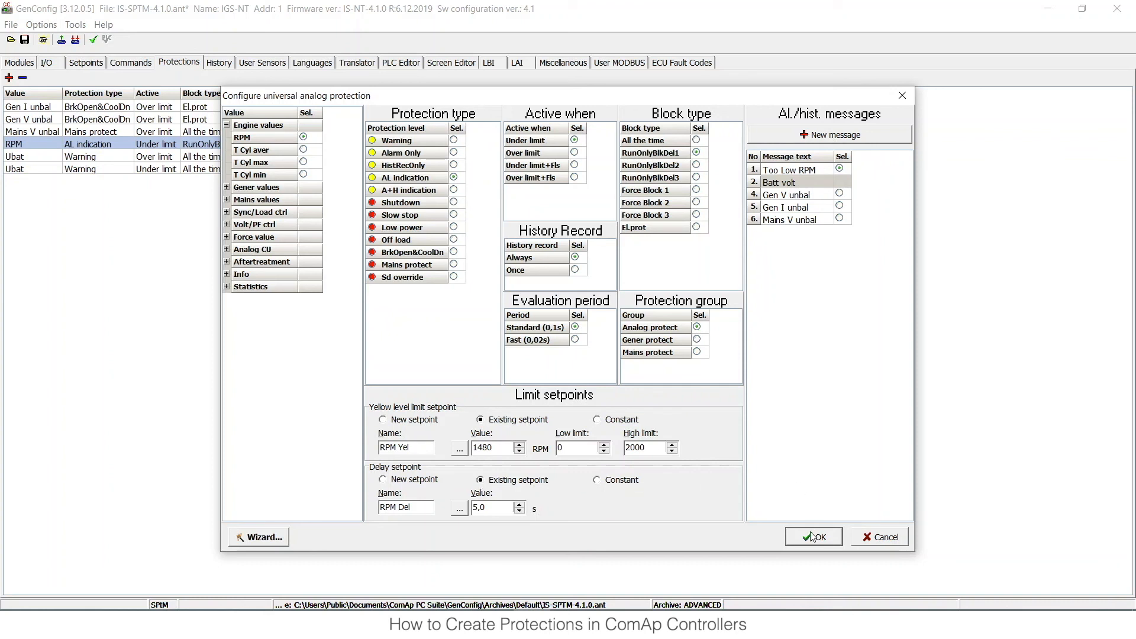
click(811, 537)
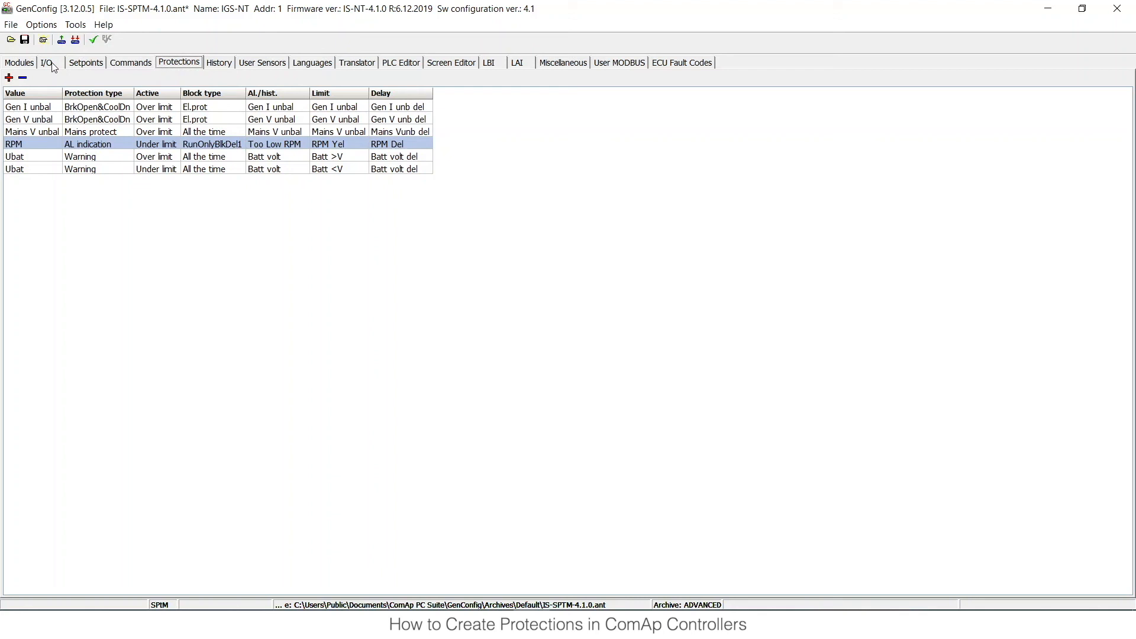
mouse_move(114, 78)
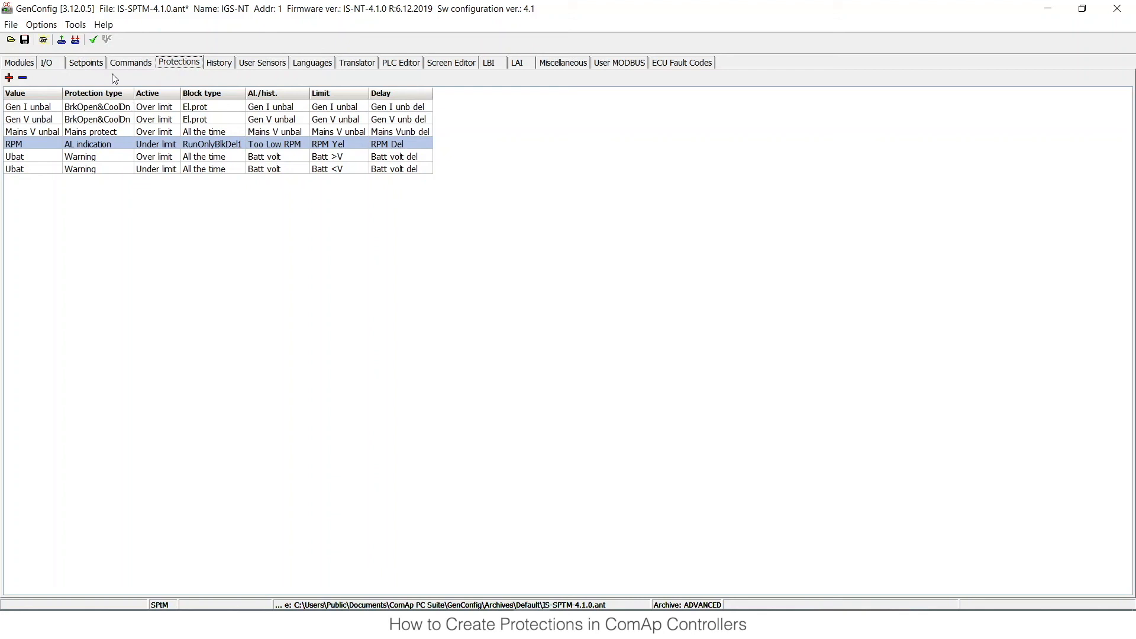
mouse_move(55, 64)
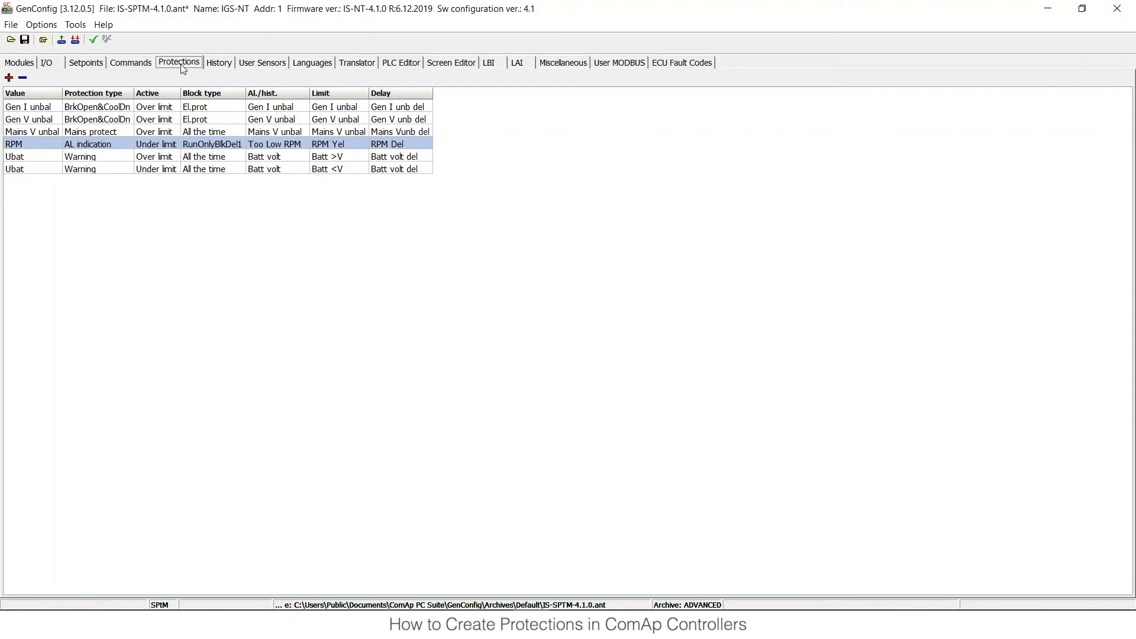
mouse_move(264, 297)
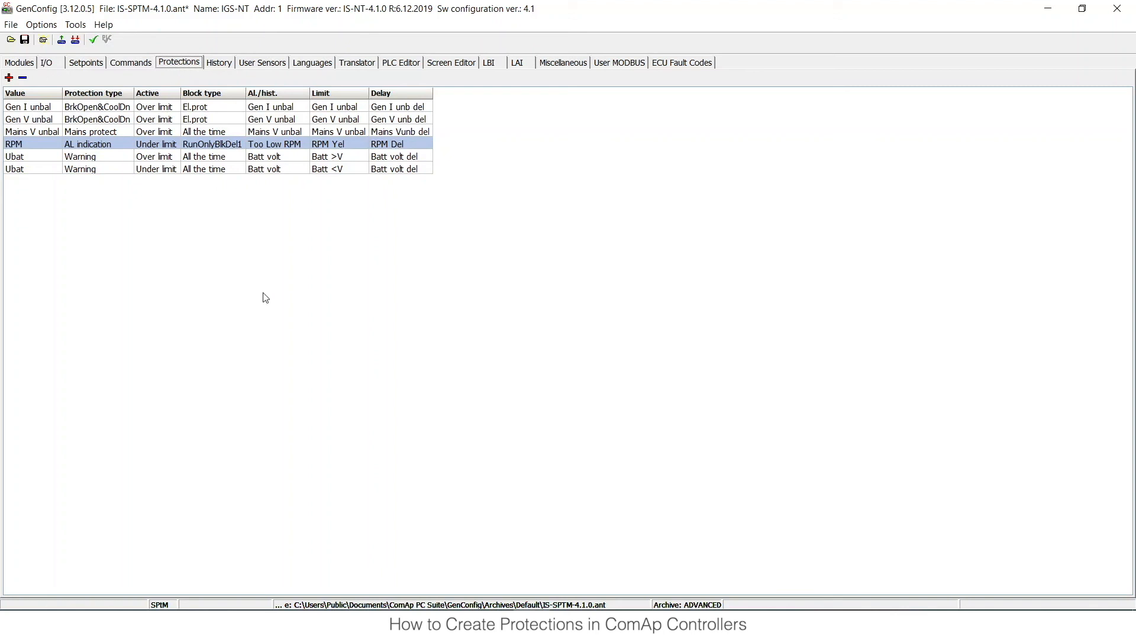
mouse_move(234, 263)
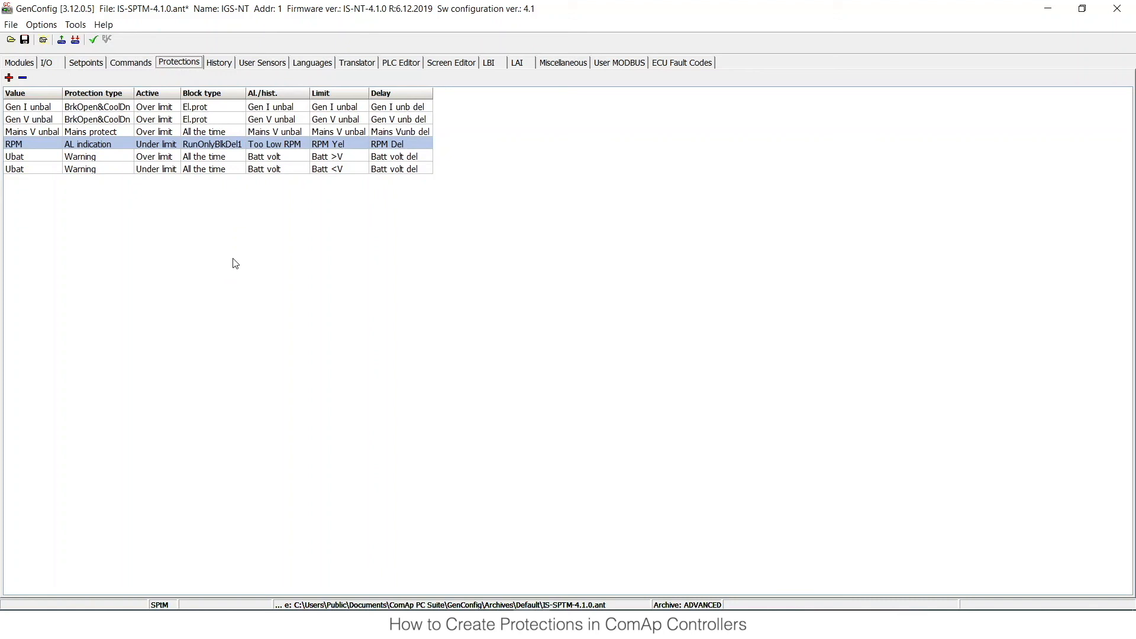